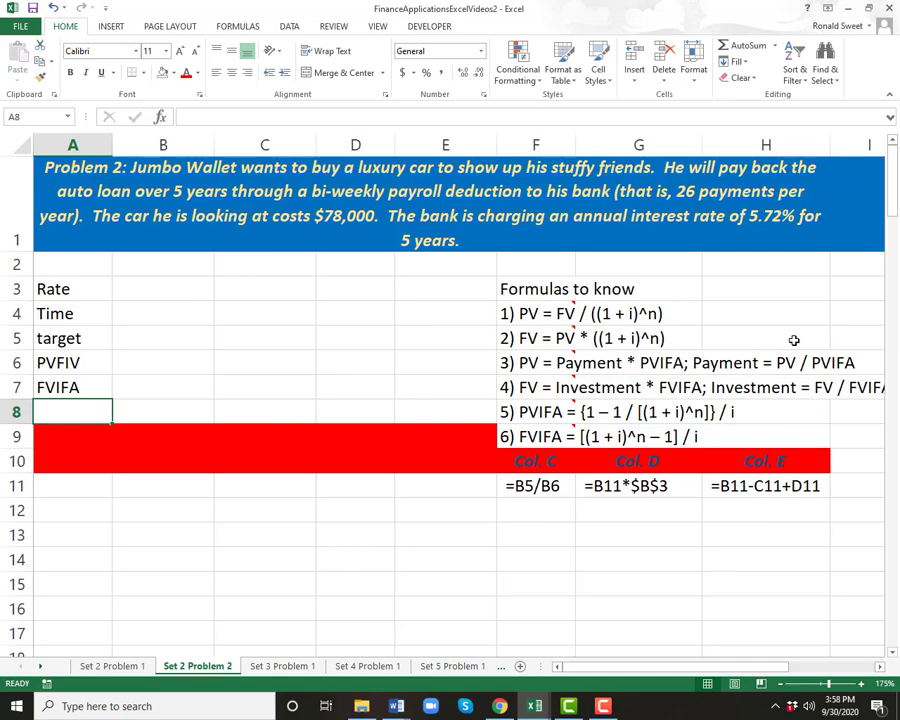
{"action": "mouse_move", "coordinate": [152, 196]}
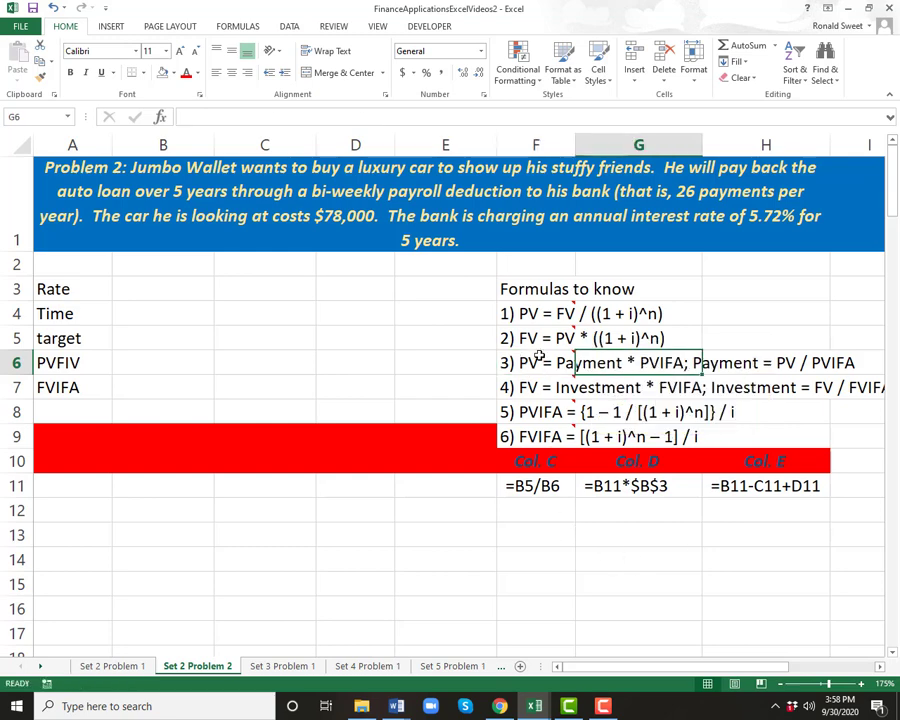
- Review the third formula note on the Problem 2 sheet
{"action": "left_click", "coordinate": [536, 362]}
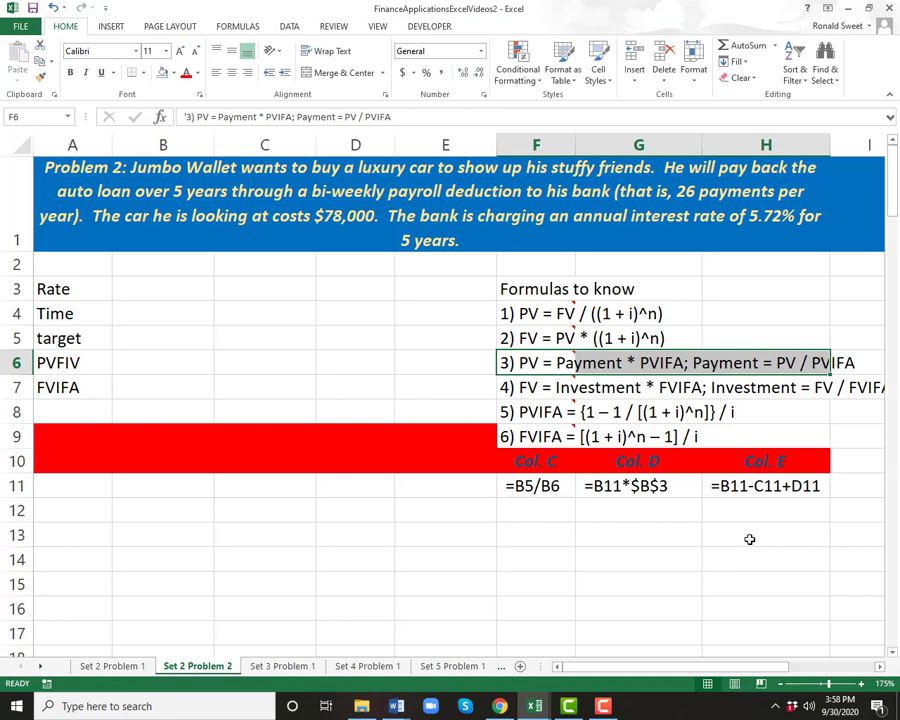
{"action": "mouse_move", "coordinate": [744, 440]}
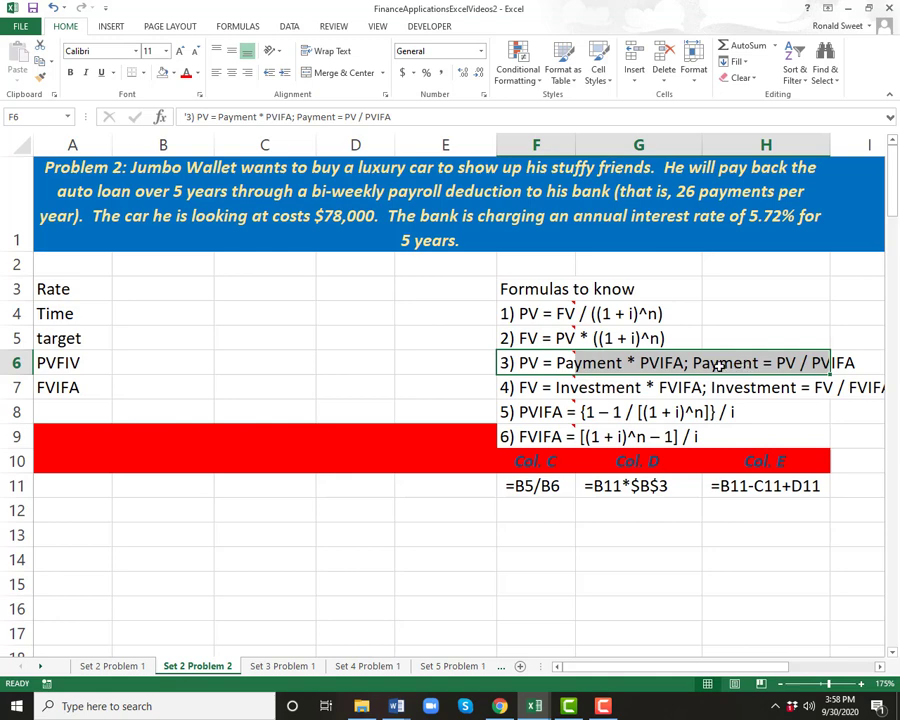
{"action": "mouse_move", "coordinate": [158, 318]}
{"action": "type", "text": "T"}
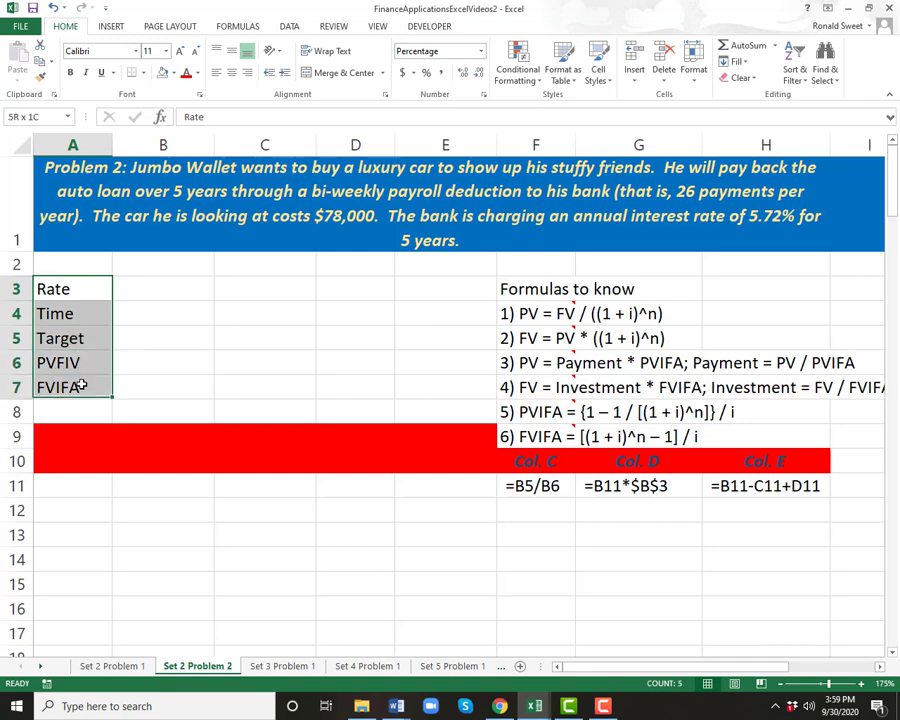
{"action": "left_click", "coordinate": [162, 288]}
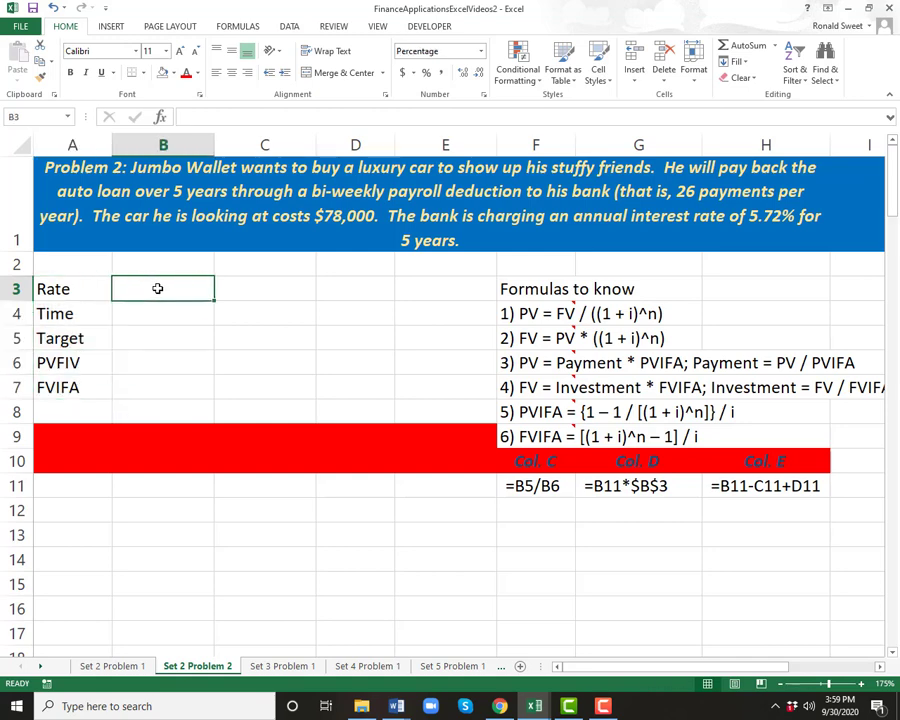
{"action": "left_click", "coordinate": [72, 312]}
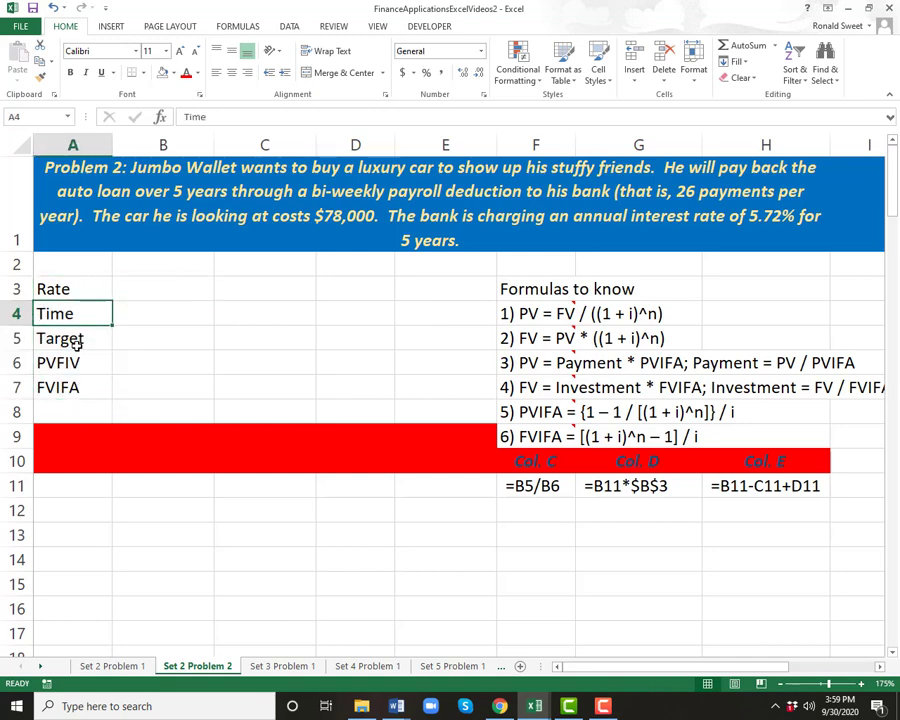
{"action": "left_click", "coordinate": [72, 338]}
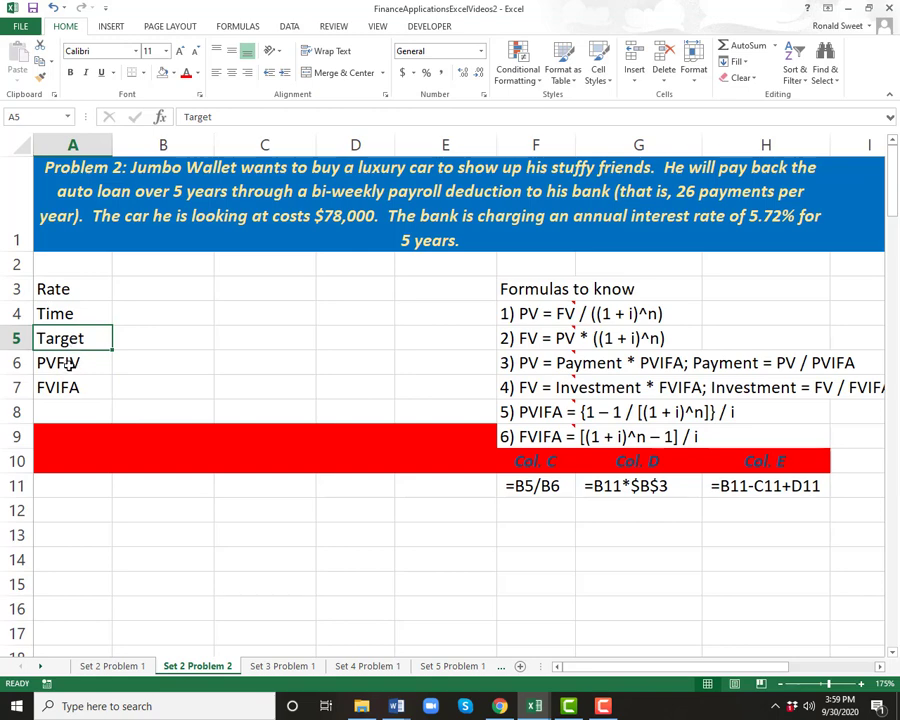
{"action": "left_click", "coordinate": [72, 388]}
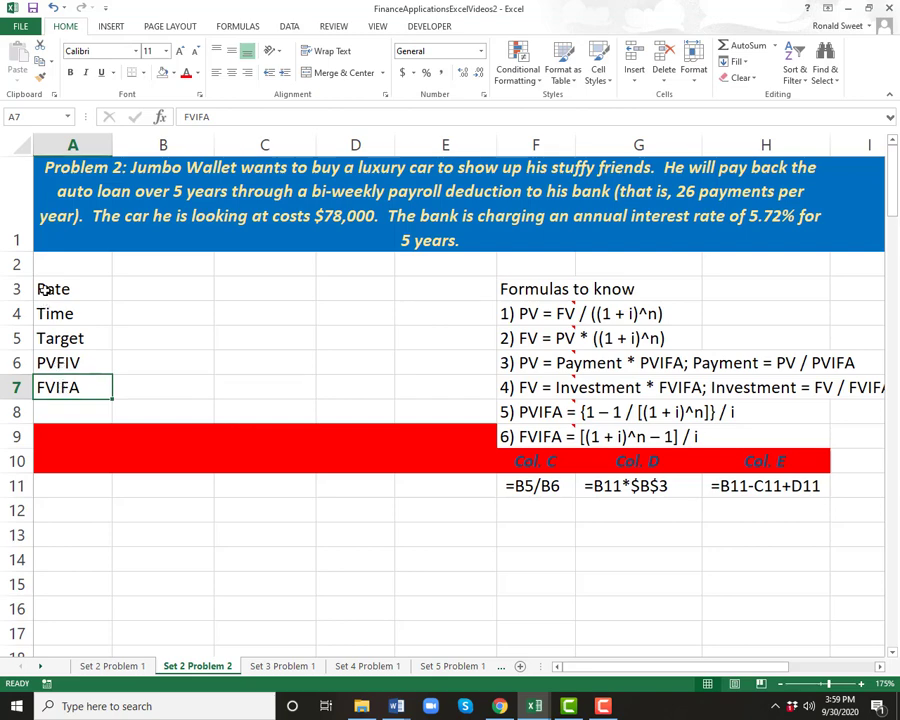
{"action": "left_click", "coordinate": [72, 288]}
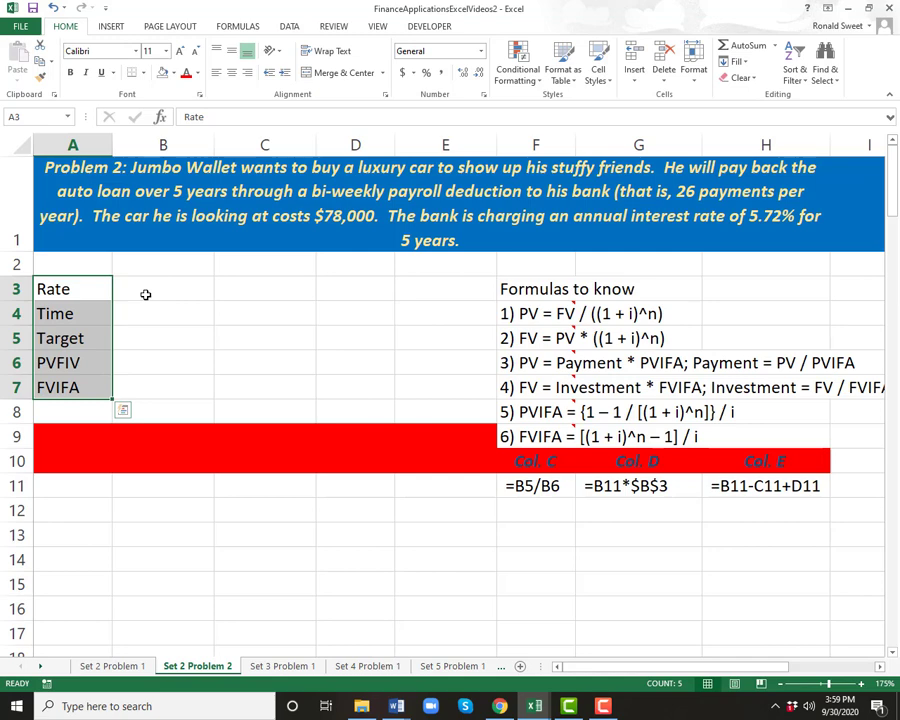
{"action": "left_click", "coordinate": [164, 288]}
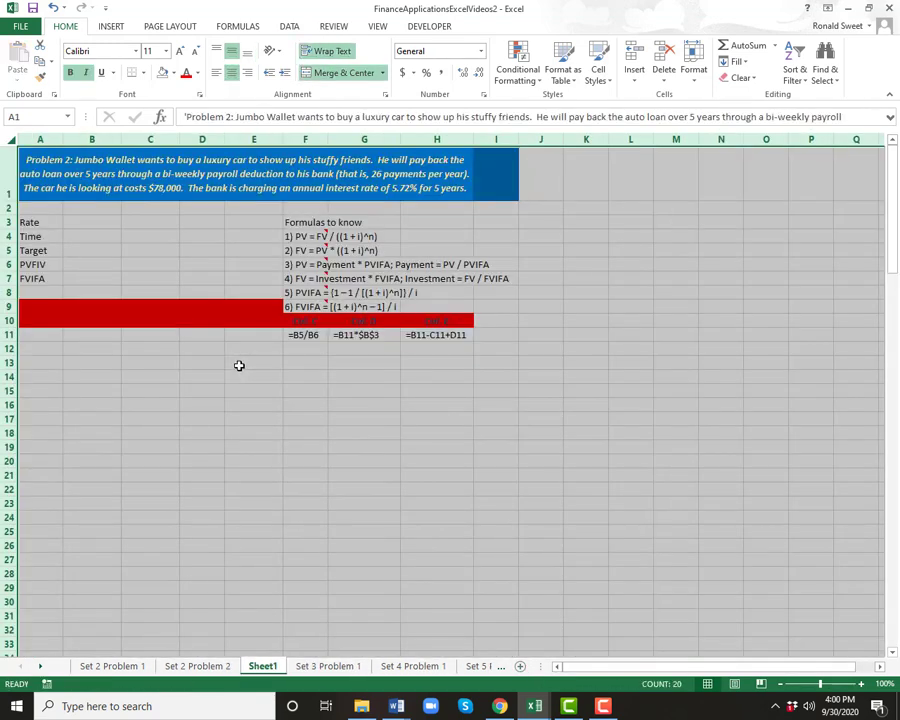
{"action": "mouse_move", "coordinate": [232, 364]}
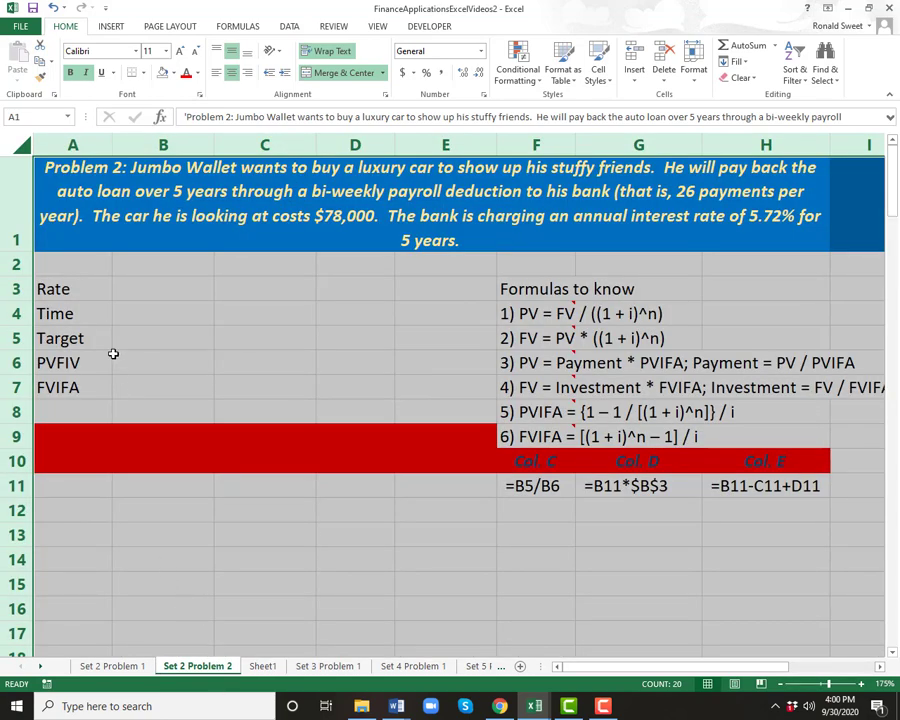
- Enter the car cost 78000 as the Target value, showing $78,000
{"action": "left_click", "coordinate": [164, 288]}
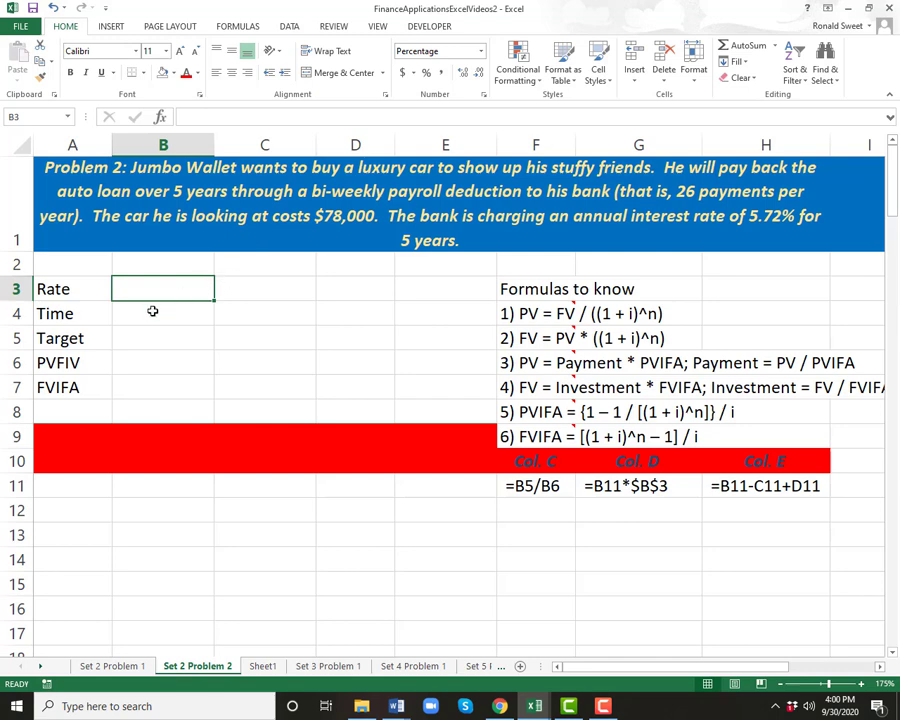
{"action": "mouse_move", "coordinate": [148, 312]}
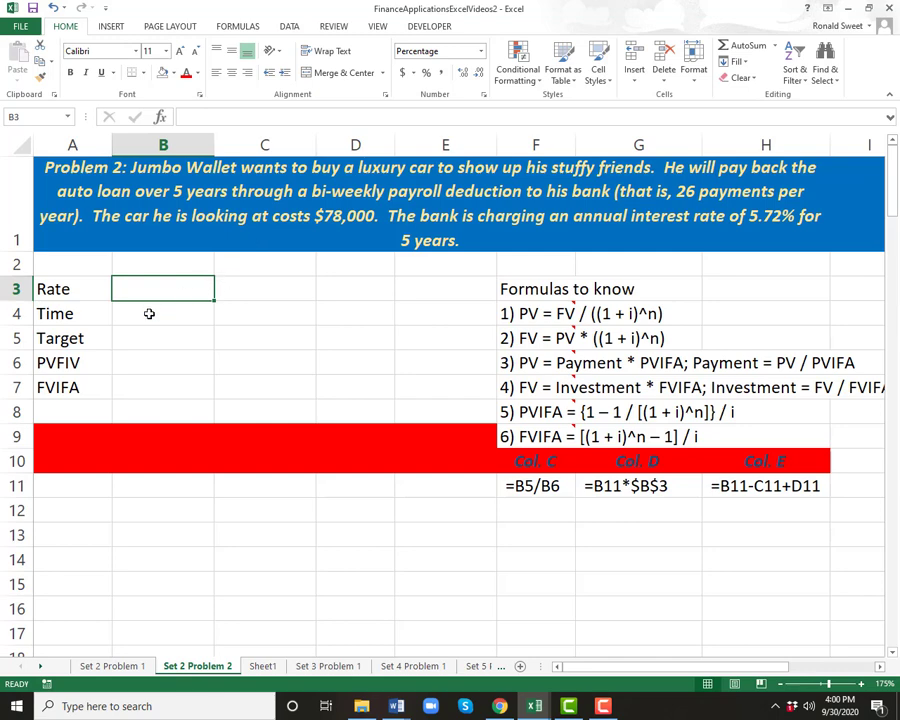
{"action": "left_click", "coordinate": [164, 312]}
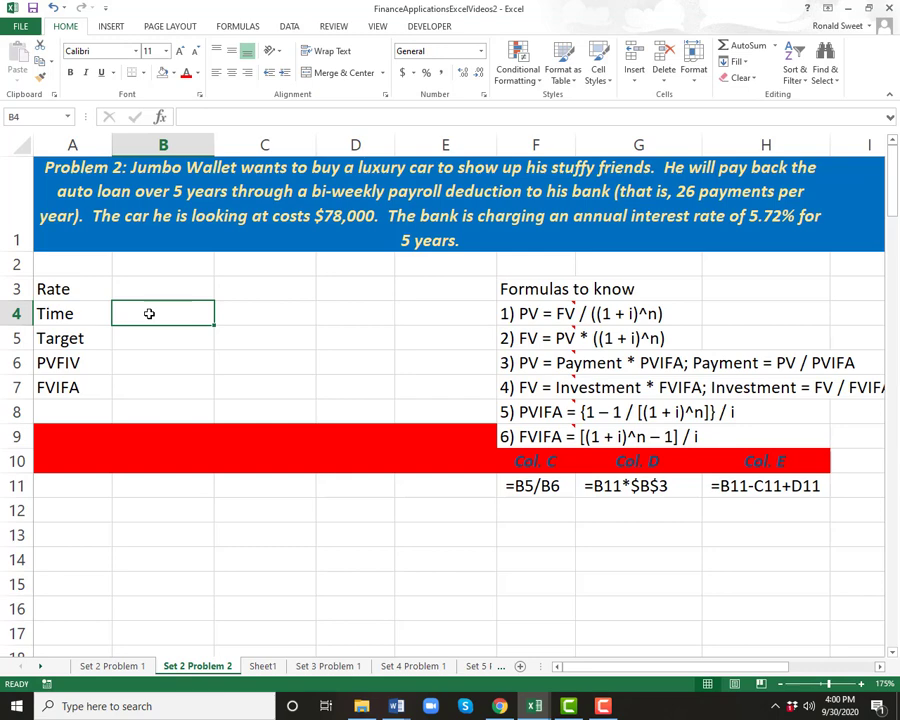
{"action": "left_click", "coordinate": [164, 288]}
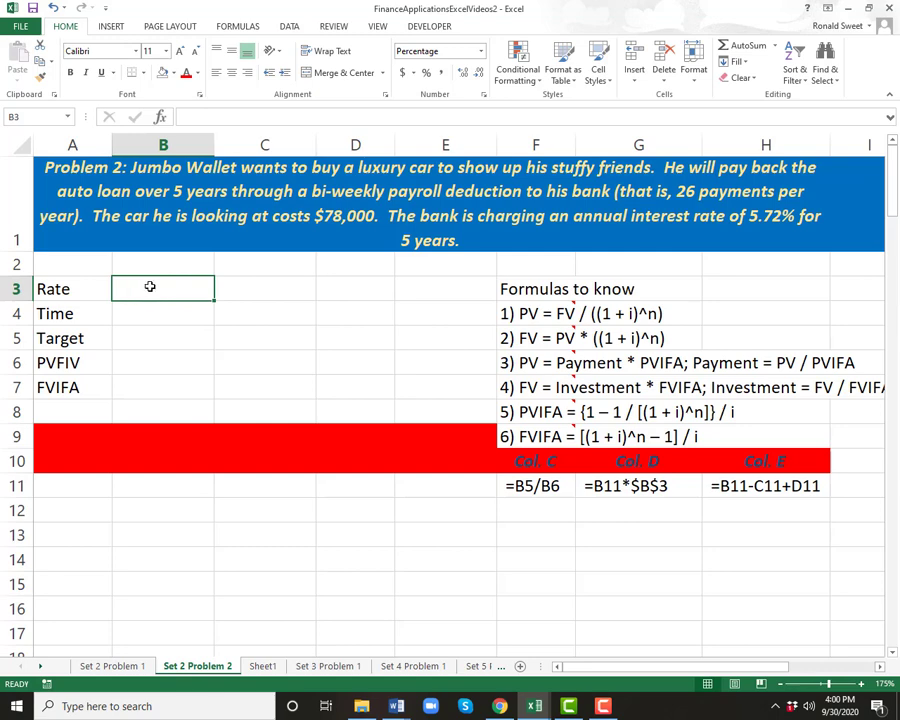
{"action": "type", "text": "78000"}
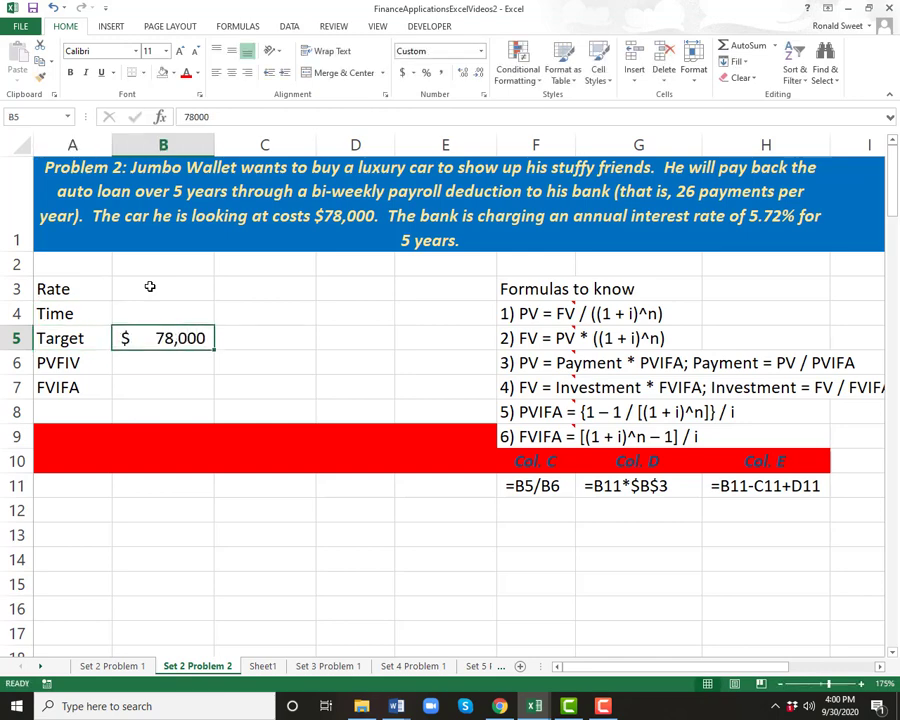
- Enter Rate as =5.72%/26, displayed with two decimals as 0.22%
{"action": "left_click", "coordinate": [164, 288]}
{"action": "type", "text": "+."}
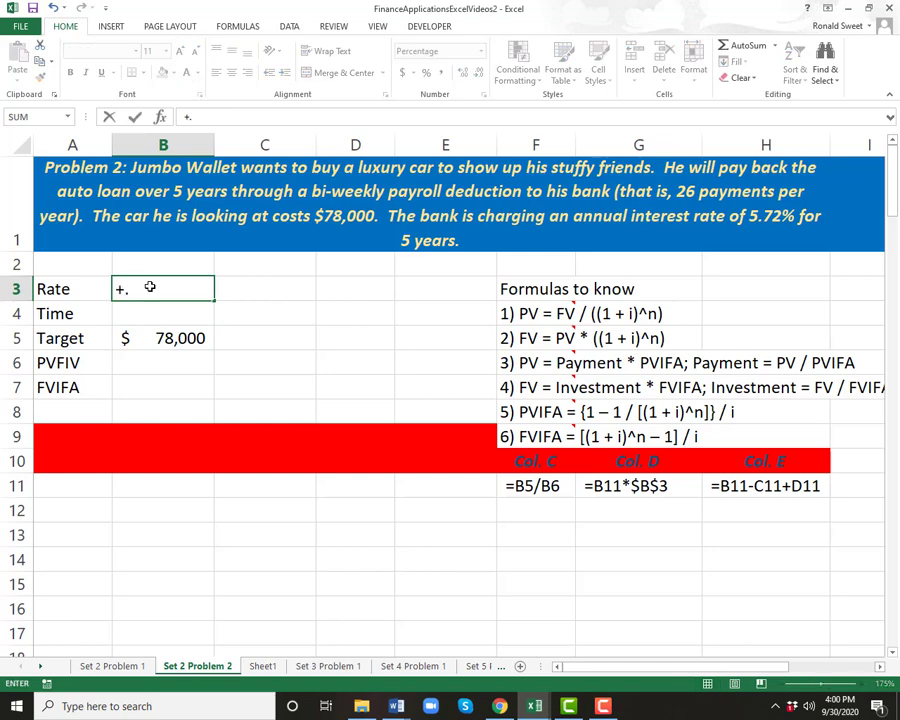
{"action": "type", "text": "5.72%"}
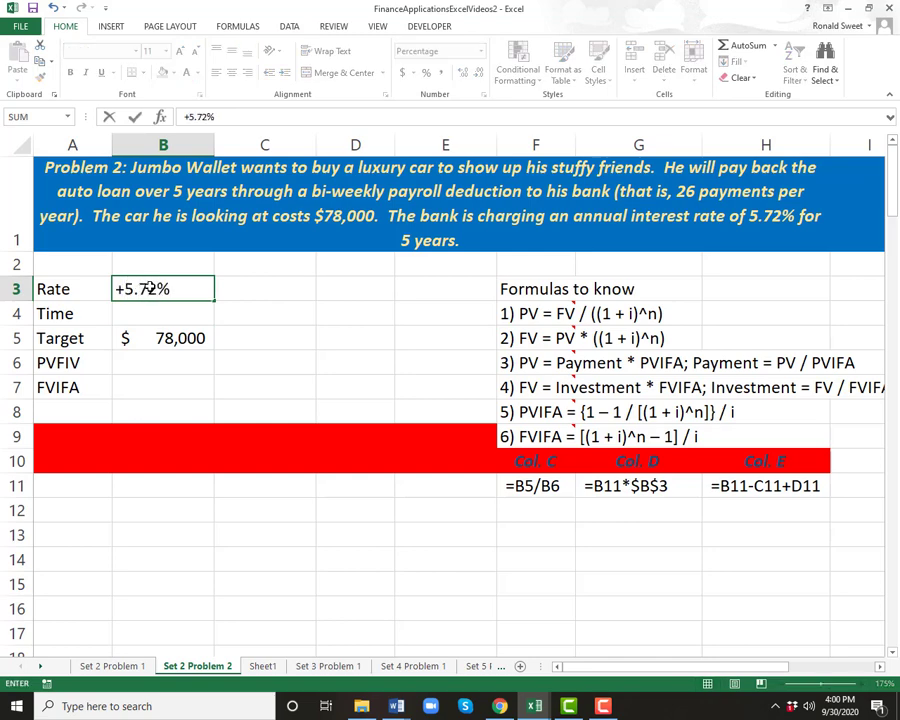
{"action": "type", "text": "/"}
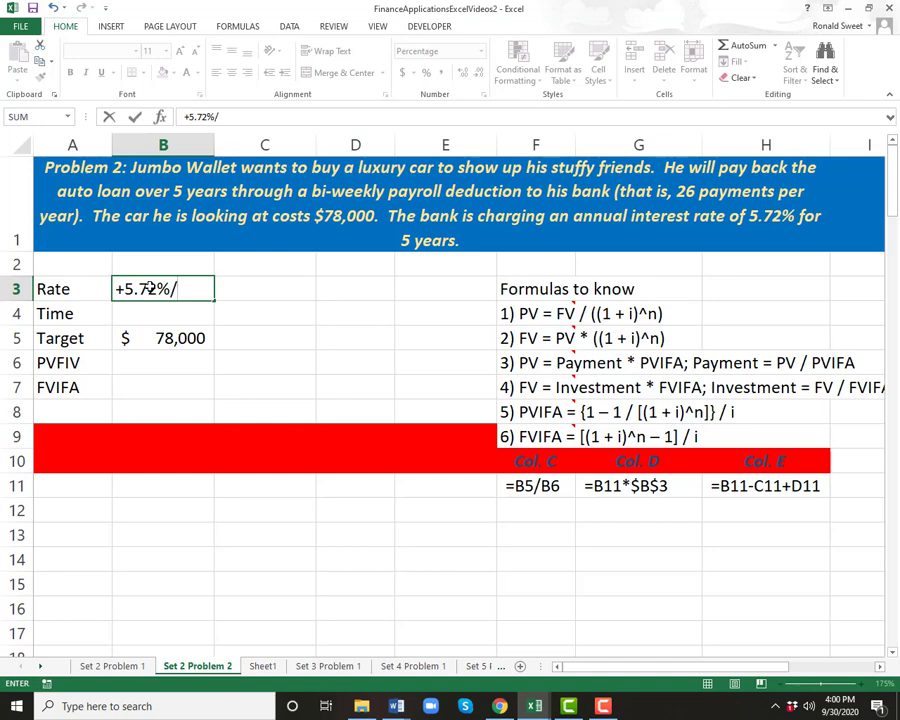
{"action": "type", "text": "26"}
{"action": "left_click", "coordinate": [264, 288]}
{"action": "type", "text": "=5.72%/26"}
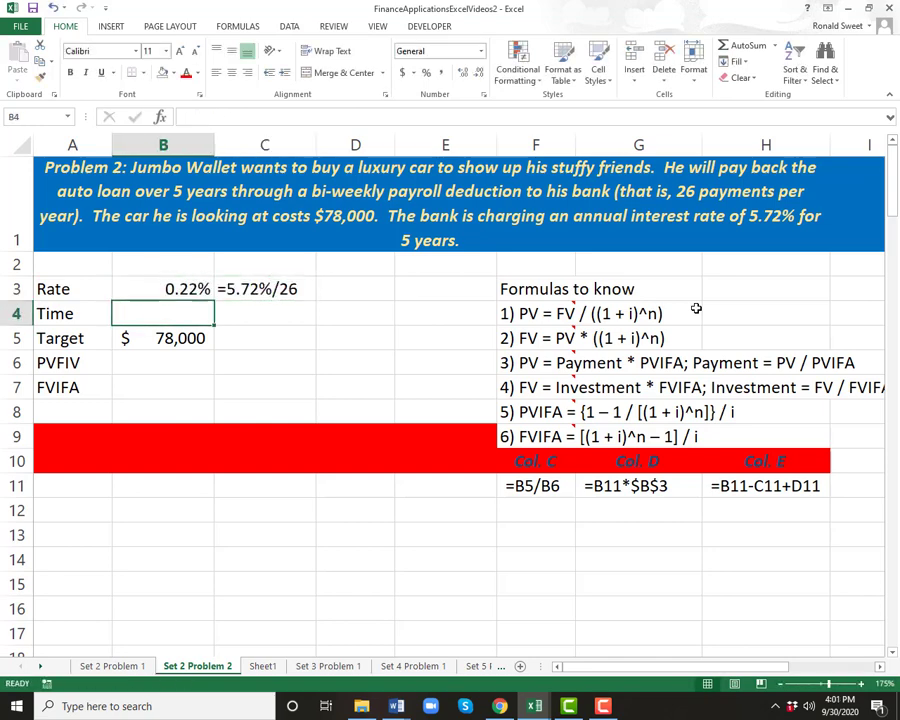
{"action": "left_click", "coordinate": [164, 288]}
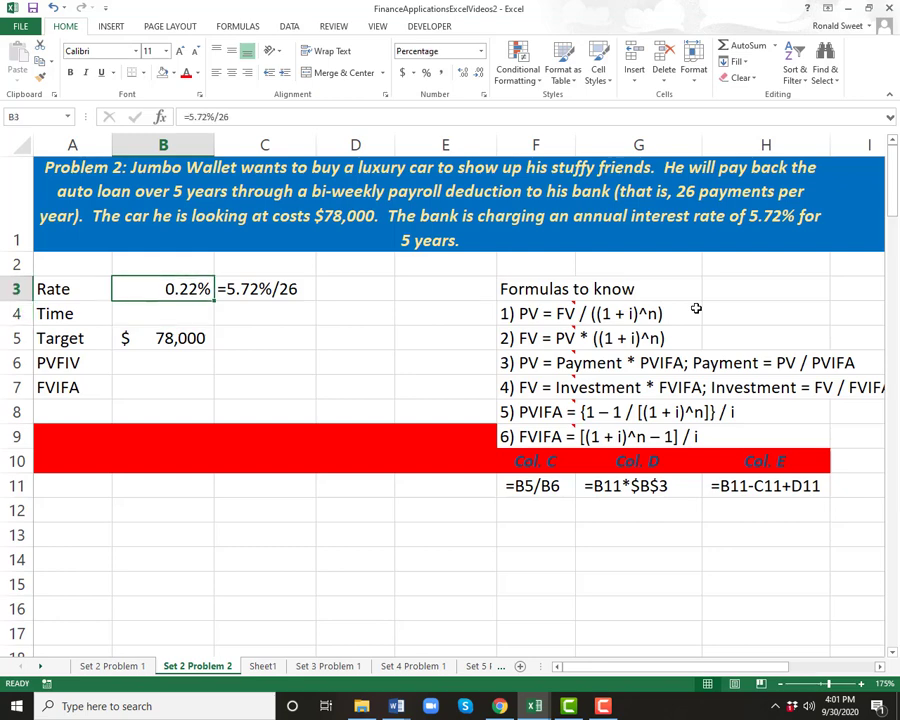
{"action": "left_click", "coordinate": [426, 72]}
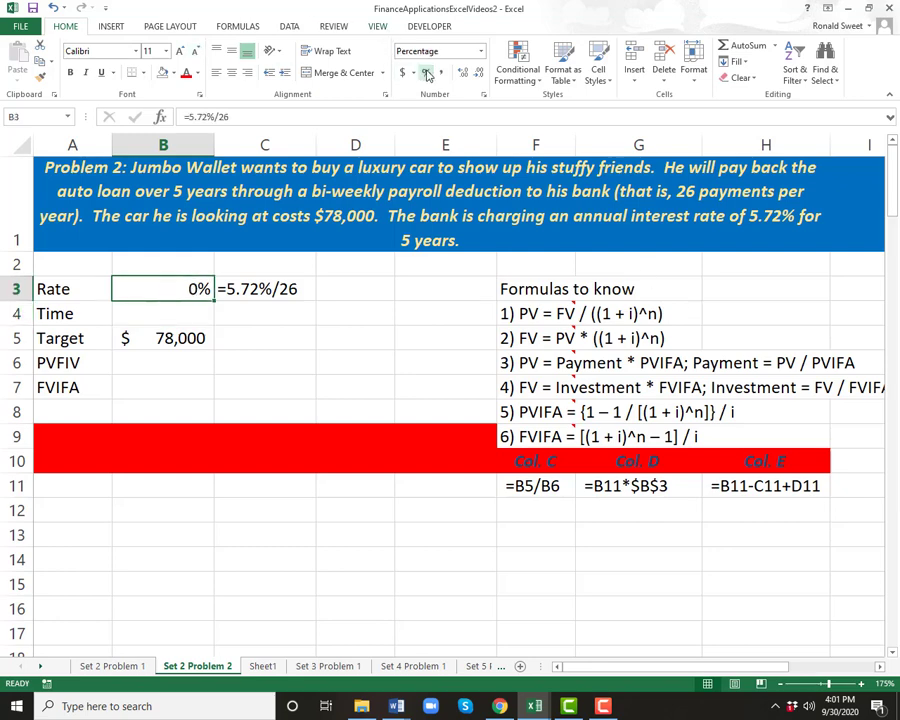
{"action": "left_click", "coordinate": [460, 72]}
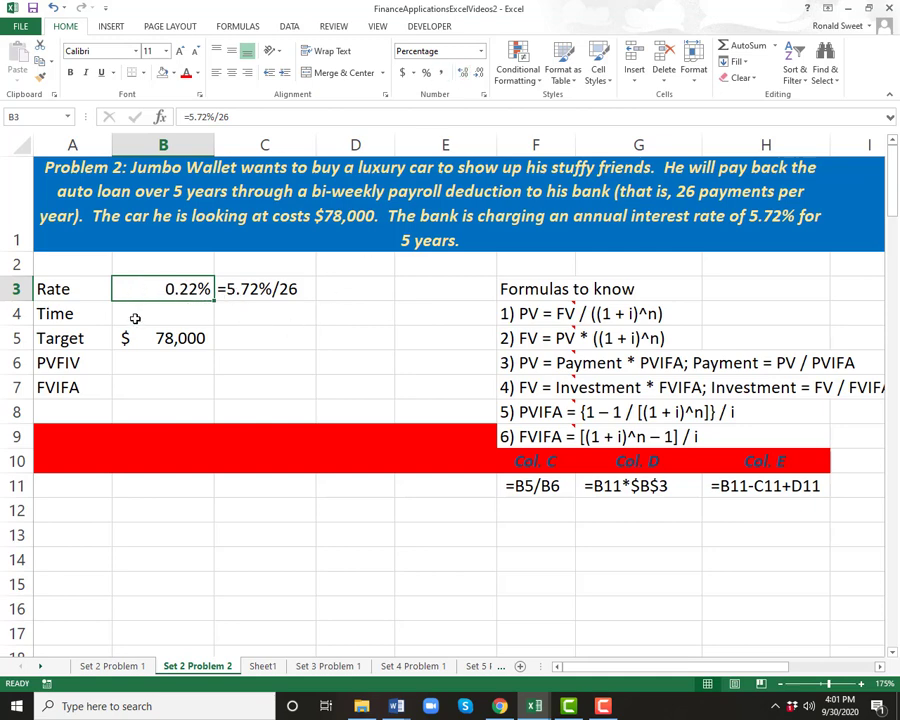
- Enter Time as 5*26 periods, showing 130
{"action": "type", "text": "+5"}
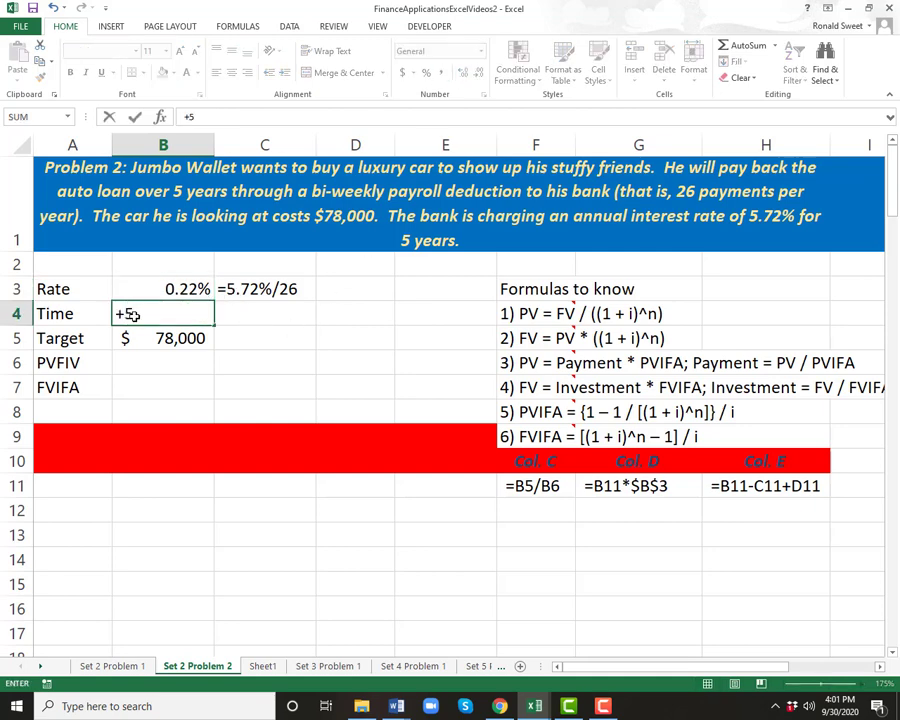
{"action": "type", "text": "*26"}
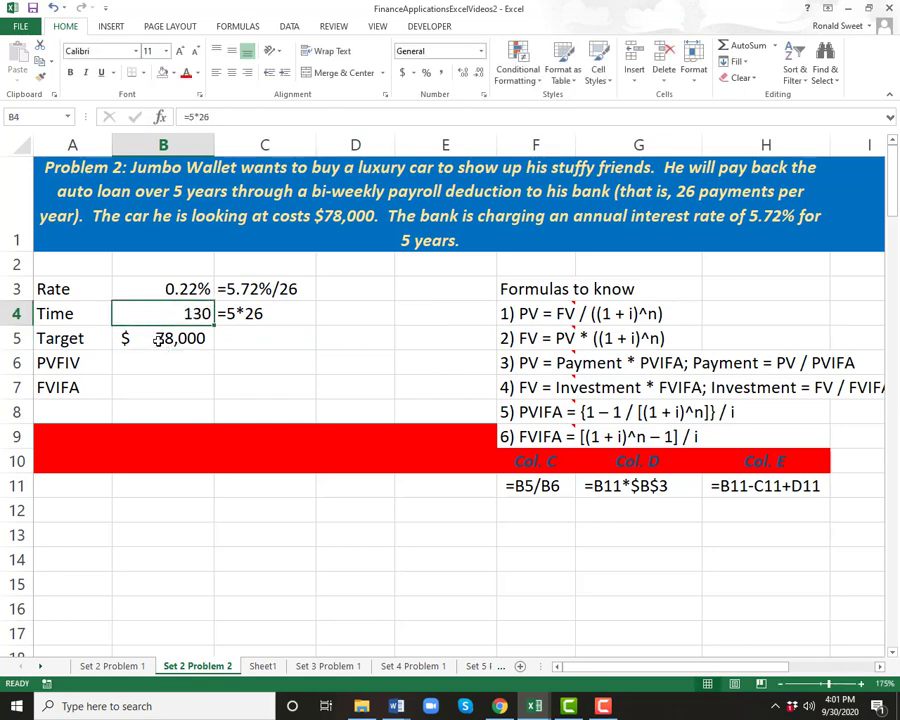
{"action": "left_click", "coordinate": [164, 338]}
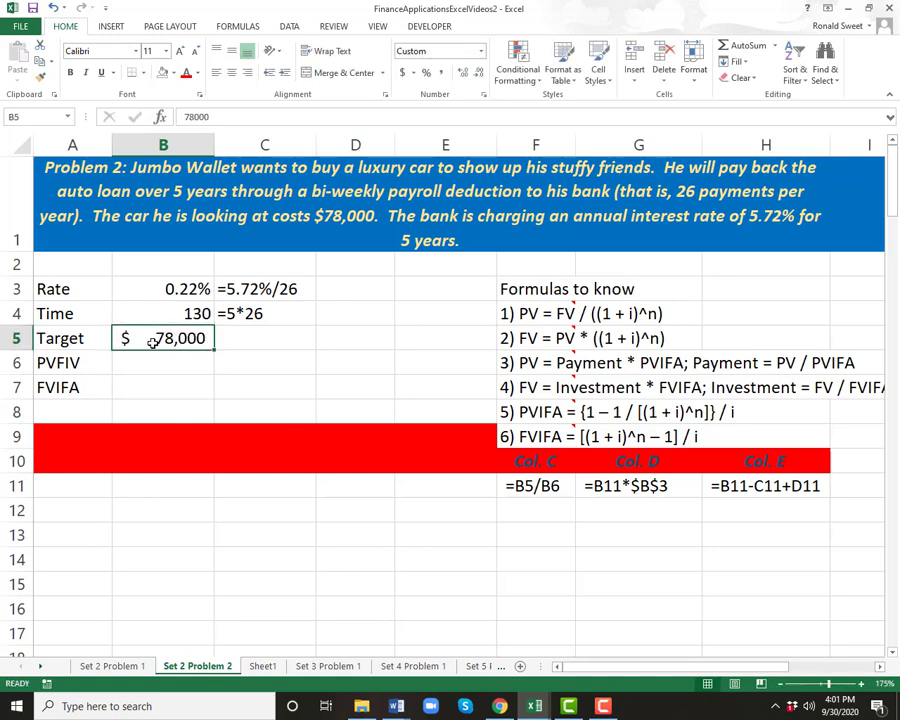
- Enter the PVIFA formula =(1-1/((1+B3)^B4))/B3 in B6, showing 112.9552
{"action": "left_click", "coordinate": [164, 362]}
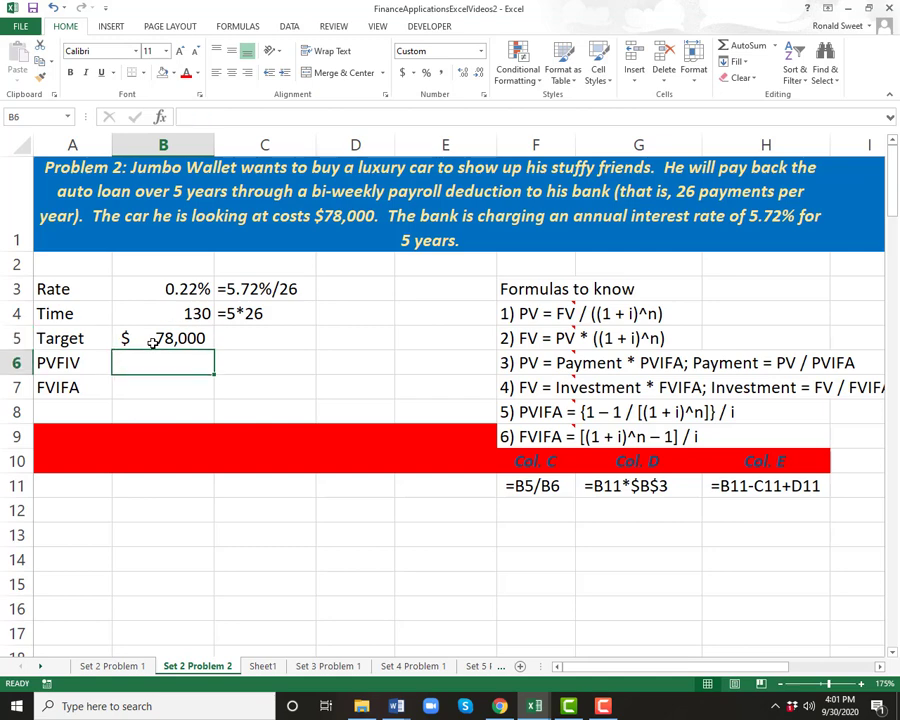
{"action": "type", "text": "="}
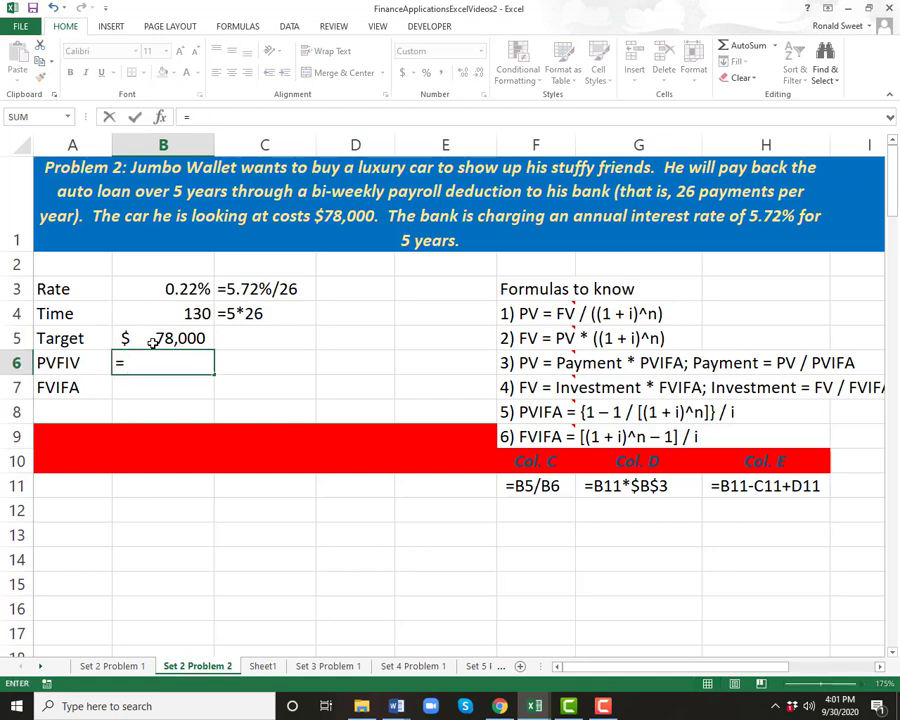
{"action": "type", "text": "(1"}
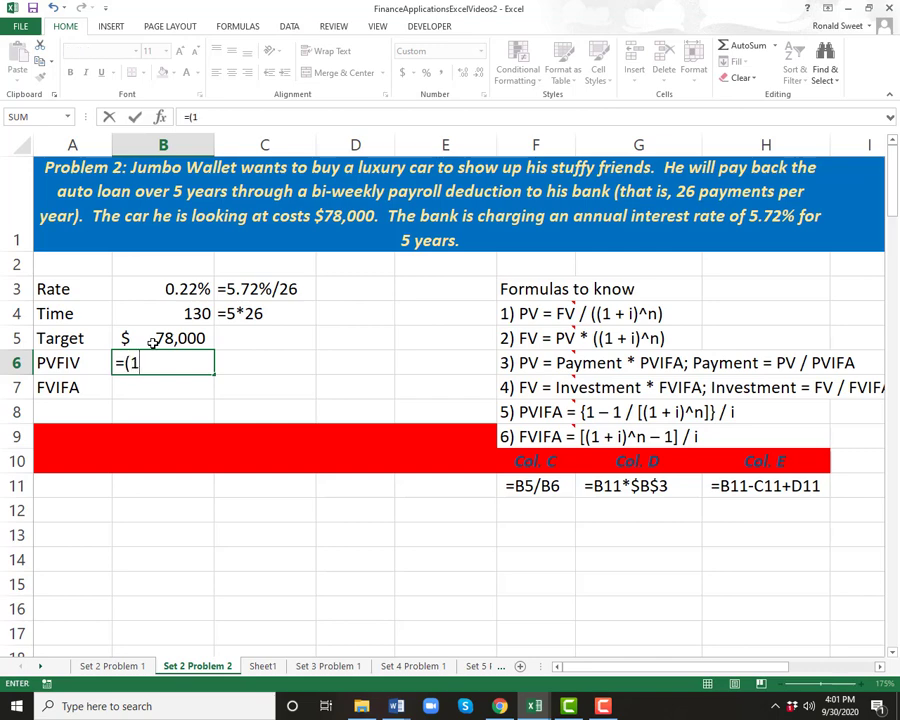
{"action": "type", "text": "-1/"}
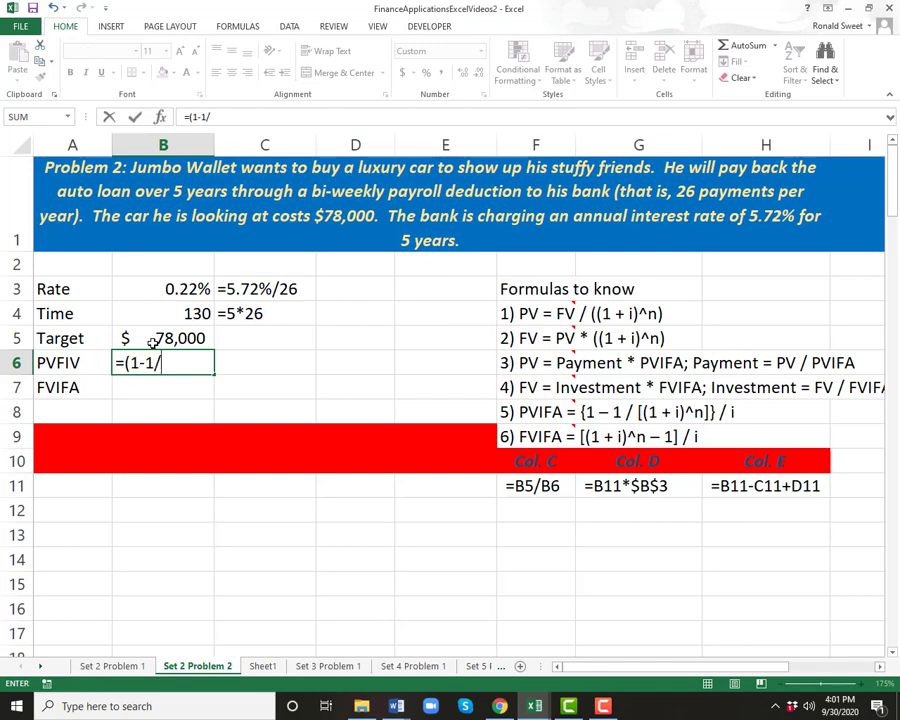
{"action": "type", "text": "(("}
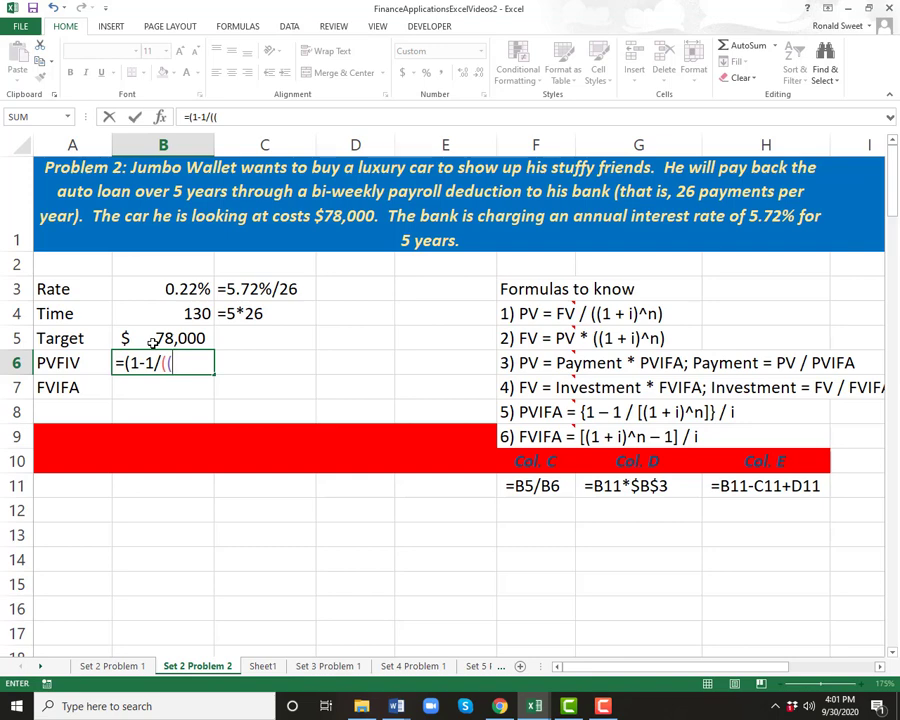
{"action": "type", "text": "1"}
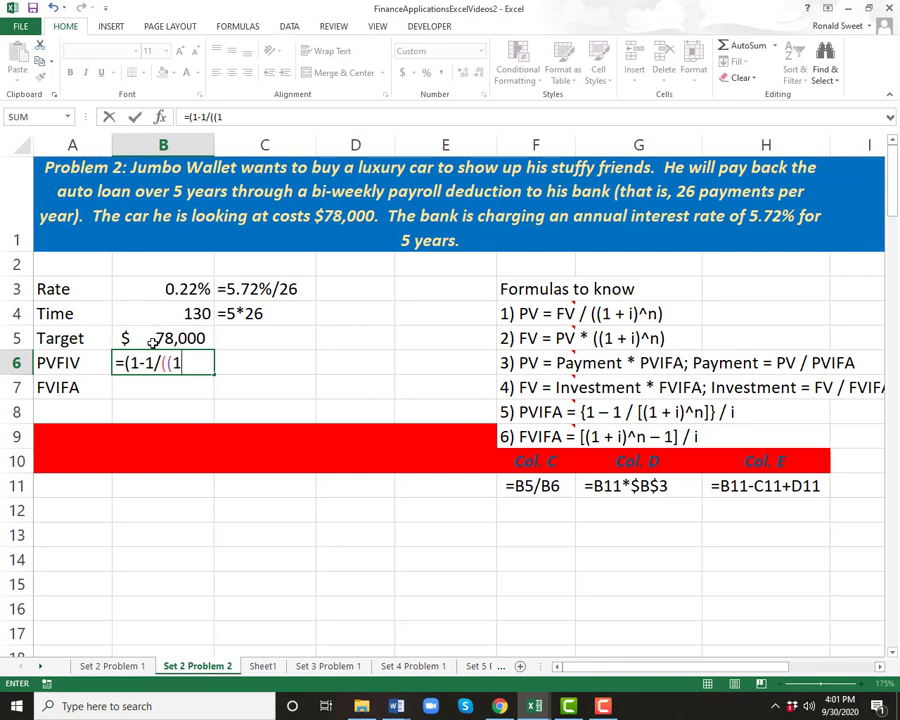
{"action": "left_click", "coordinate": [164, 288]}
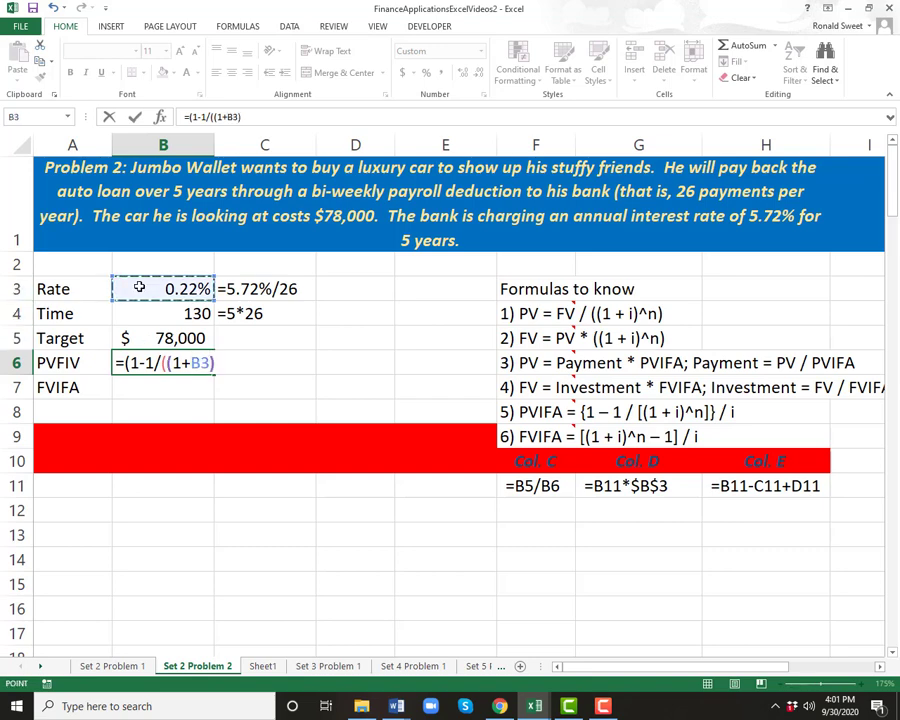
{"action": "type", "text": "^"}
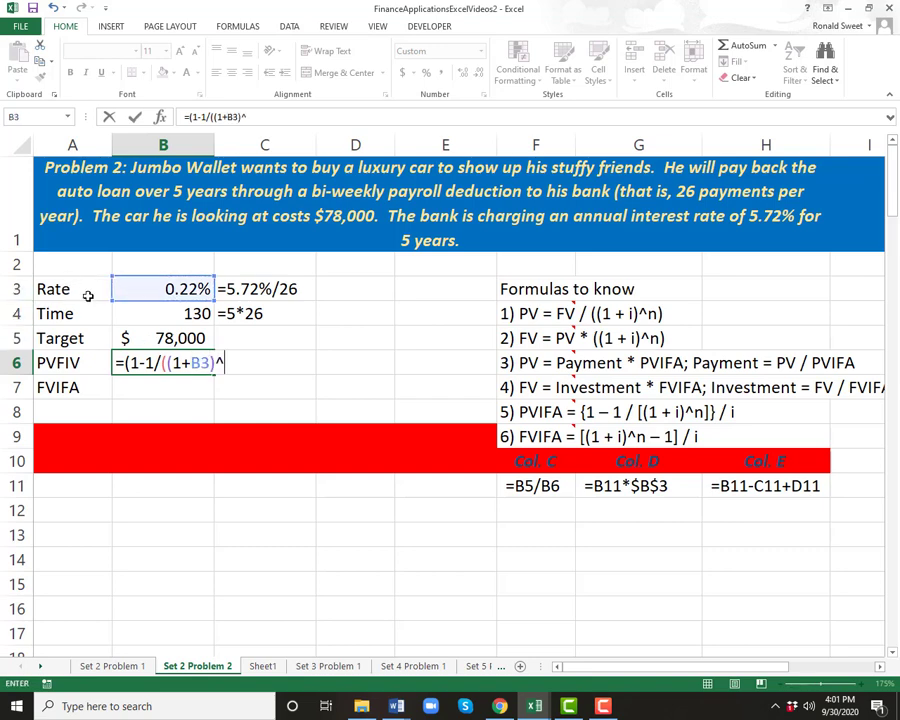
{"action": "left_click", "coordinate": [164, 312]}
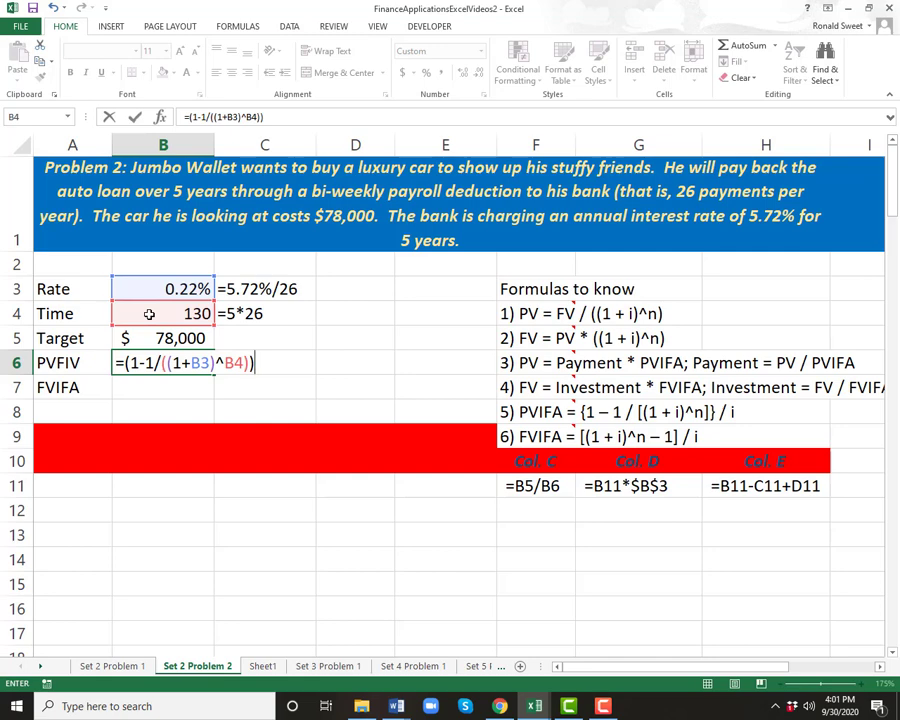
{"action": "type", "text": "/B3"}
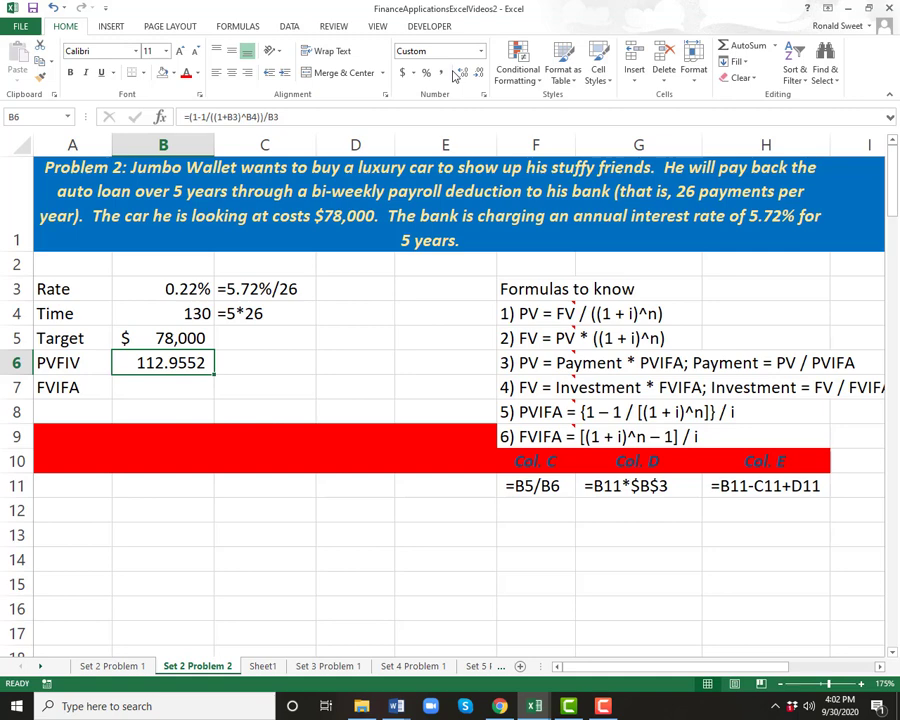
{"action": "left_click", "coordinate": [164, 388]}
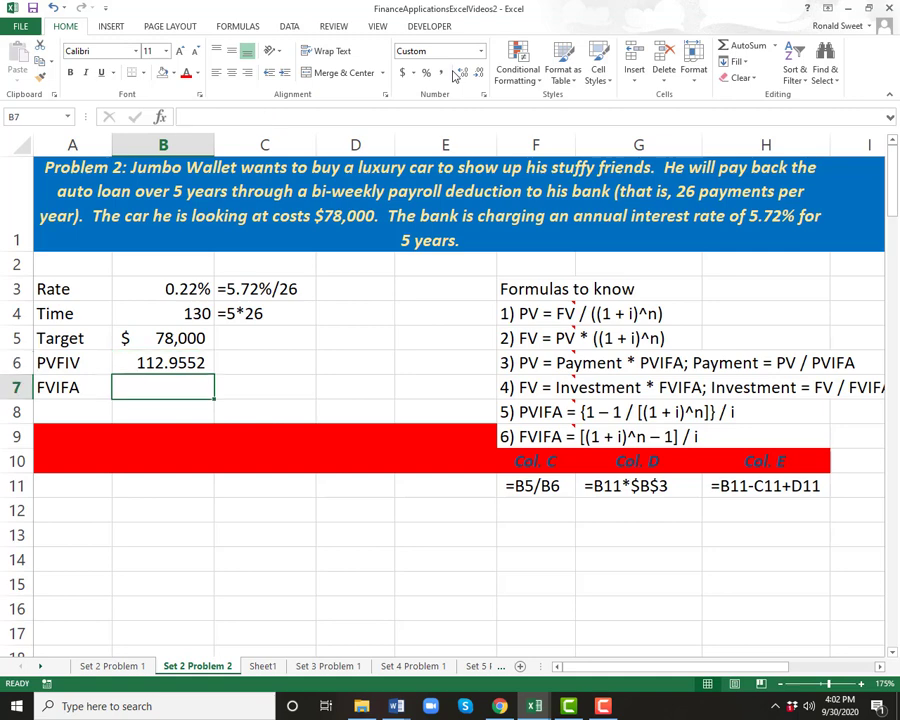
- Enter the FVIFA formula =((1+B3)^B4-1)/B3 in B7, showing 150.3065
{"action": "type", "text": "=("}
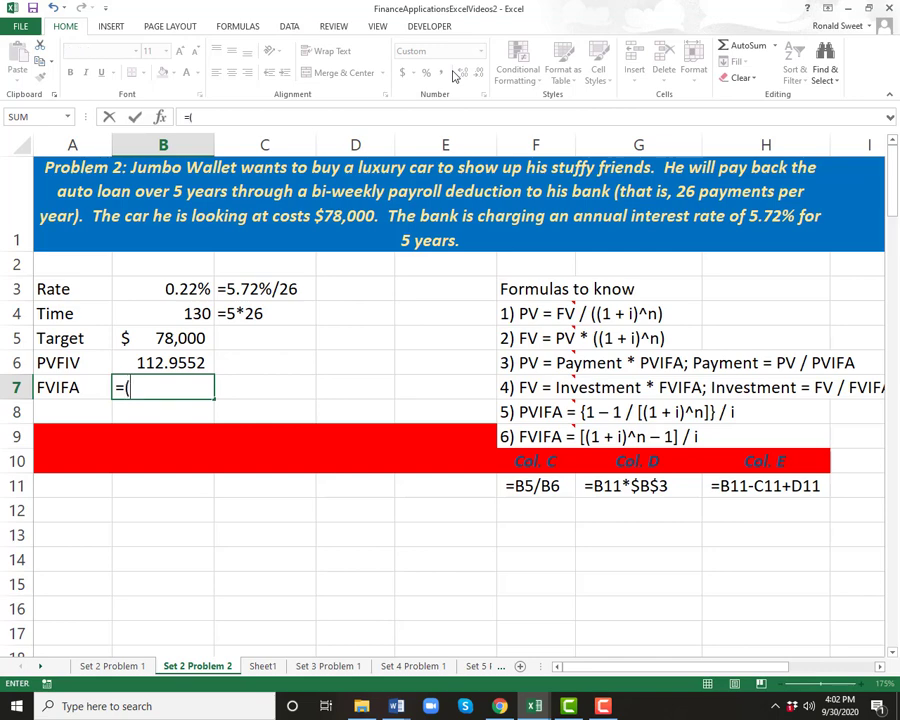
{"action": "type", "text": "("}
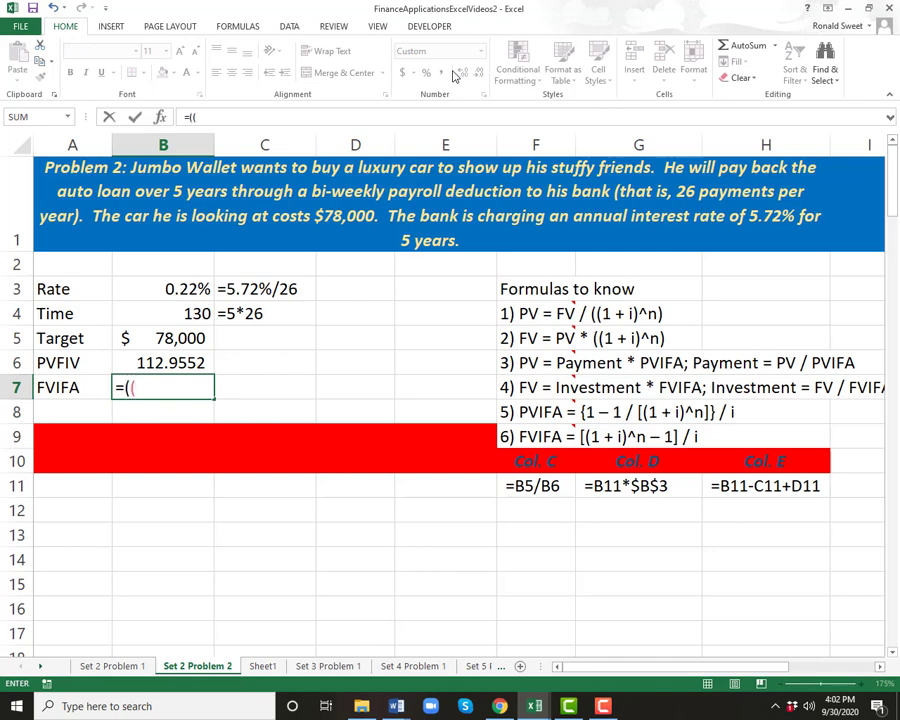
{"action": "type", "text": "1+B3"}
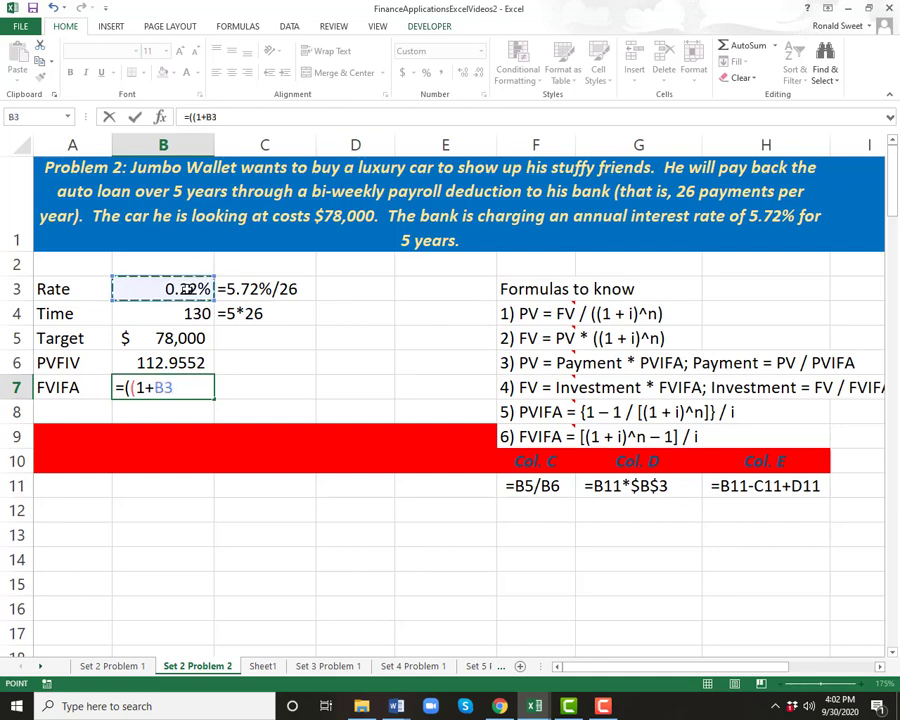
{"action": "type", "text": ")^"}
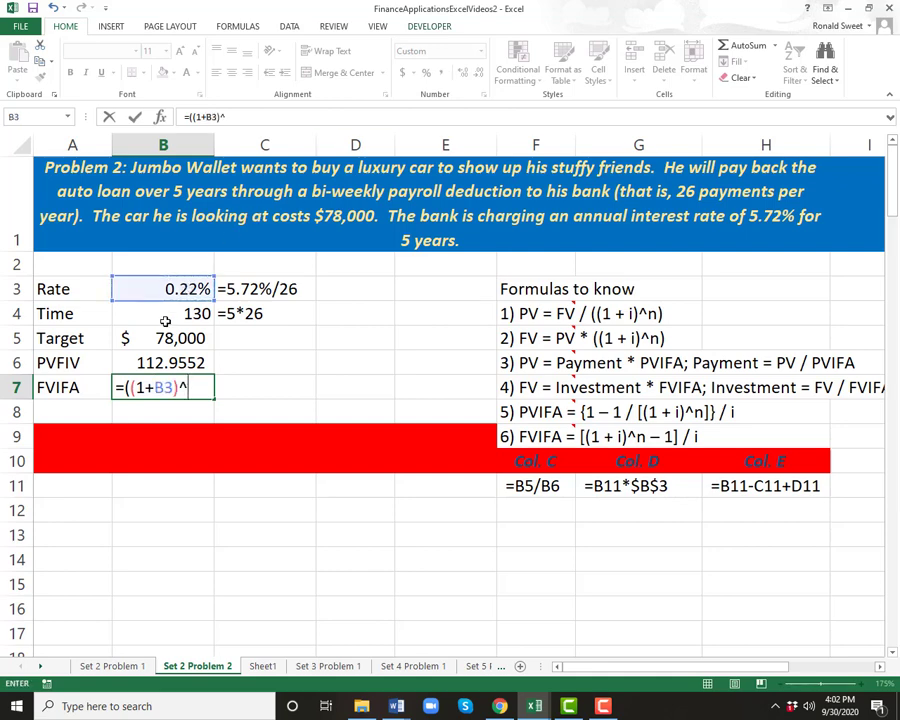
{"action": "left_click", "coordinate": [164, 312]}
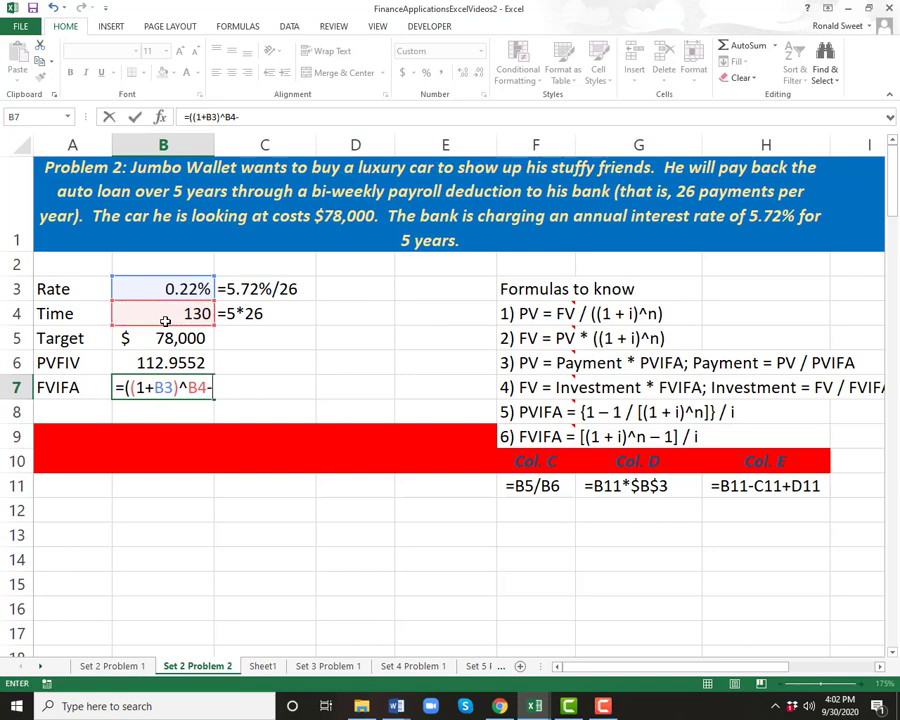
{"action": "type", "text": "1)/B3"}
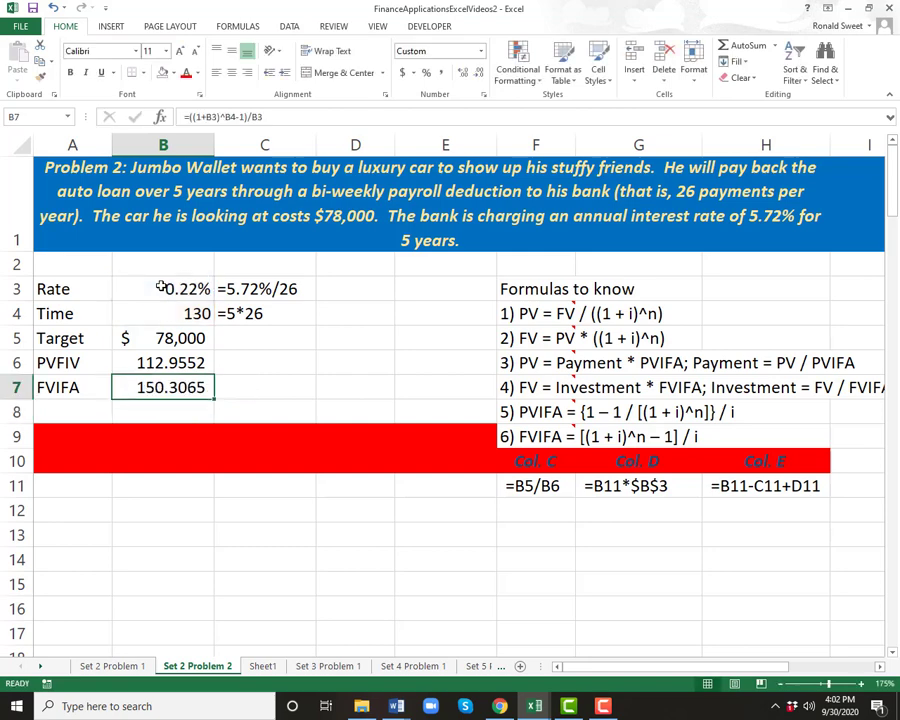
{"action": "mouse_move", "coordinate": [460, 268]}
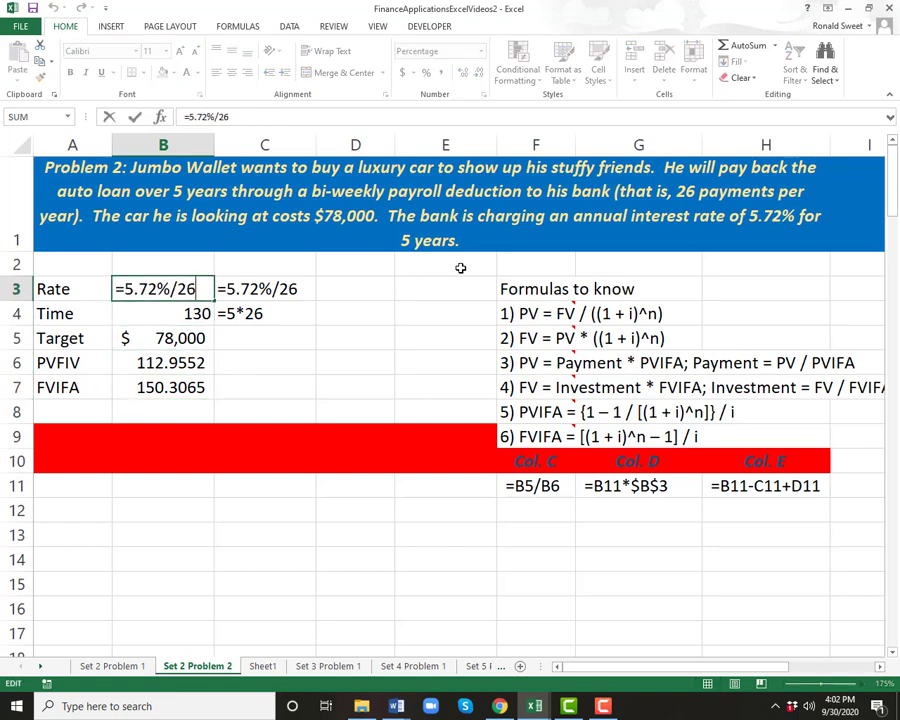
- Type the headers Time, Beginning Balance, Payment, Interest Expense and Ending Value in A9:E10
{"action": "key", "text": "Enter"}
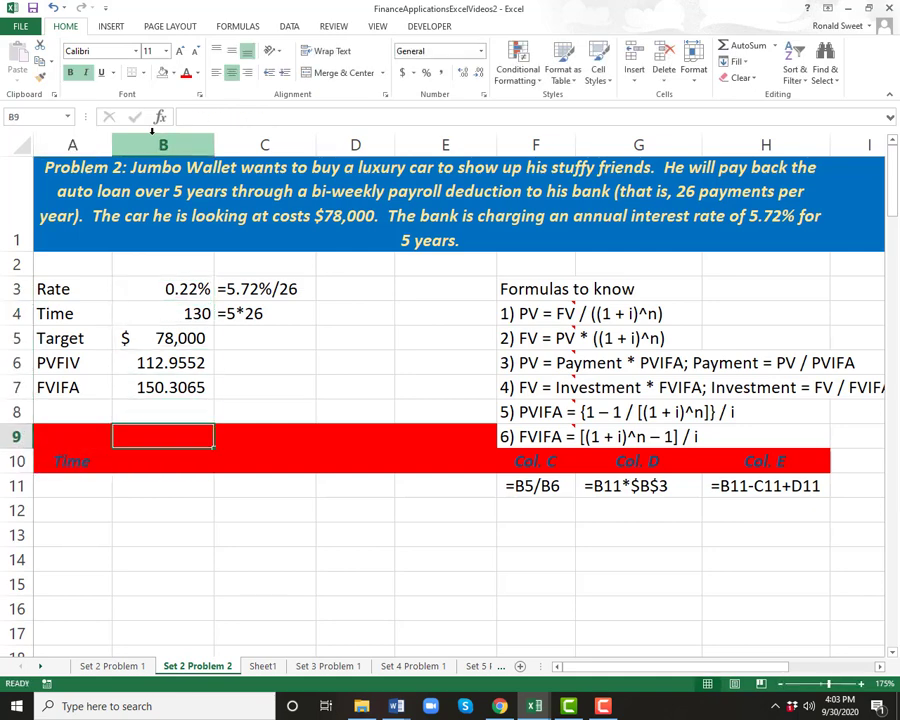
{"action": "type", "text": "Beginning"}
{"action": "left_click", "coordinate": [356, 436]}
{"action": "type", "text": "Int"}
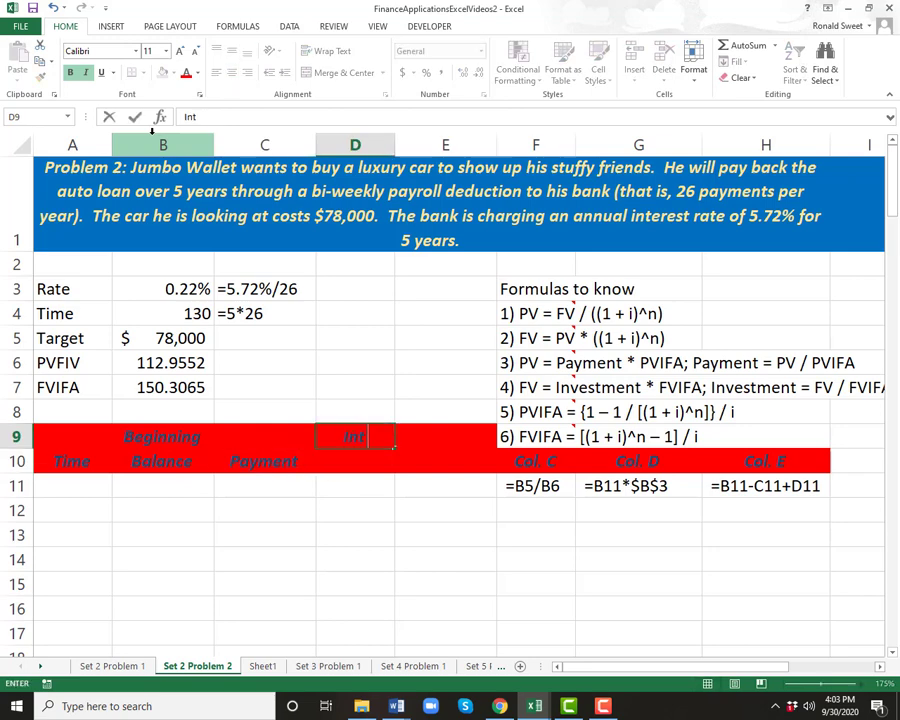
{"action": "type", "text": "Expense"}
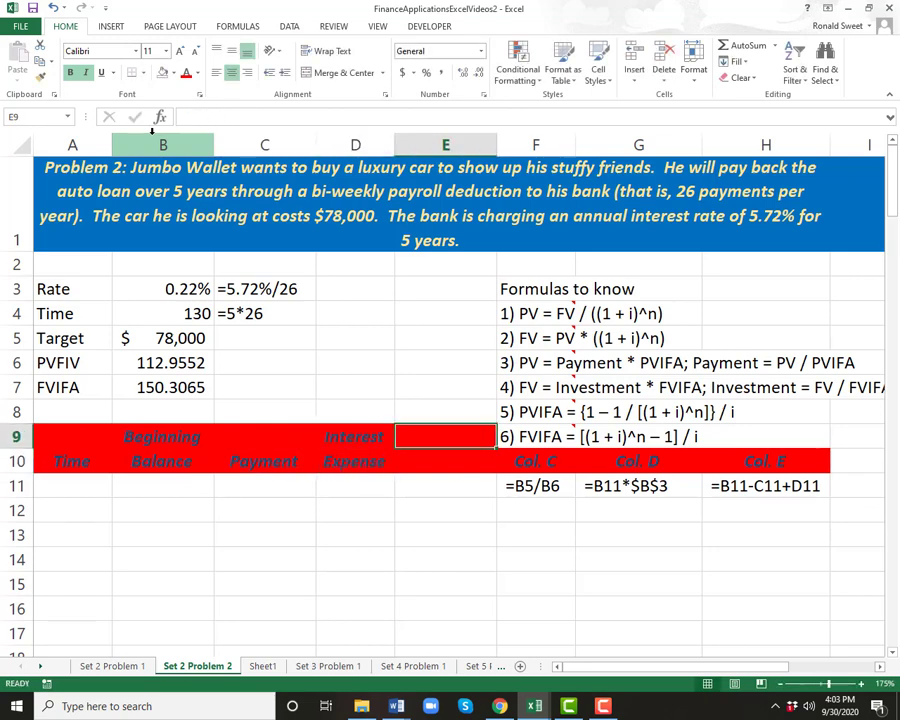
{"action": "type", "text": "Value"}
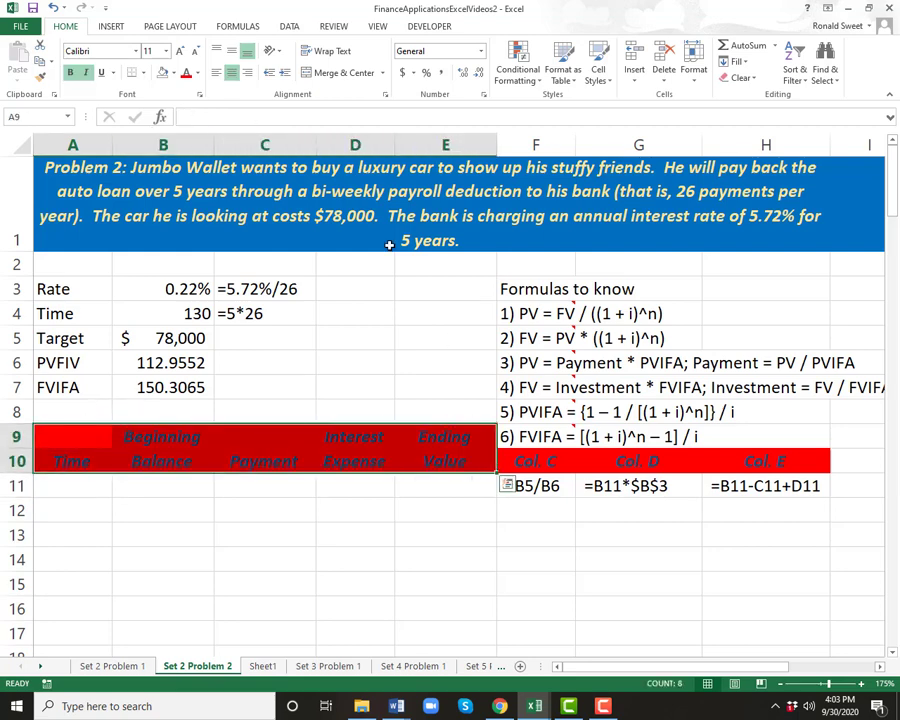
- Set the amortization header text colour to black for readability on the red band
{"action": "left_click", "coordinate": [198, 72]}
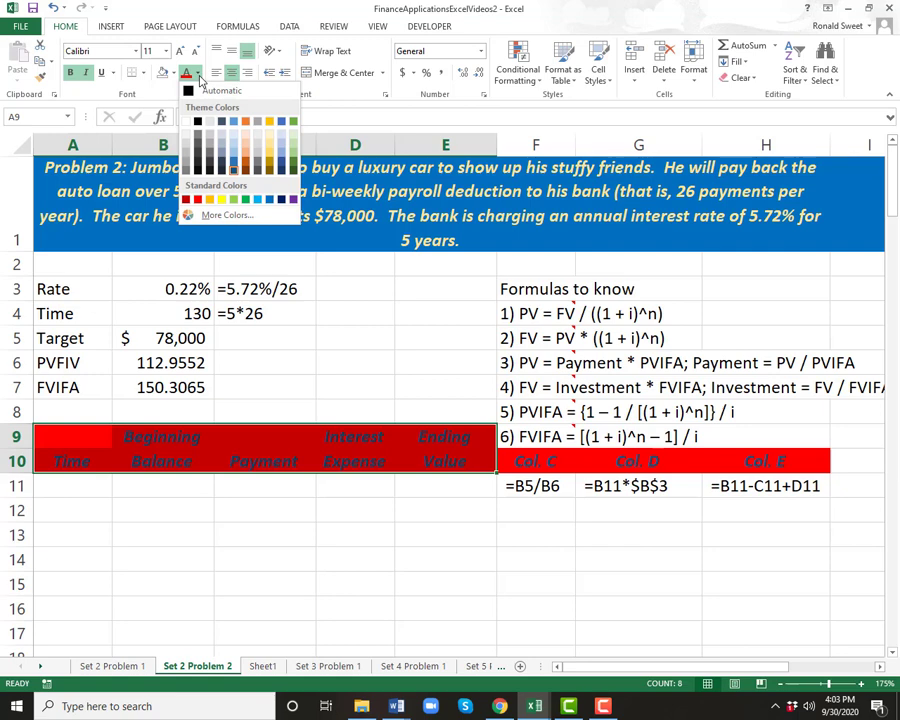
{"action": "left_click", "coordinate": [188, 90]}
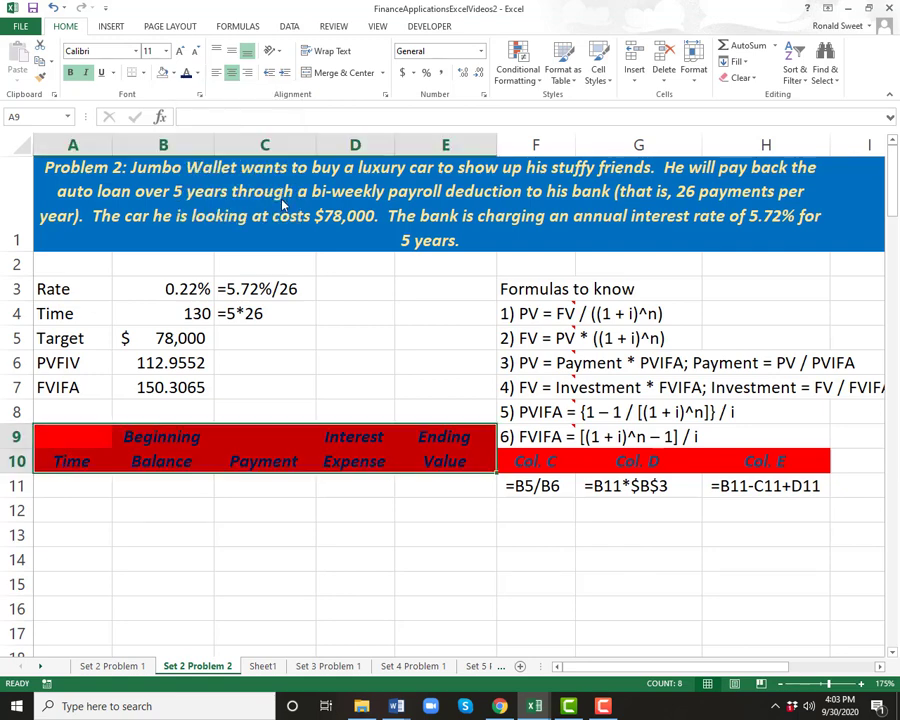
{"action": "left_click", "coordinate": [196, 72]}
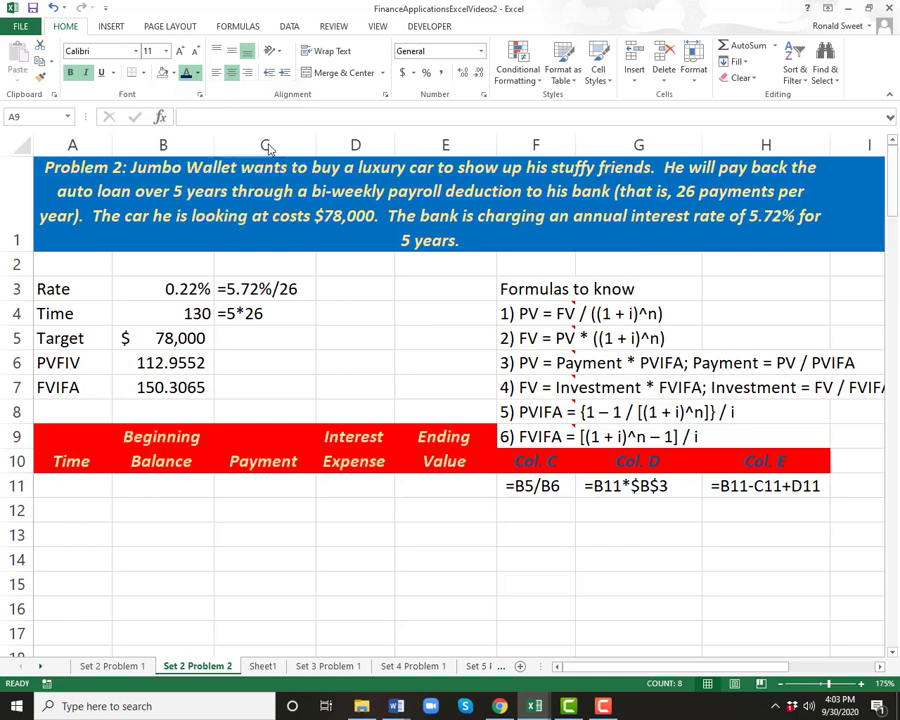
{"action": "left_click", "coordinate": [72, 510]}
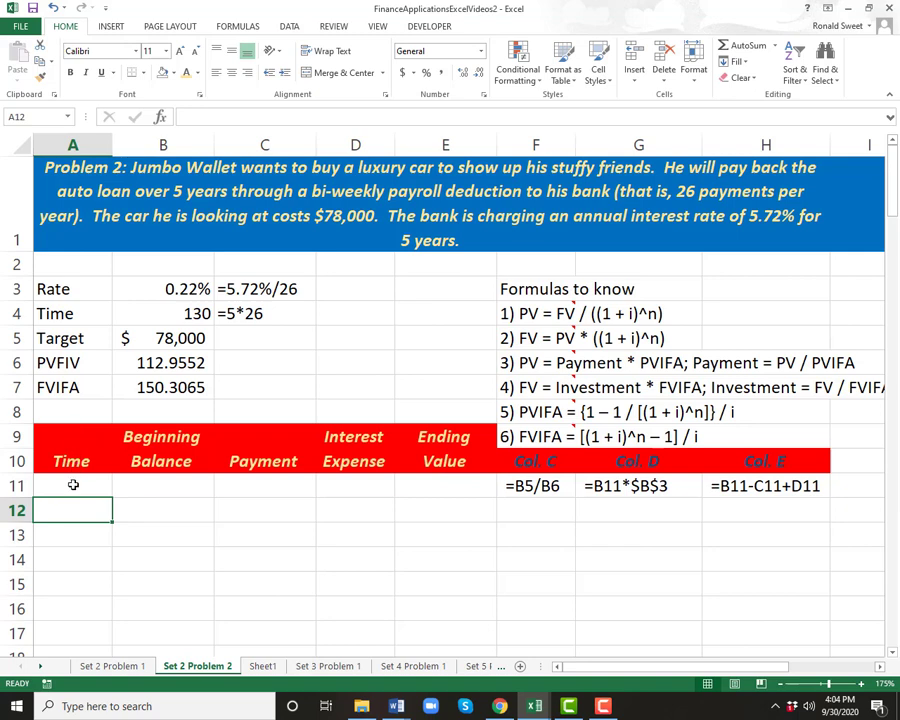
- Start period 1 with Time 1 and a $78,000.00 beginning balance
{"action": "left_click", "coordinate": [72, 486]}
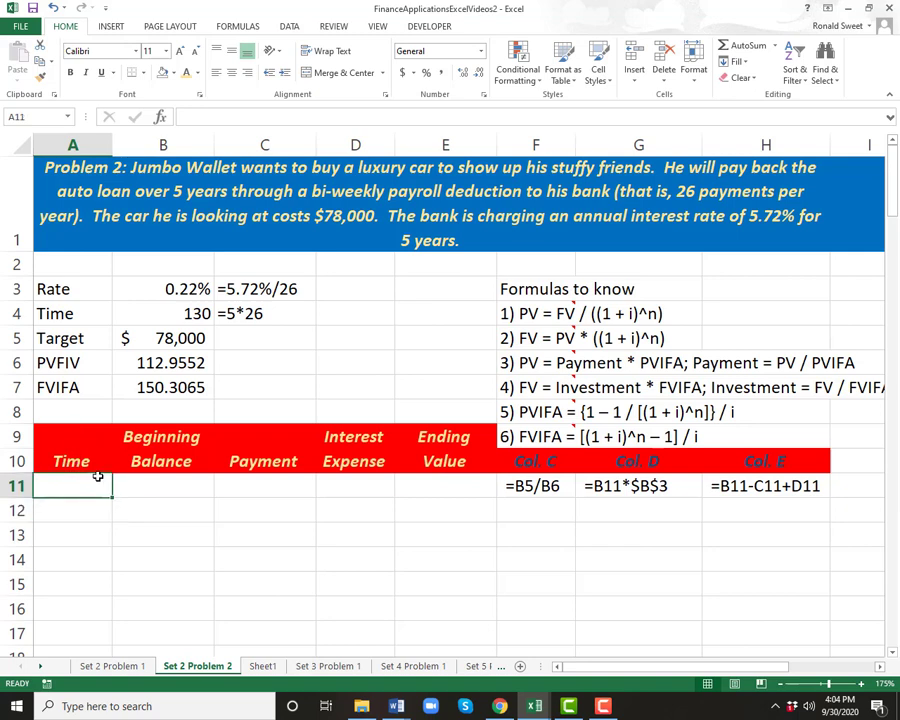
{"action": "type", "text": "0"}
{"action": "type", "text": "1"}
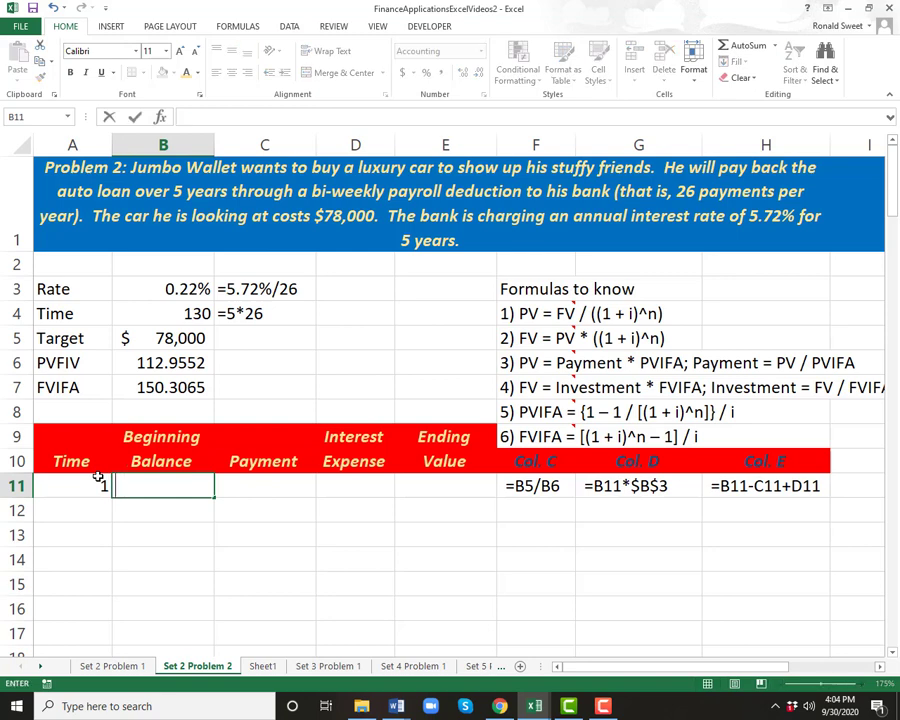
{"action": "type", "text": "+B6"}
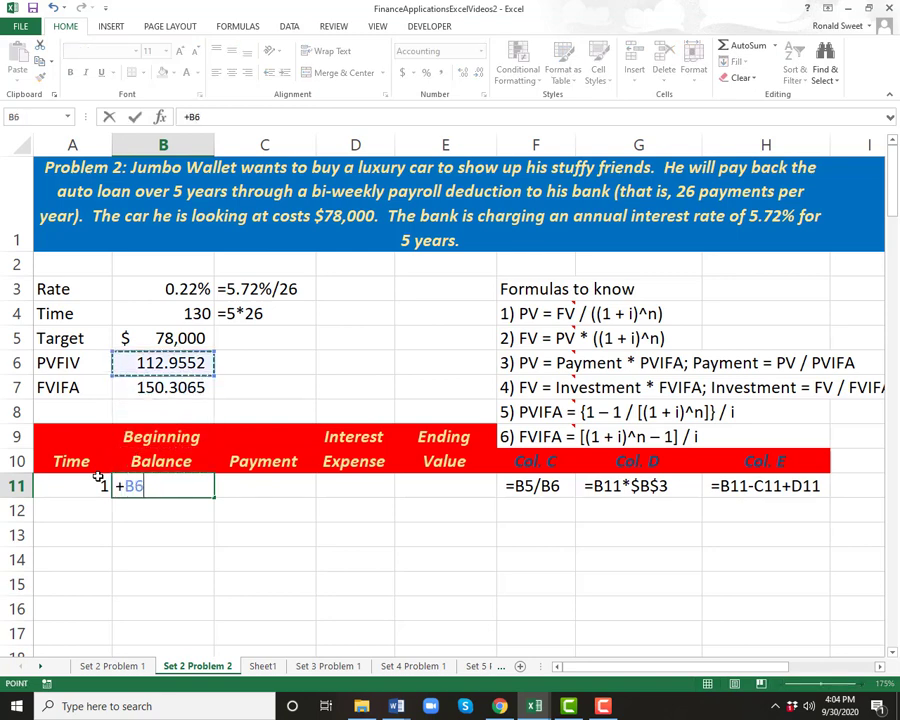
{"action": "left_click", "coordinate": [164, 338]}
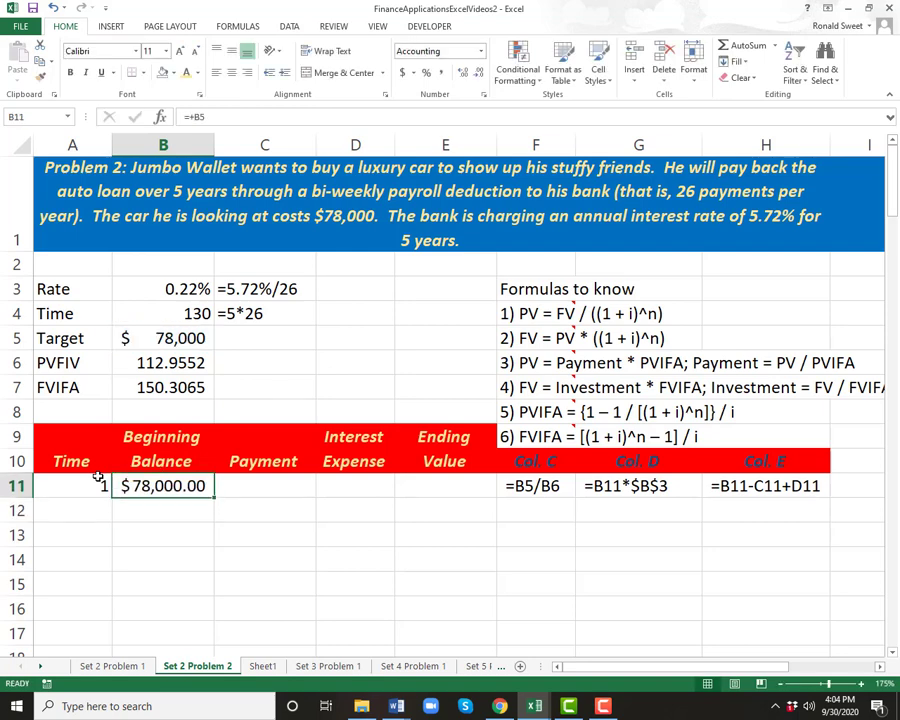
- Compute period 1's Payment as target divided by PVIFA, showing $690.54
{"action": "left_click", "coordinate": [264, 486]}
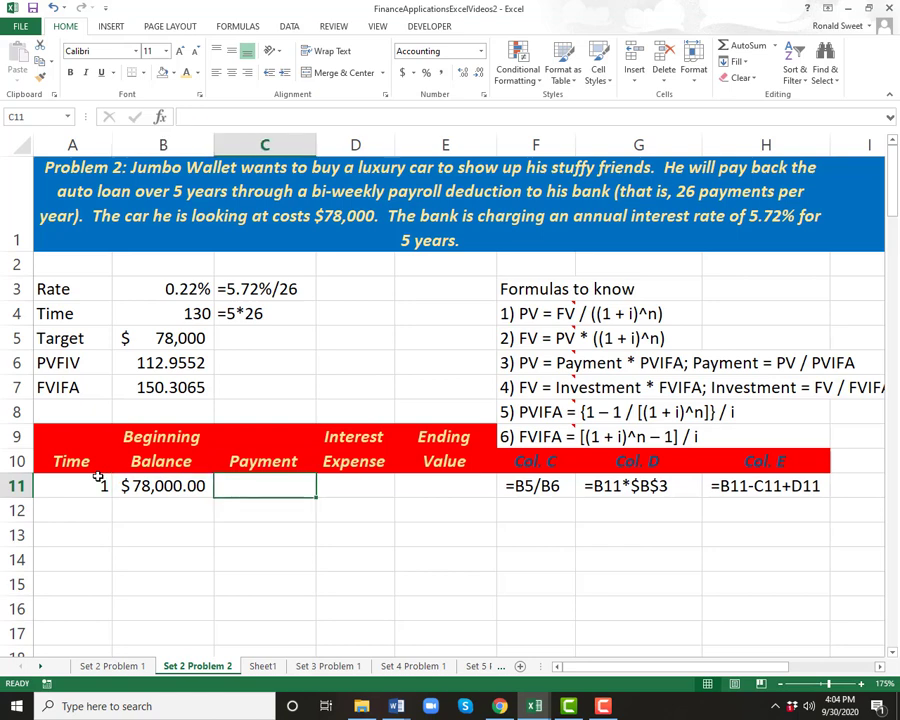
{"action": "left_click", "coordinate": [164, 486]}
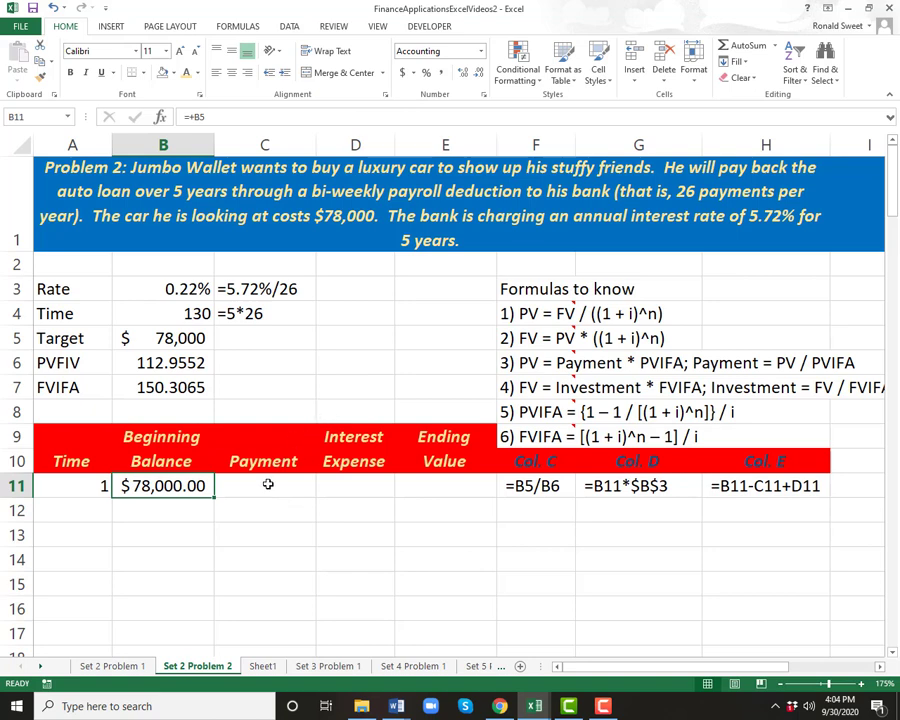
{"action": "left_click", "coordinate": [264, 486]}
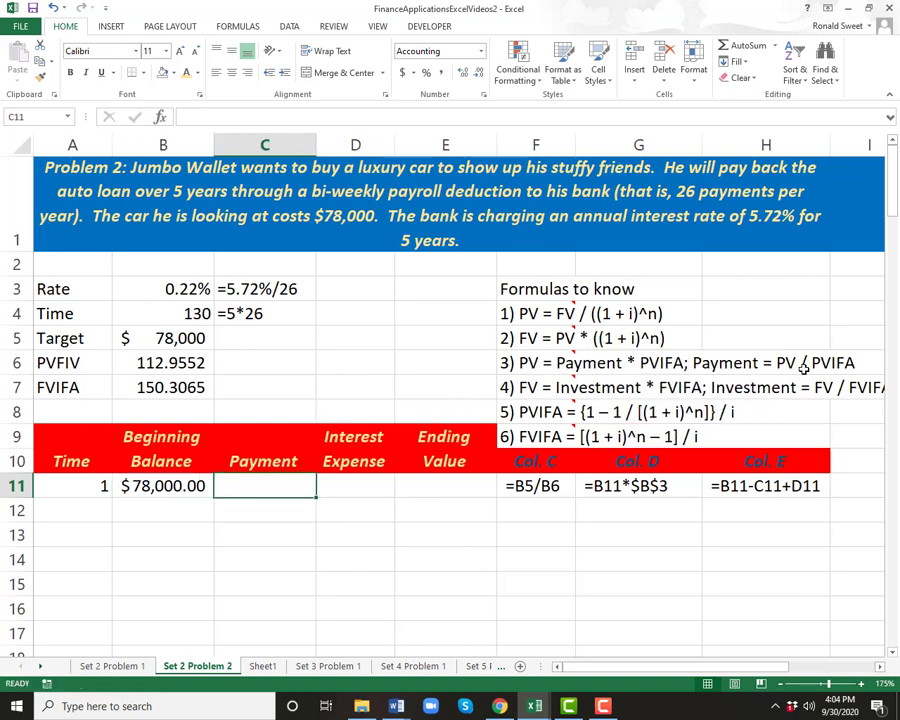
{"action": "type", "text": "+C10"}
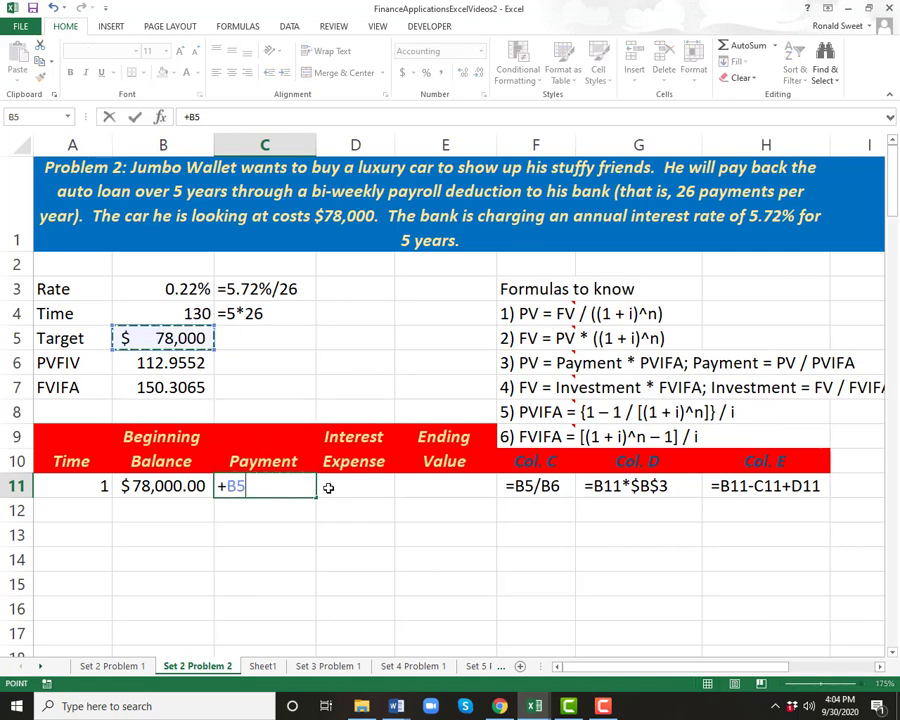
{"action": "left_click", "coordinate": [162, 362]}
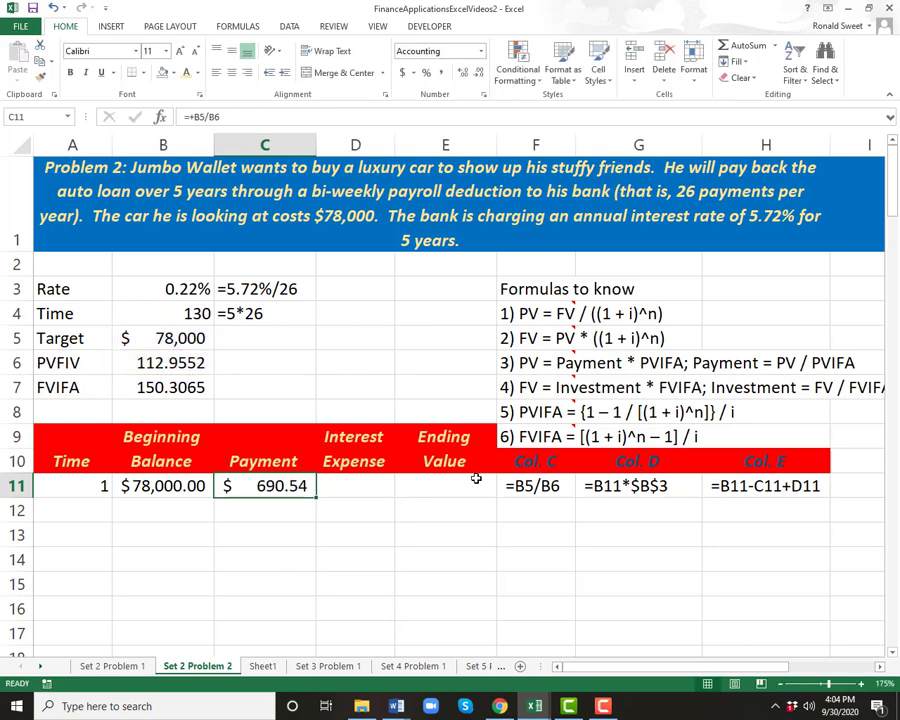
{"action": "left_click", "coordinate": [536, 486]}
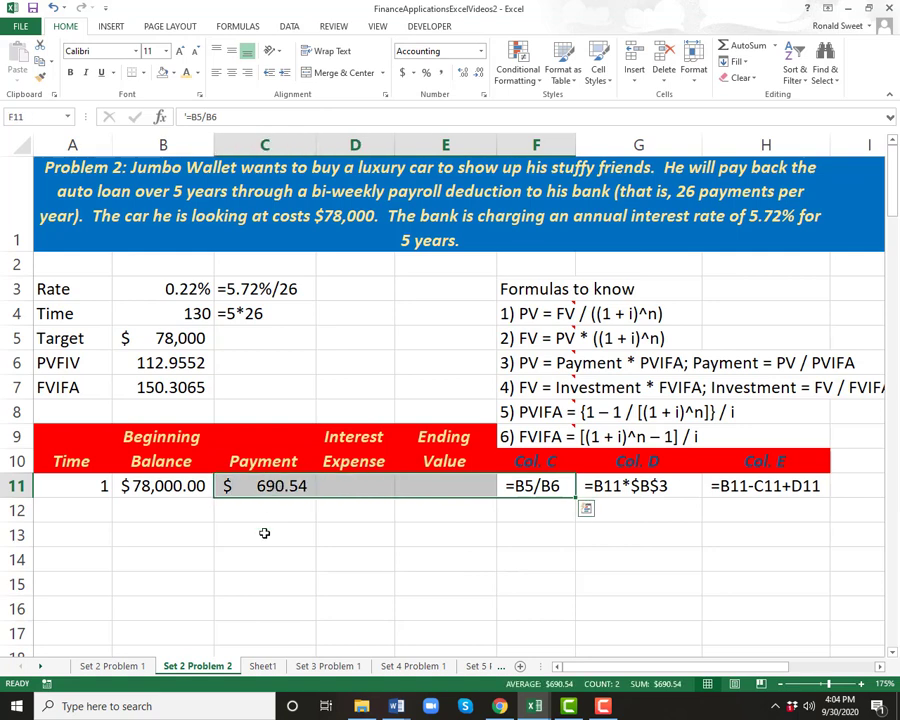
- Compute period 1's Interest Expense as =B11*$B$3, showing $171.60
{"action": "left_click", "coordinate": [264, 486]}
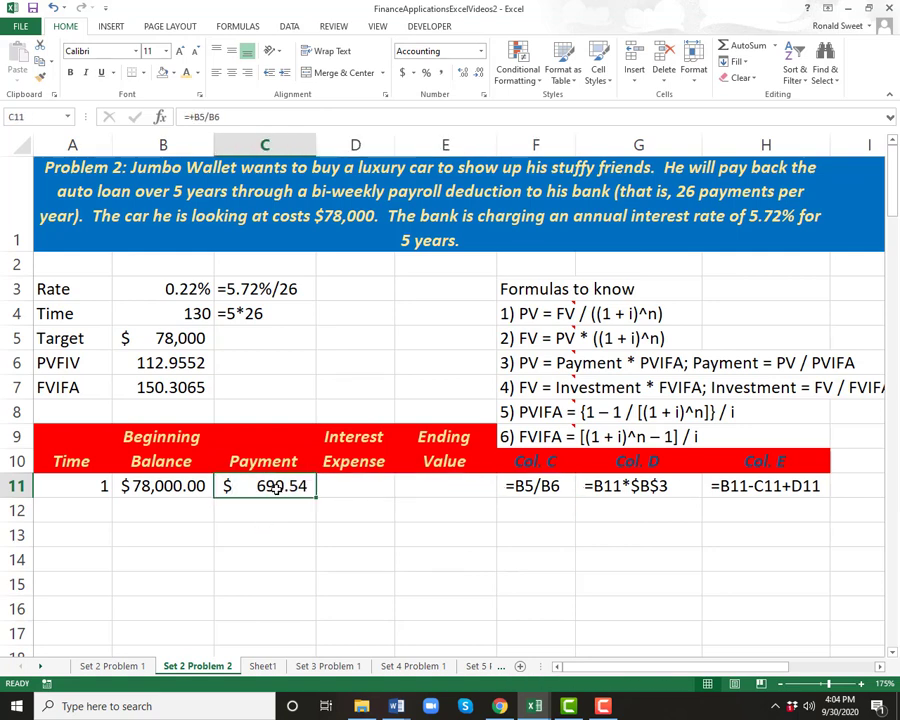
{"action": "double_click", "coordinate": [264, 486]}
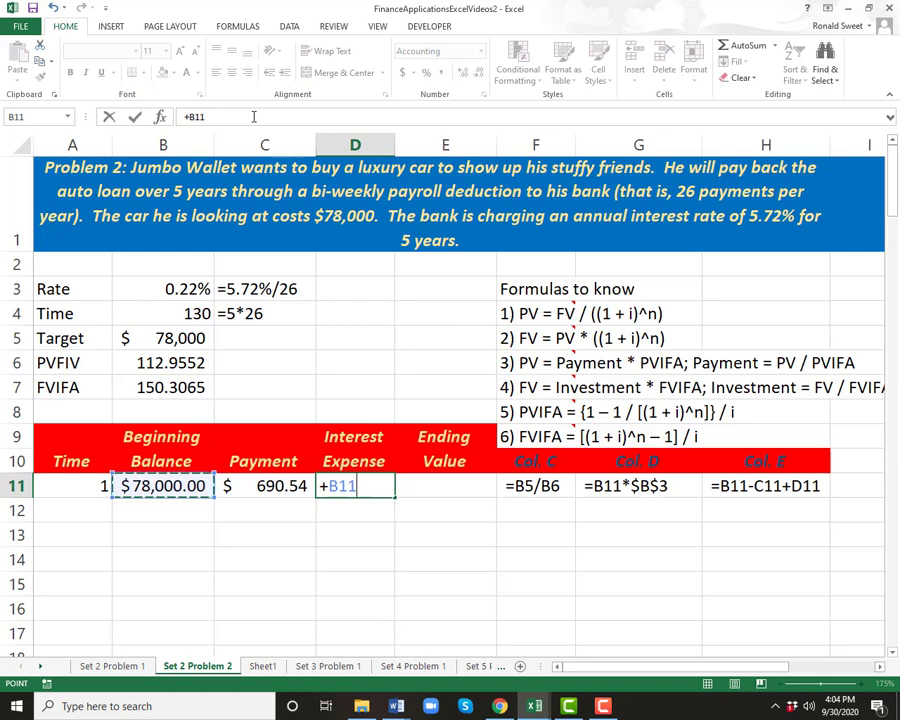
{"action": "type", "text": "*"}
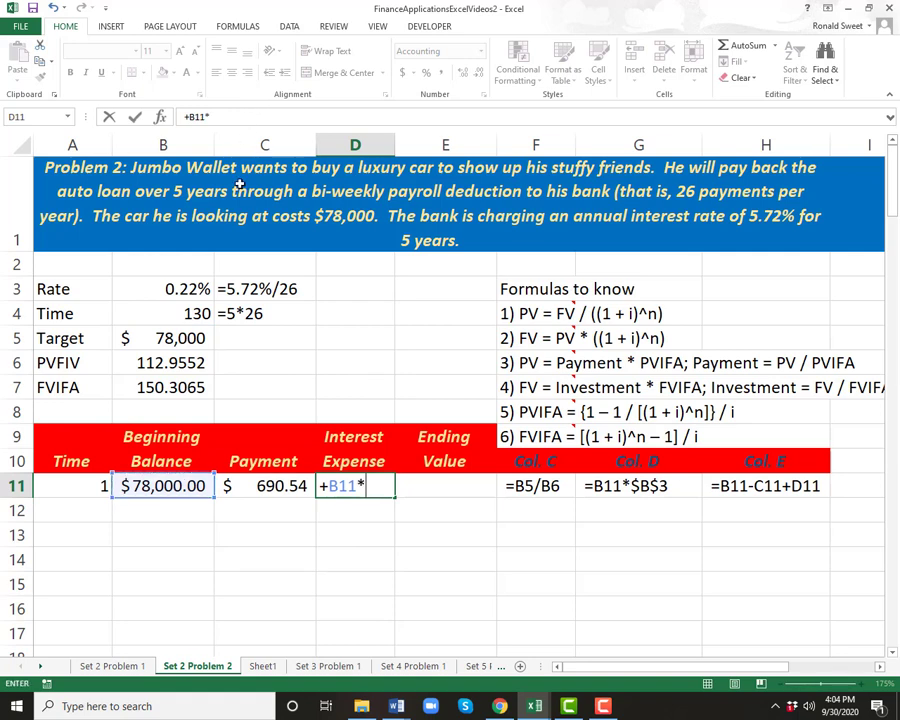
{"action": "left_click", "coordinate": [162, 288]}
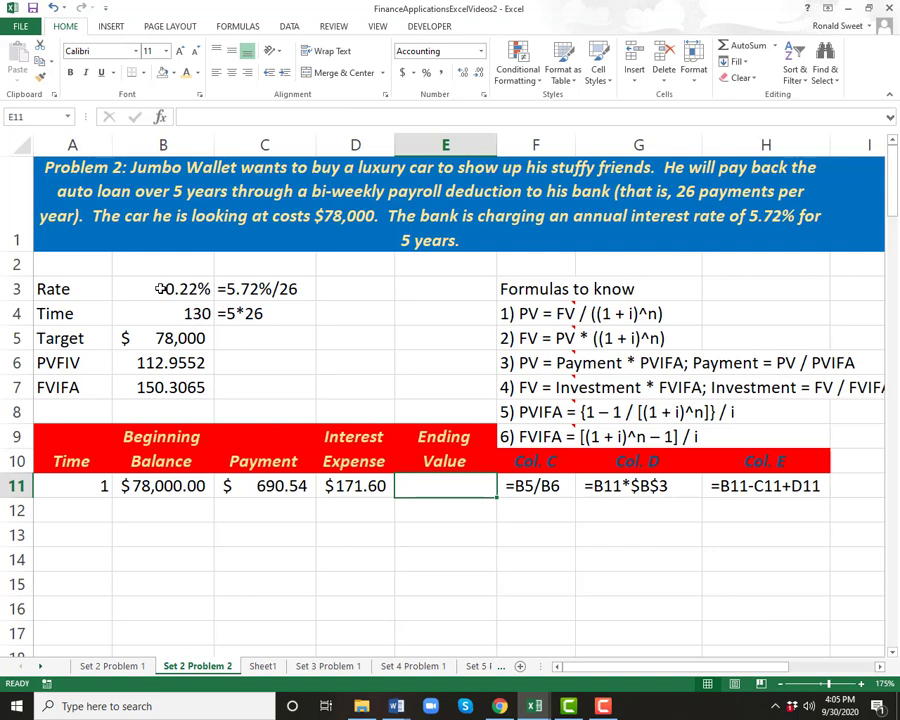
{"action": "left_click", "coordinate": [638, 486]}
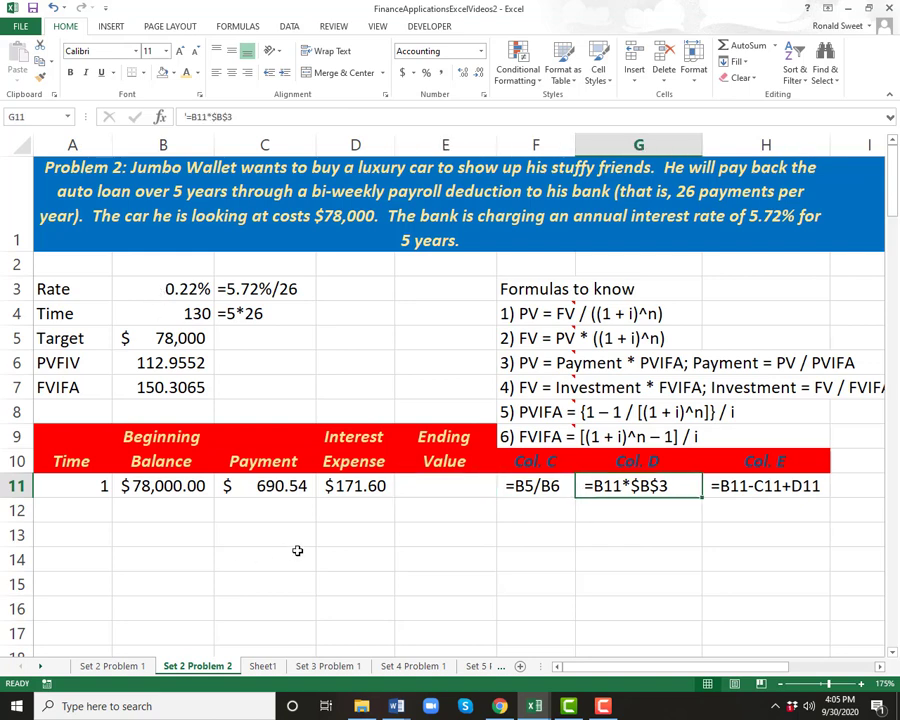
{"action": "mouse_move", "coordinate": [372, 490]}
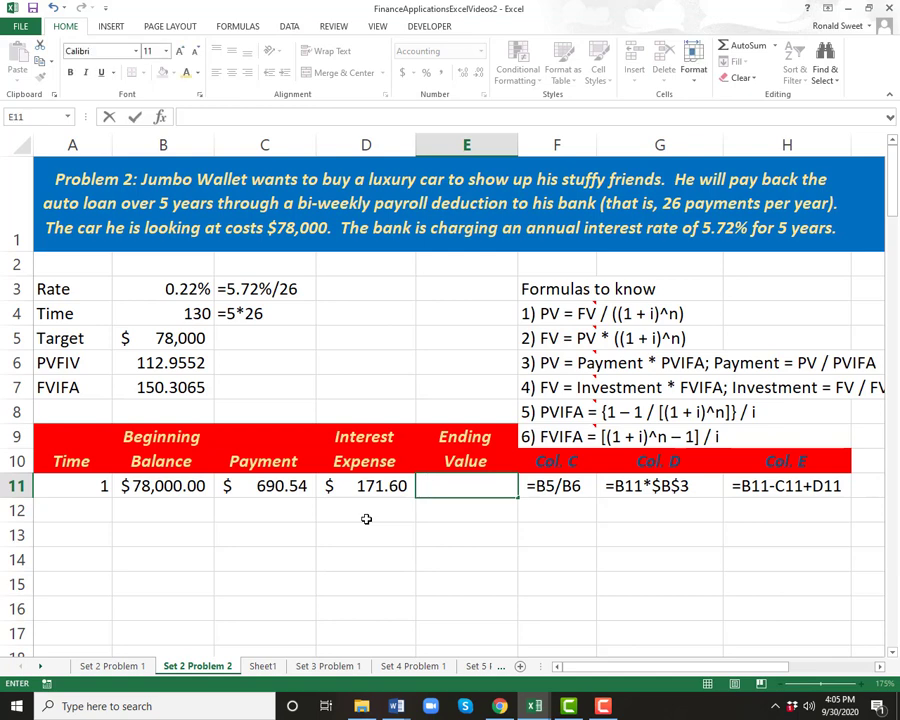
- Compute period 1's Ending Value as =B11-C11, showing $77,481.06
{"action": "type", "text": "=B11-C11"}
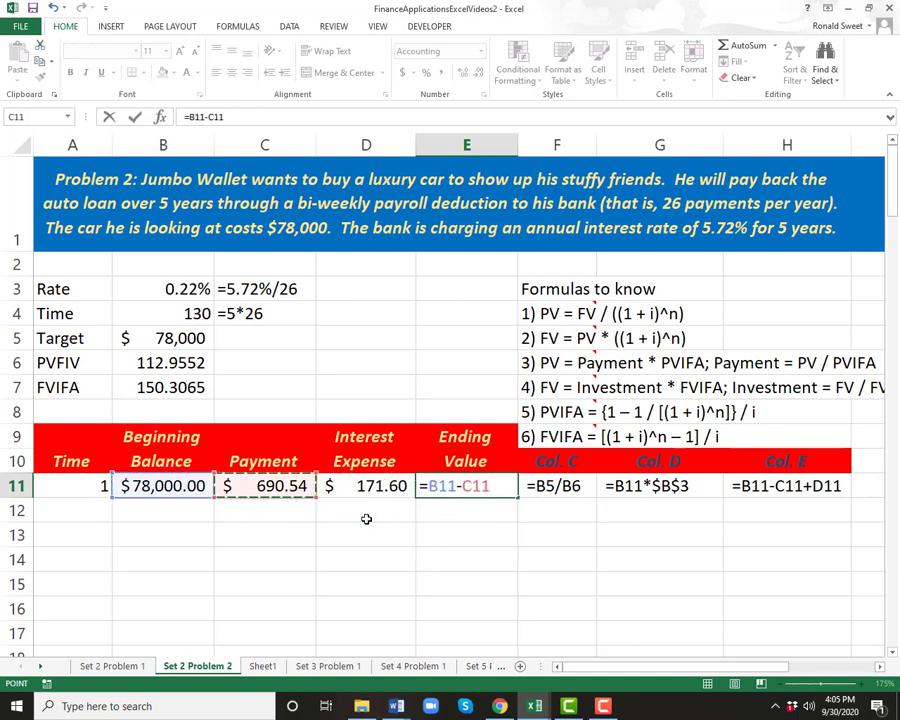
{"action": "left_click", "coordinate": [364, 486]}
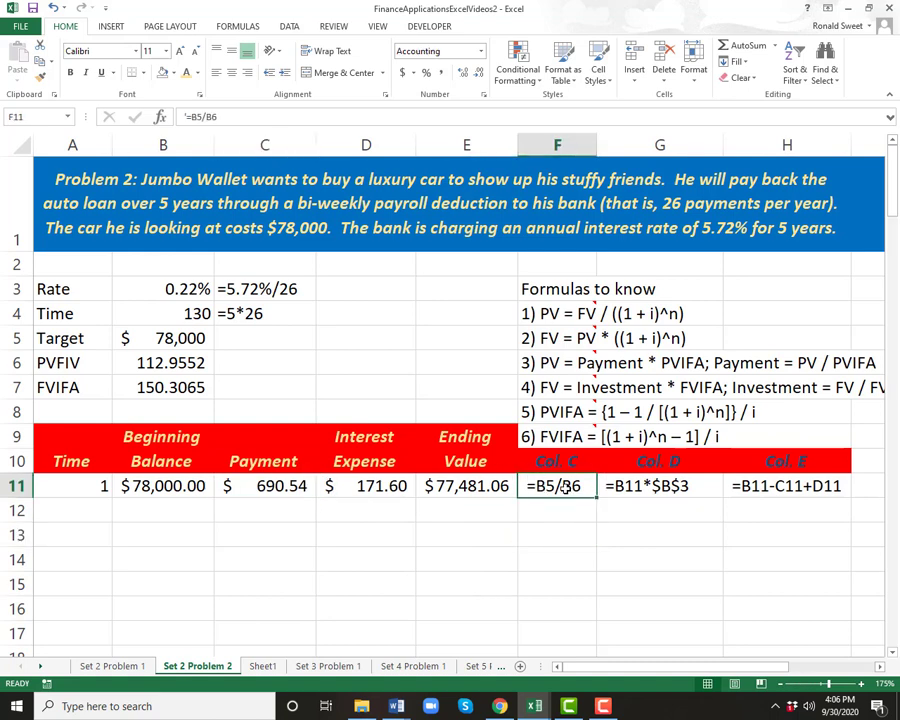
{"action": "left_click_drag", "start_coordinate": [594, 144], "coordinate": [594, 144]}
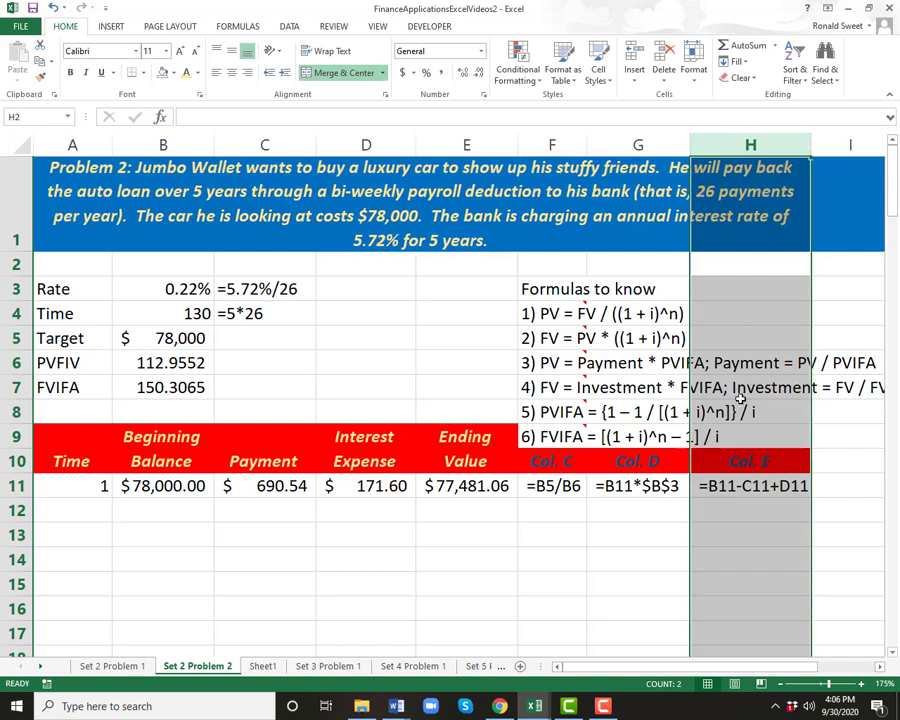
{"action": "left_click", "coordinate": [636, 486]}
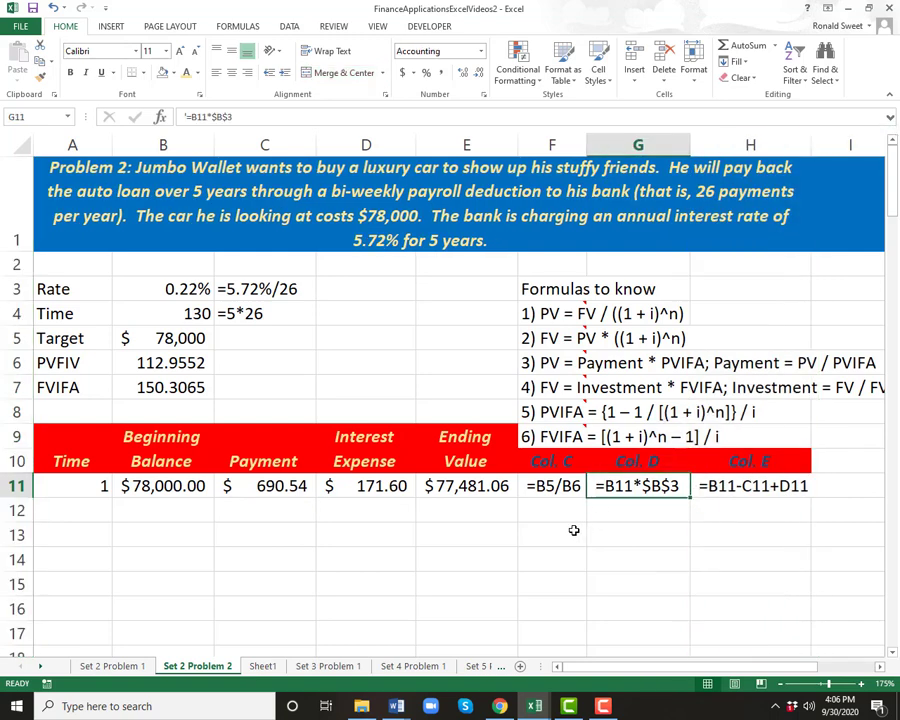
{"action": "left_click", "coordinate": [552, 460]}
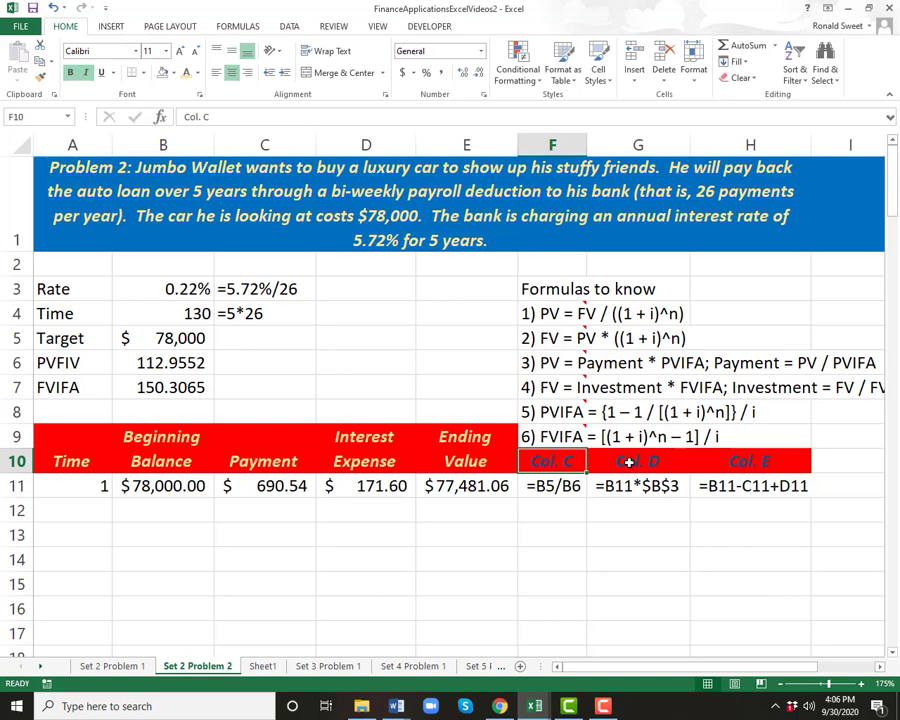
{"action": "left_click", "coordinate": [636, 460]}
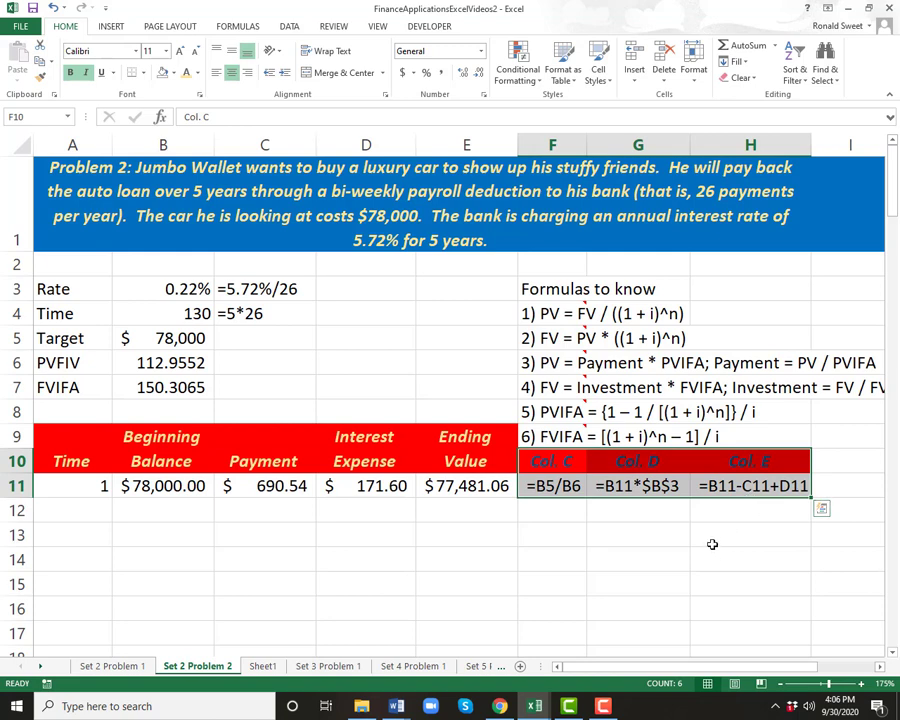
{"action": "left_click", "coordinate": [750, 460]}
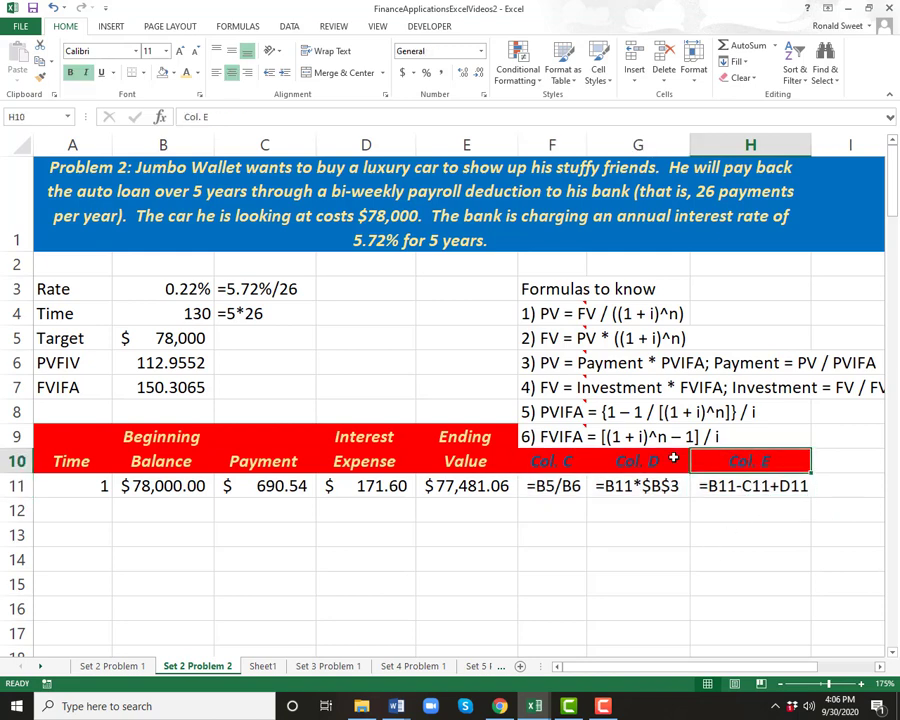
{"action": "left_click", "coordinate": [638, 486]}
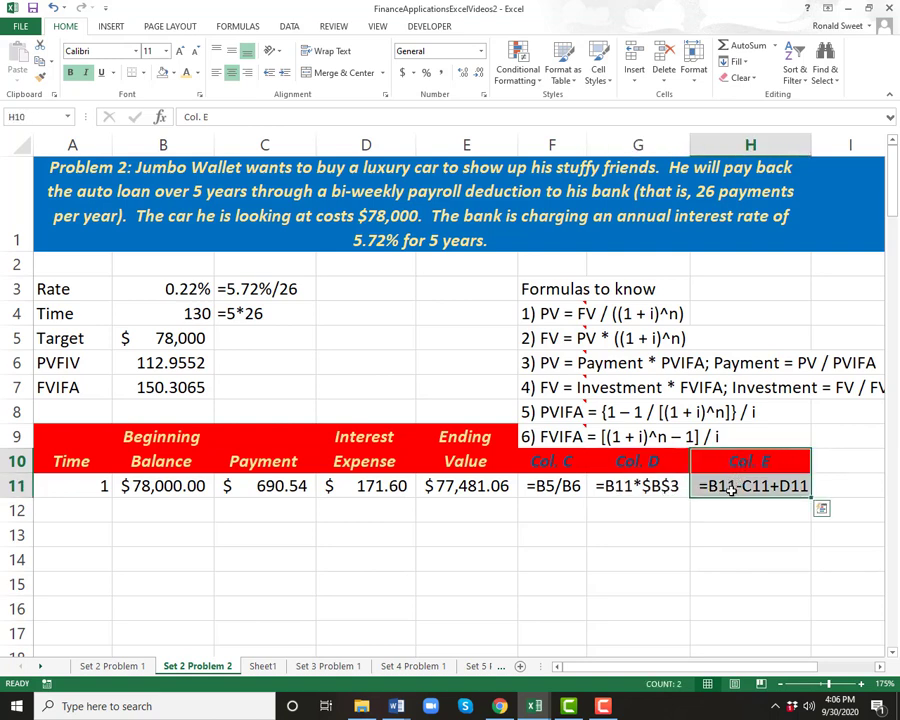
{"action": "mouse_move", "coordinate": [388, 492]}
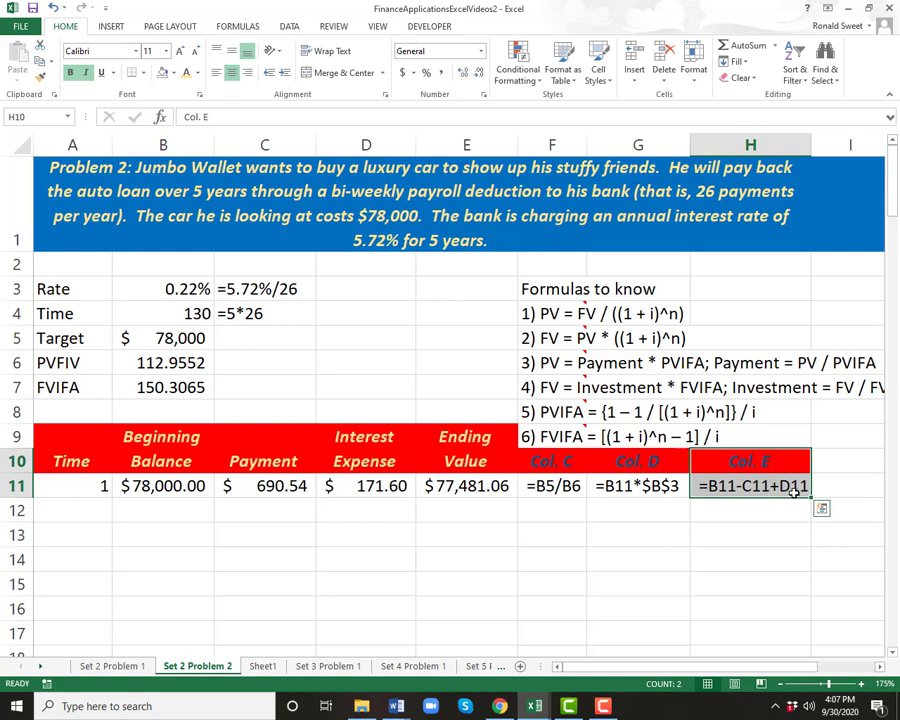
{"action": "left_click", "coordinate": [364, 486]}
{"action": "type", "text": "="}
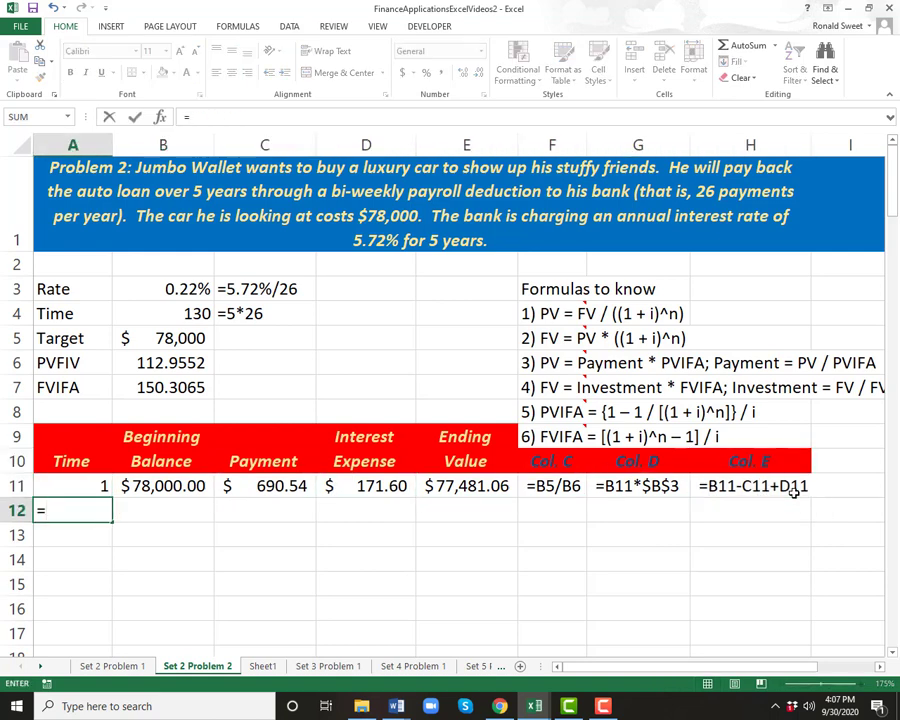
- Enter =A11+1 in A12 and copy it so the Time column numbers periods 2 onward
{"action": "type", "text": "A11+1"}
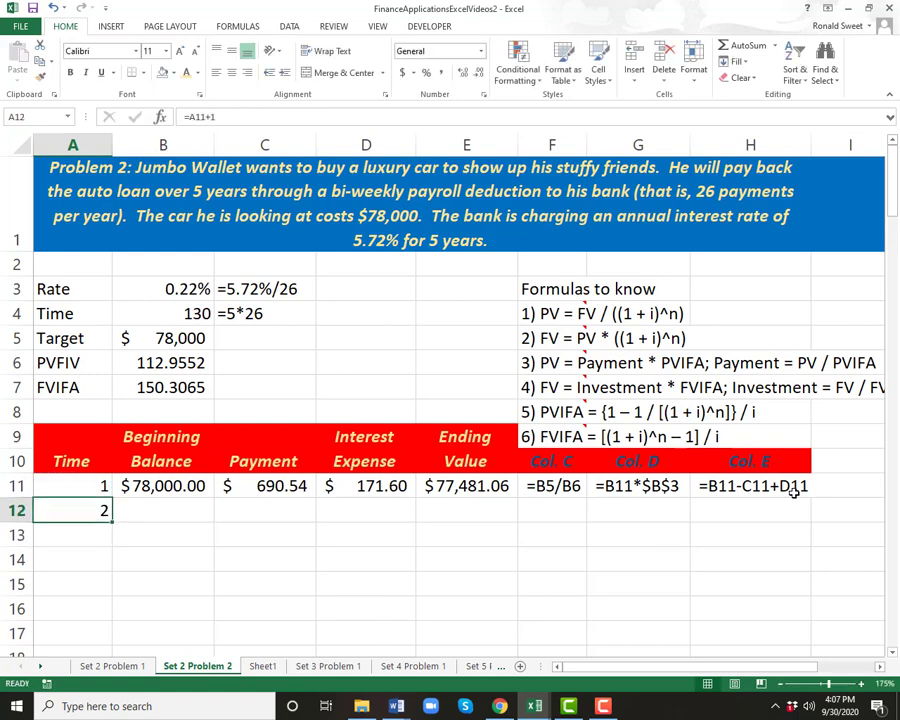
{"action": "key", "text": "ctrl+c"}
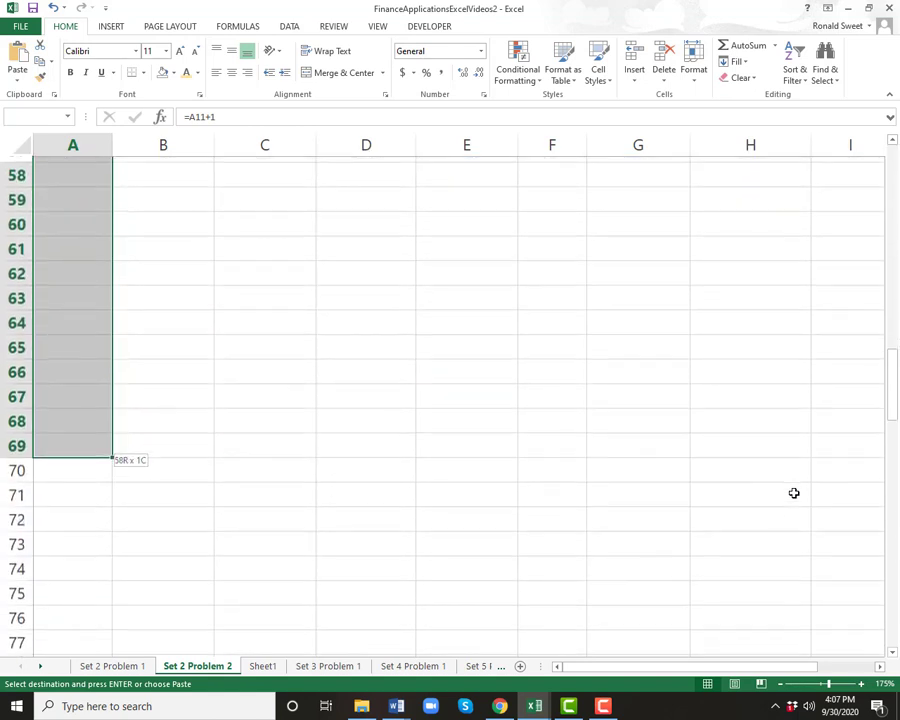
{"action": "scroll", "scroll_direction": "down", "scroll_amount": 3}
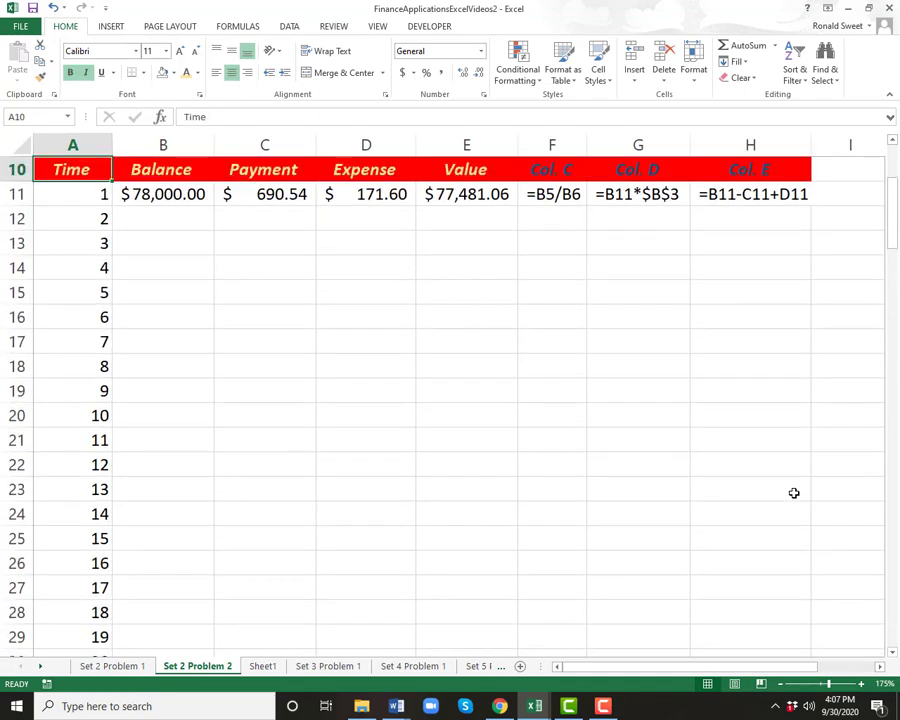
{"action": "scroll", "scroll_direction": "down", "scroll_amount": 3}
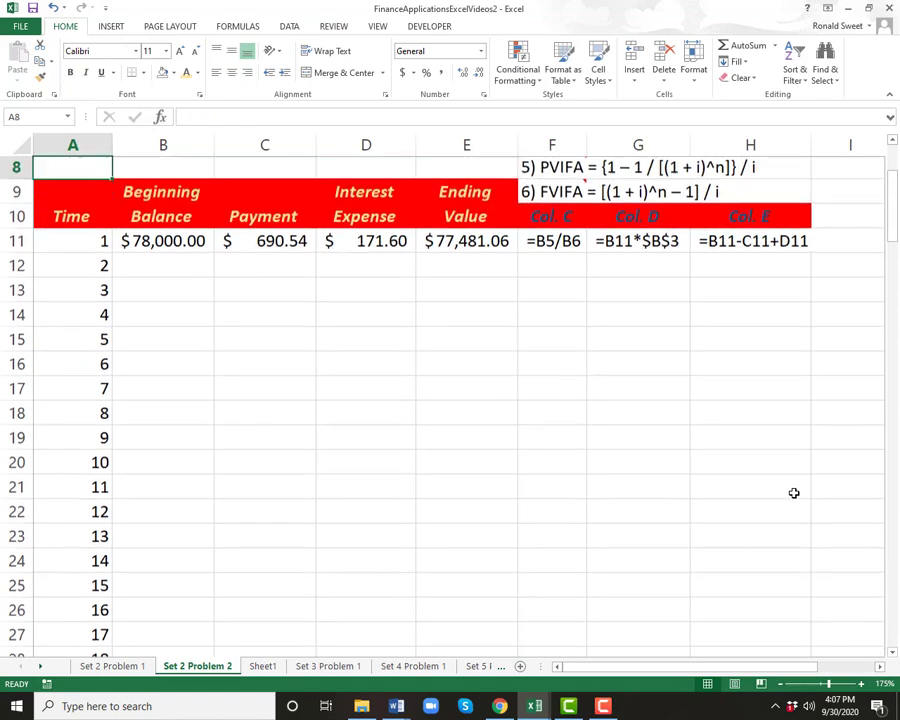
{"action": "left_click", "coordinate": [72, 268]}
{"action": "type", "text": "="}
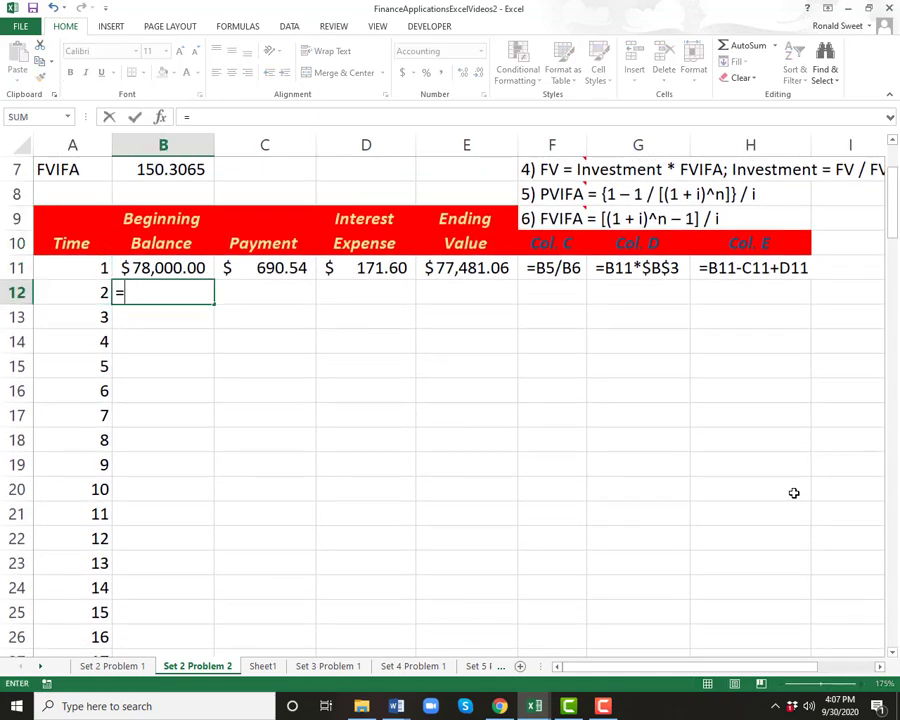
- Link row 12's beginning balance to the prior ending value and fill B12:E12 down through row 140
{"action": "left_click", "coordinate": [466, 268]}
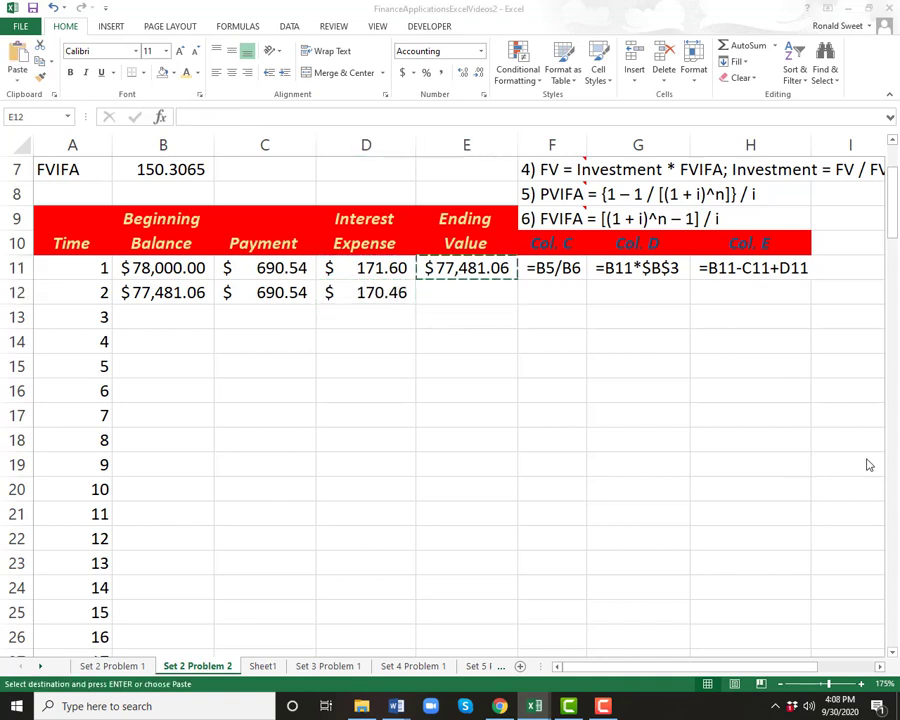
{"action": "left_click", "coordinate": [466, 292]}
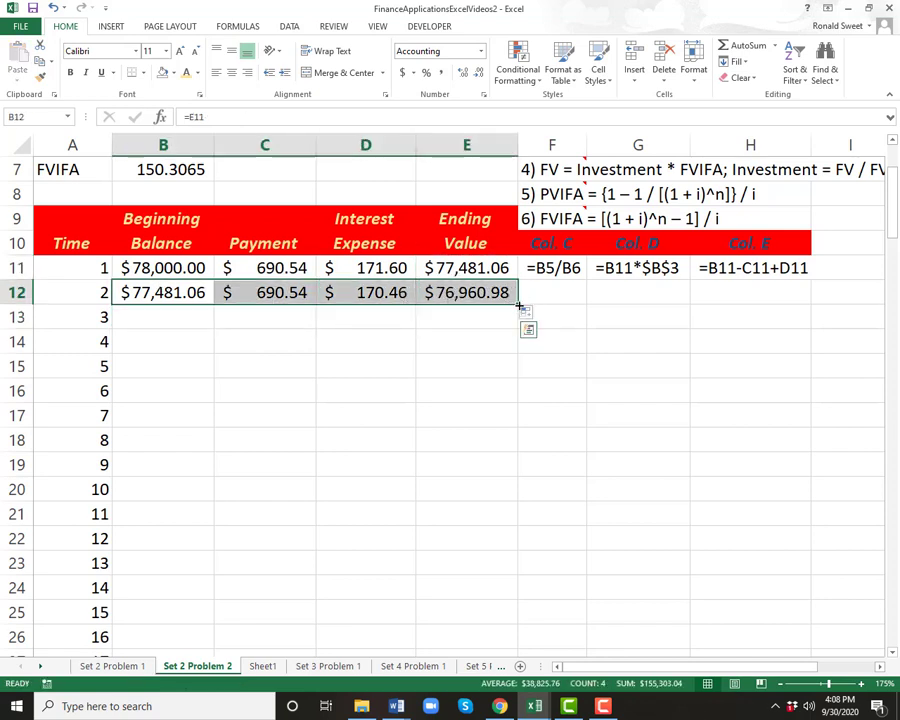
{"action": "left_click_drag", "start_coordinate": [520, 300], "coordinate": [520, 510]}
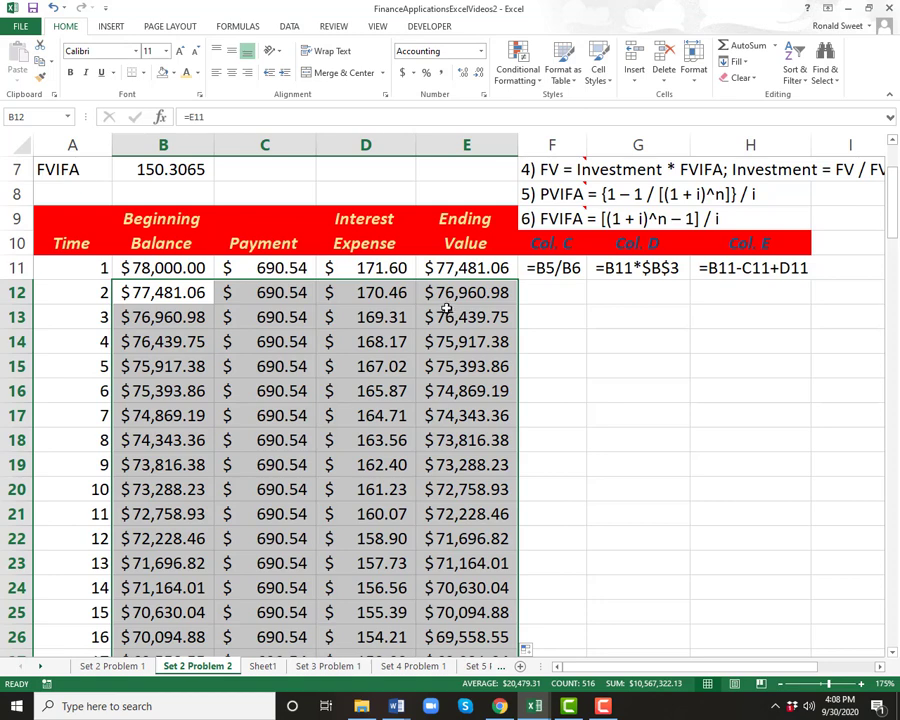
- Verify the filled schedule reaches an ending value of $0.00 at period 130 in row 140
{"action": "left_click", "coordinate": [466, 292]}
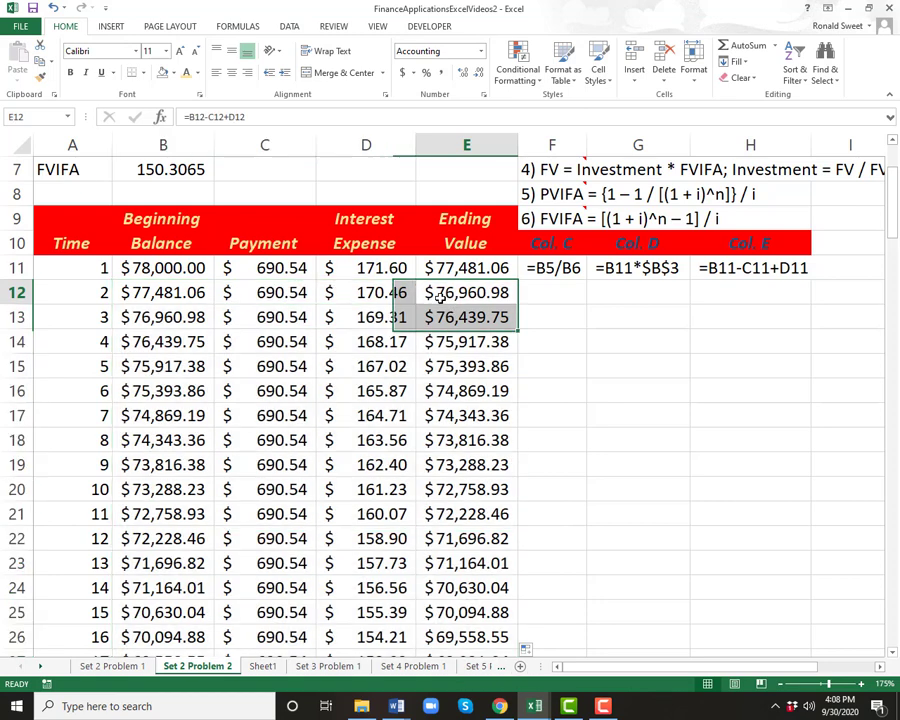
{"action": "left_click", "coordinate": [466, 292]}
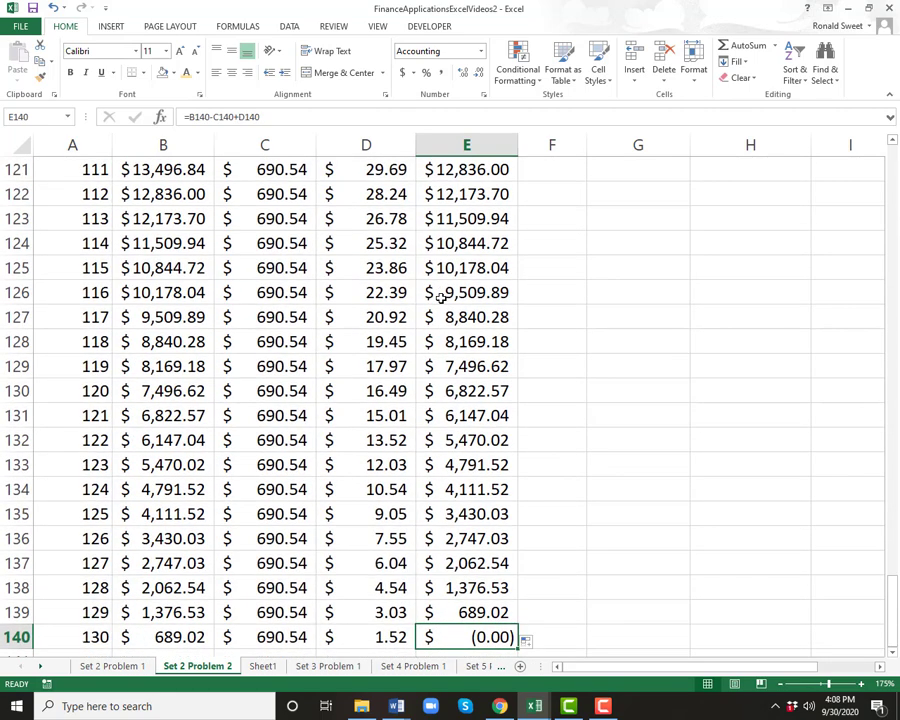
{"action": "scroll", "scroll_direction": "down", "scroll_amount": 3}
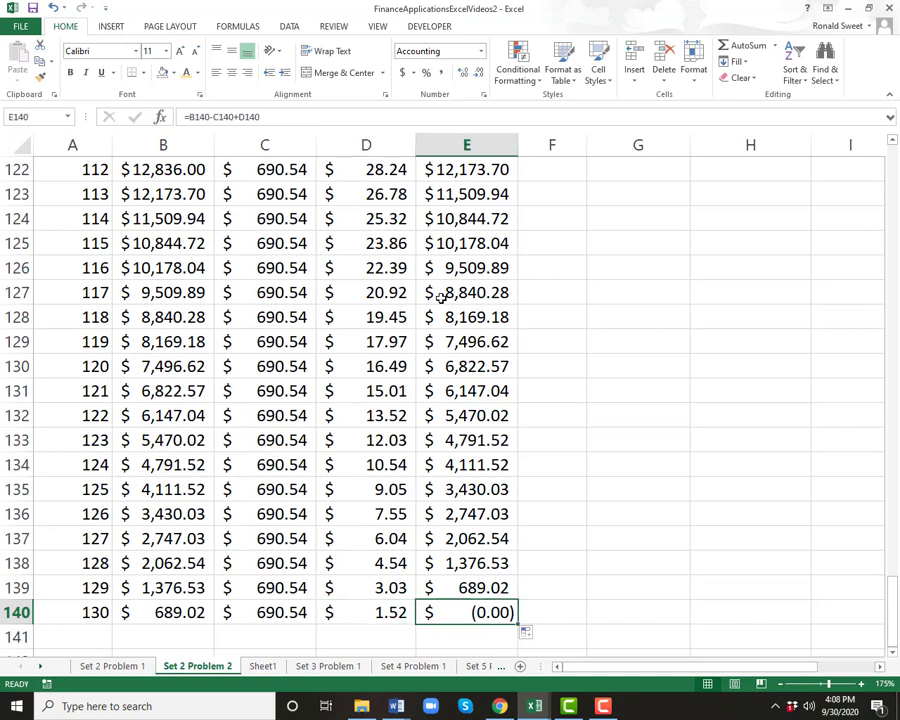
{"action": "left_click", "coordinate": [528, 632]}
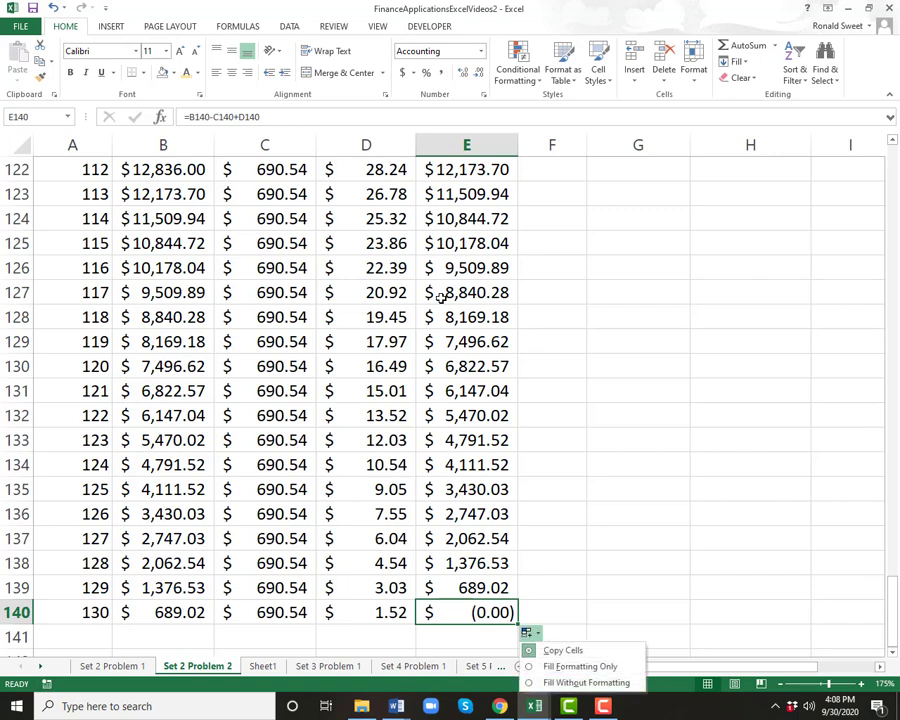
{"action": "mouse_move", "coordinate": [580, 666]}
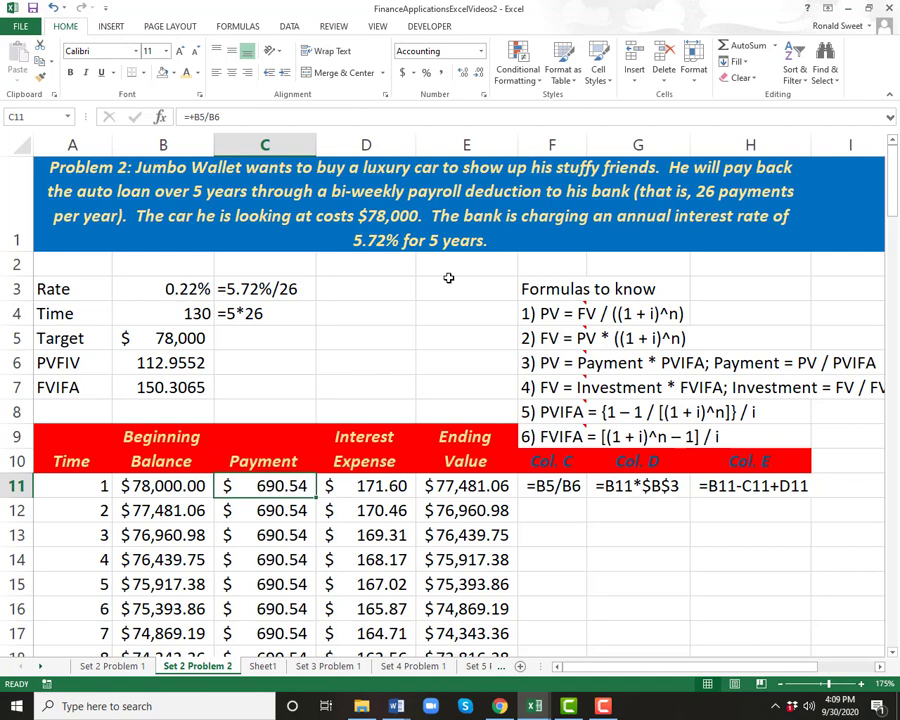
- Total all payments in C8 with =SUM(C11:C140) and enter 89770.14 as a fixed value in D8
{"action": "left_click", "coordinate": [162, 288]}
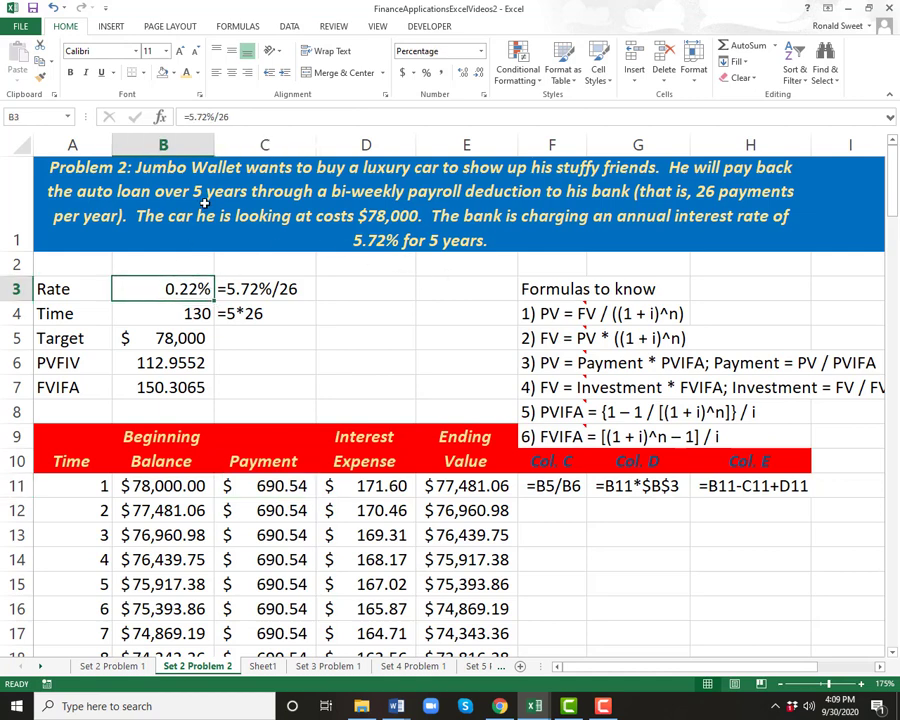
{"action": "double_click", "coordinate": [162, 288]}
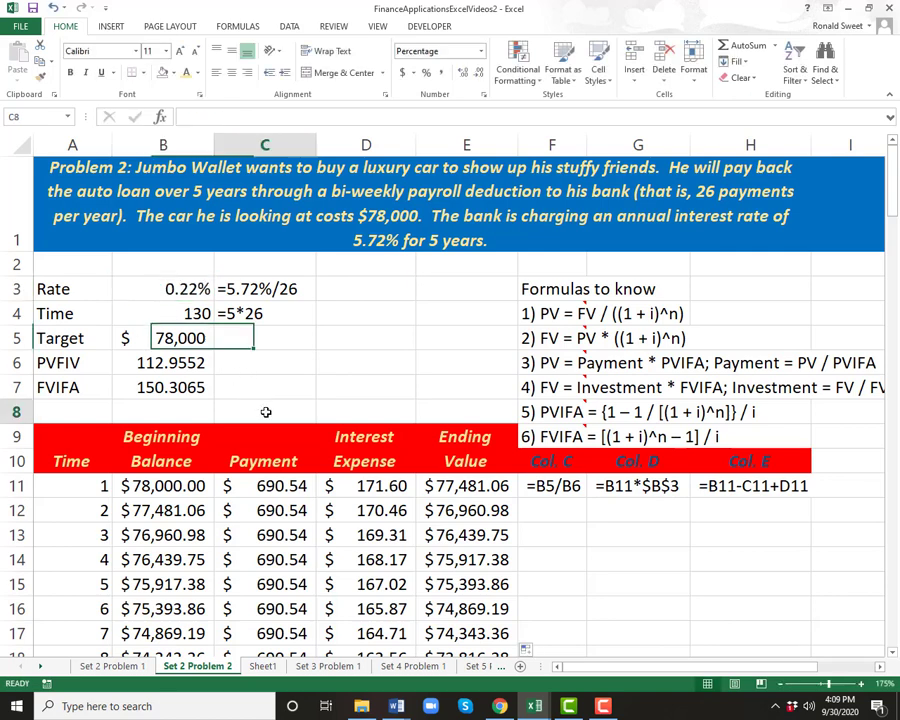
{"action": "type", "text": "=sum"}
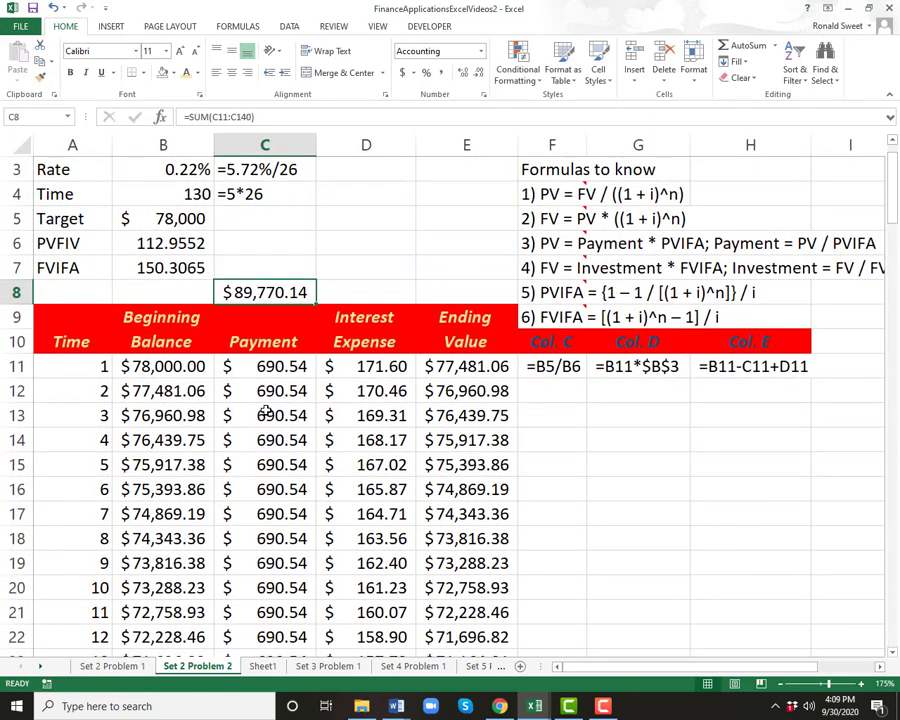
{"action": "type", "text": "8977"}
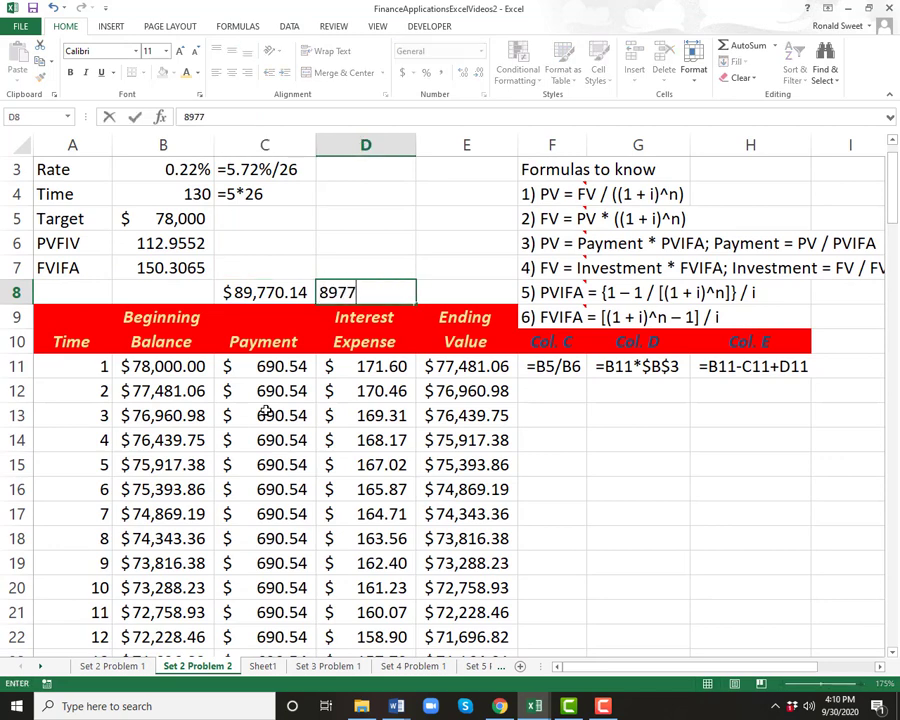
{"action": "type", "text": "89770.14"}
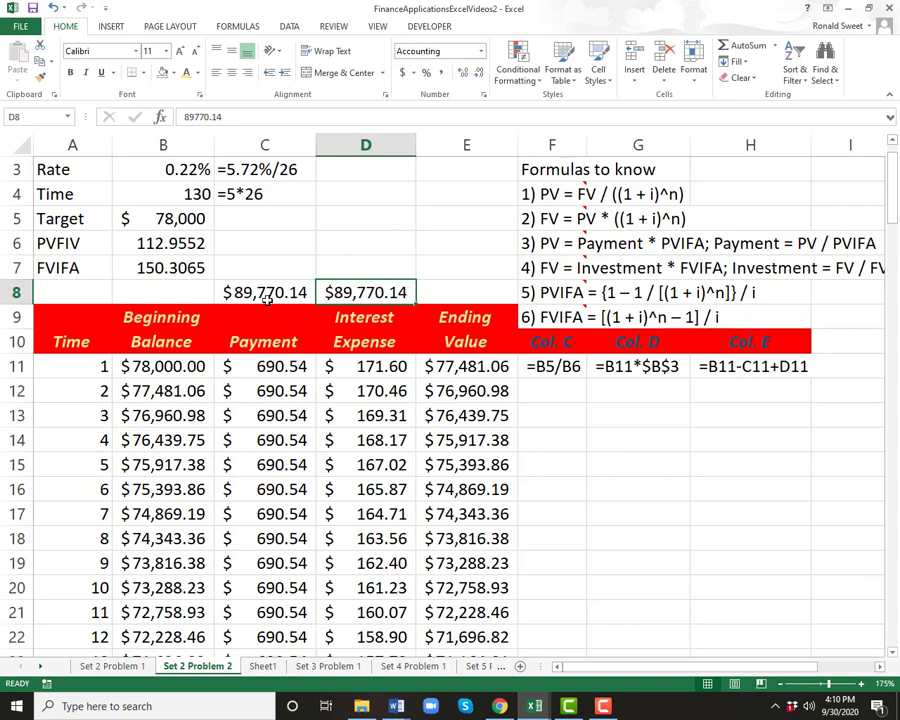
{"action": "left_click", "coordinate": [264, 292]}
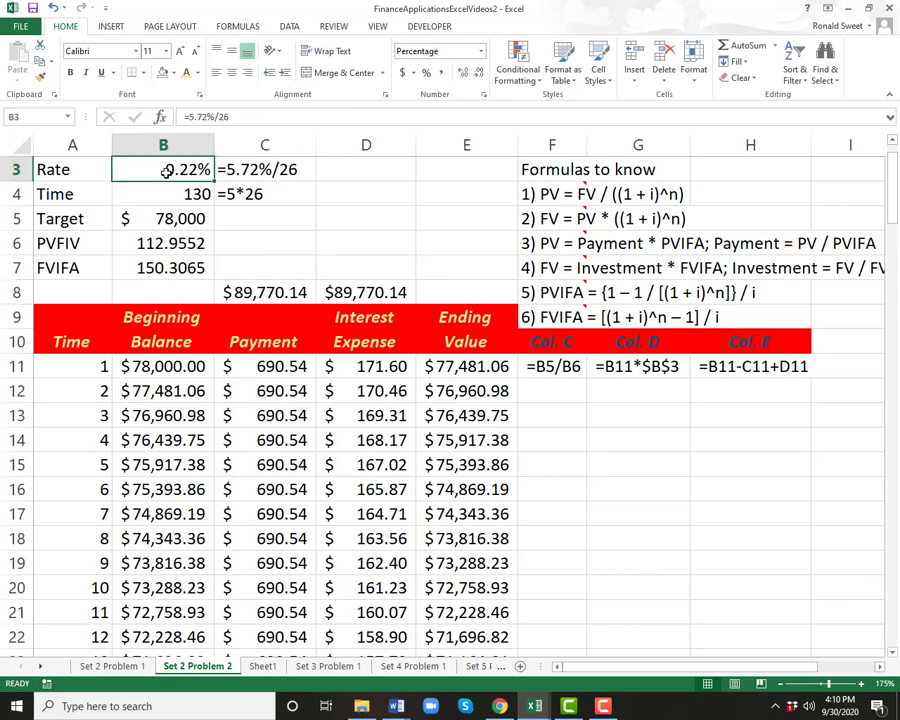
- Set the rate to 0.25% and price to $76,000, labelling the totals Dealer and Credit Union
{"action": "double_click", "coordinate": [162, 168]}
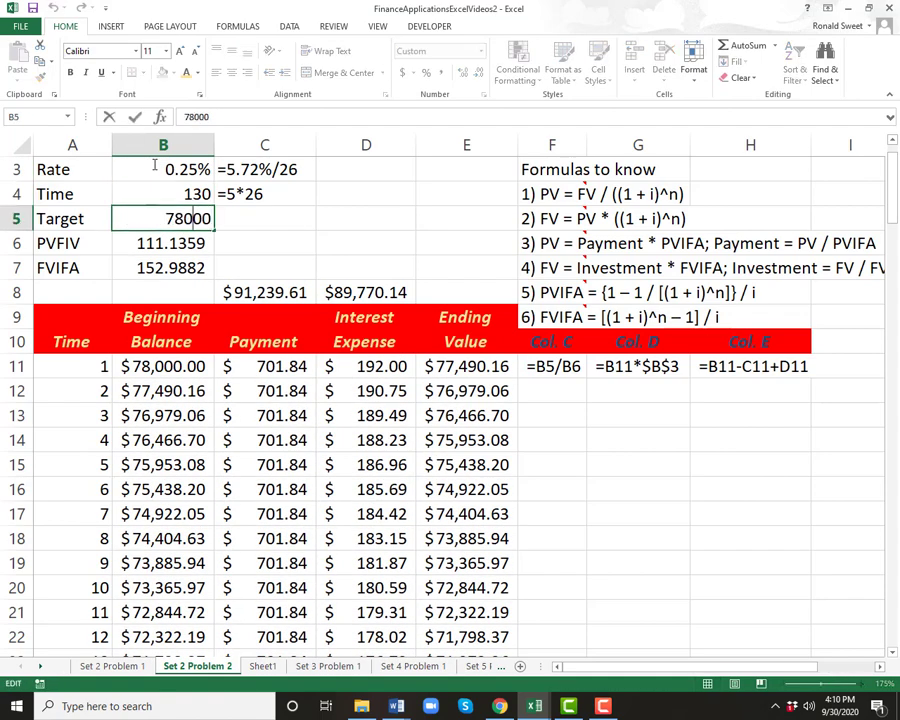
{"action": "type", "text": "76000"}
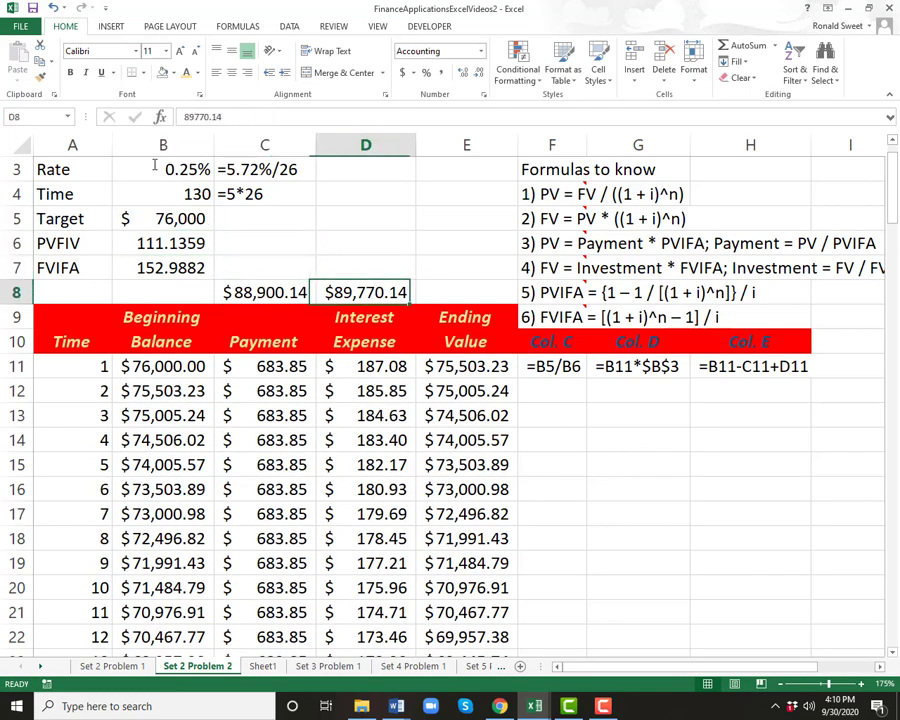
{"action": "left_click", "coordinate": [264, 268]}
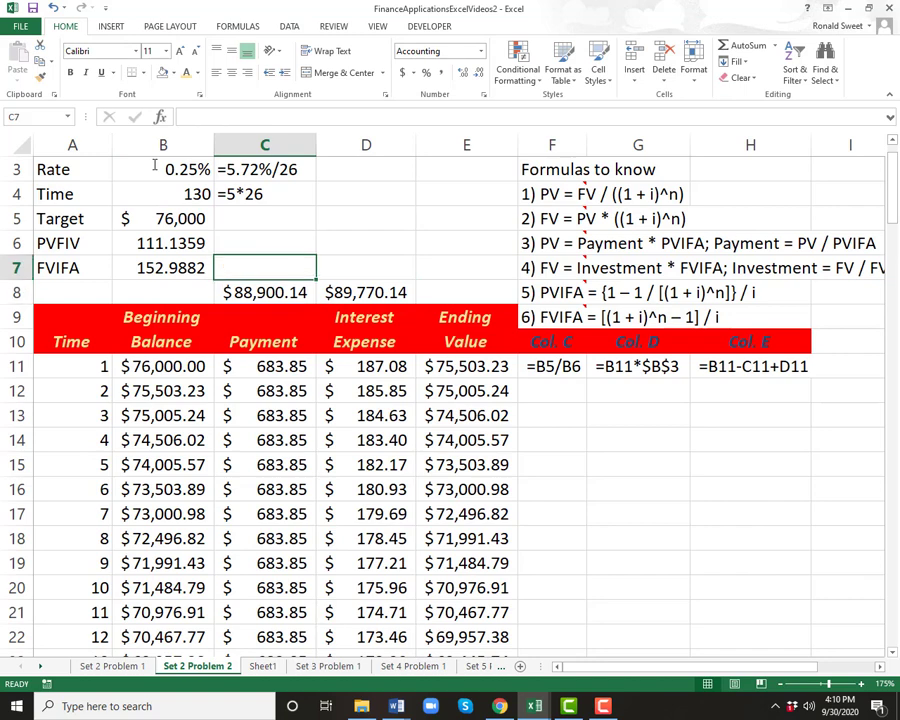
{"action": "type", "text": "Dealer"}
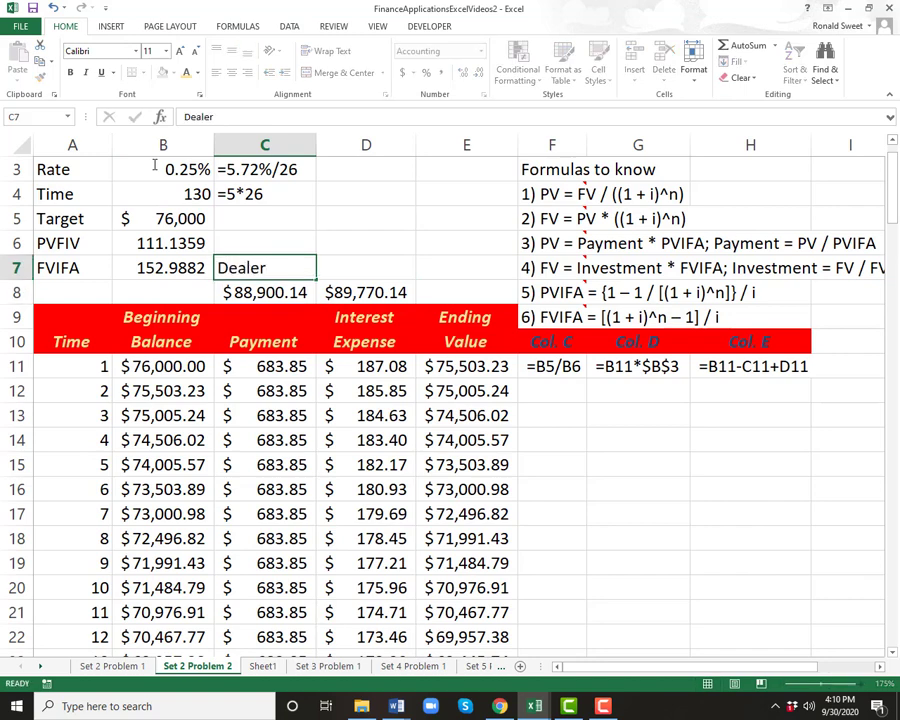
{"action": "type", "text": "Credit Union"}
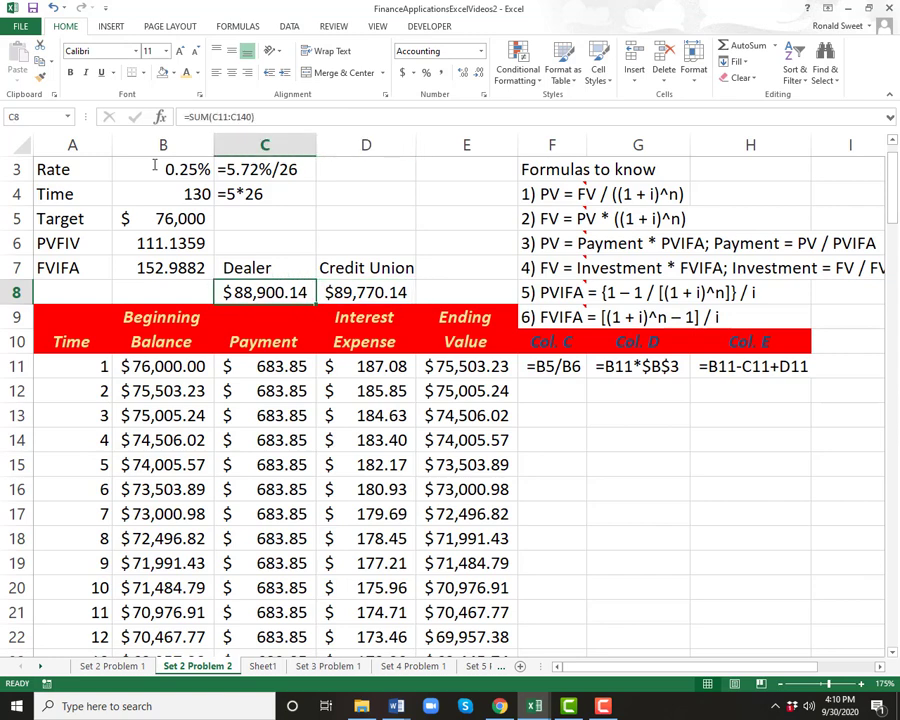
{"action": "left_click", "coordinate": [264, 268]}
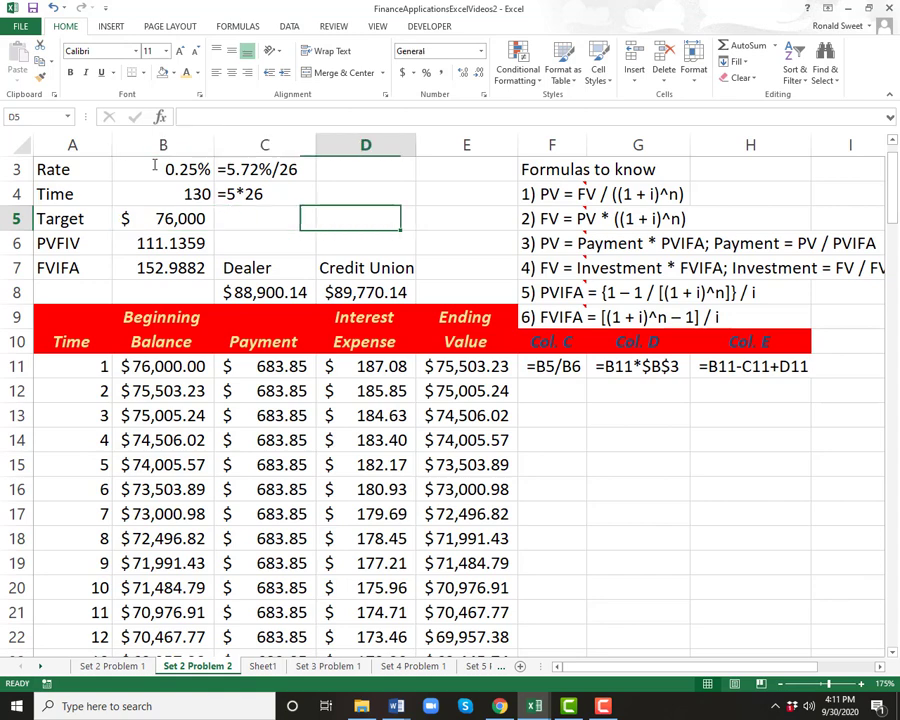
{"action": "left_click", "coordinate": [264, 218]}
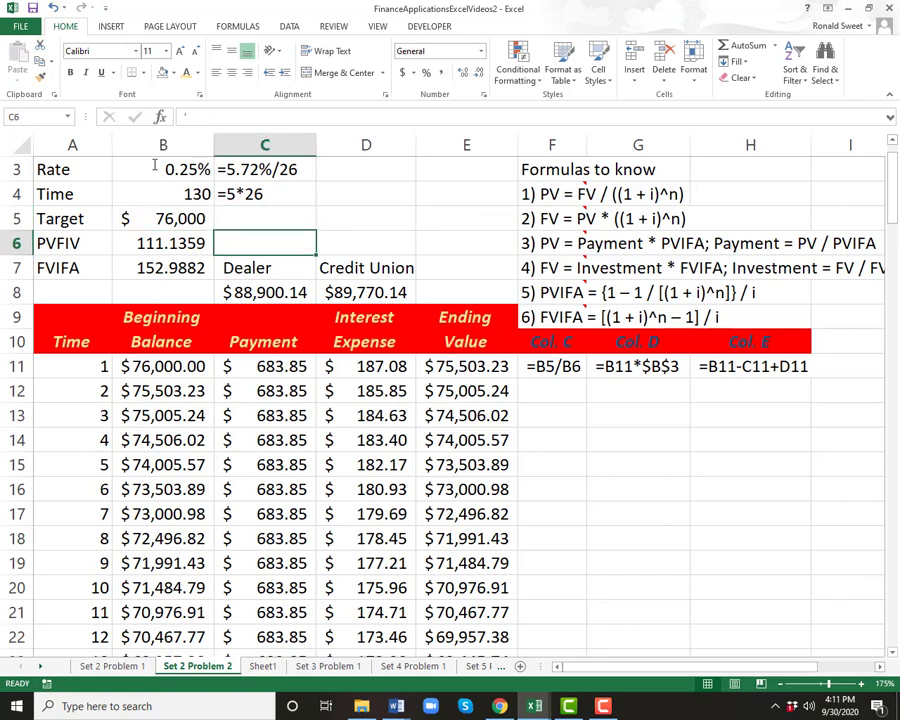
{"action": "left_click", "coordinate": [264, 292]}
{"action": "type", "text": "=%/26"}
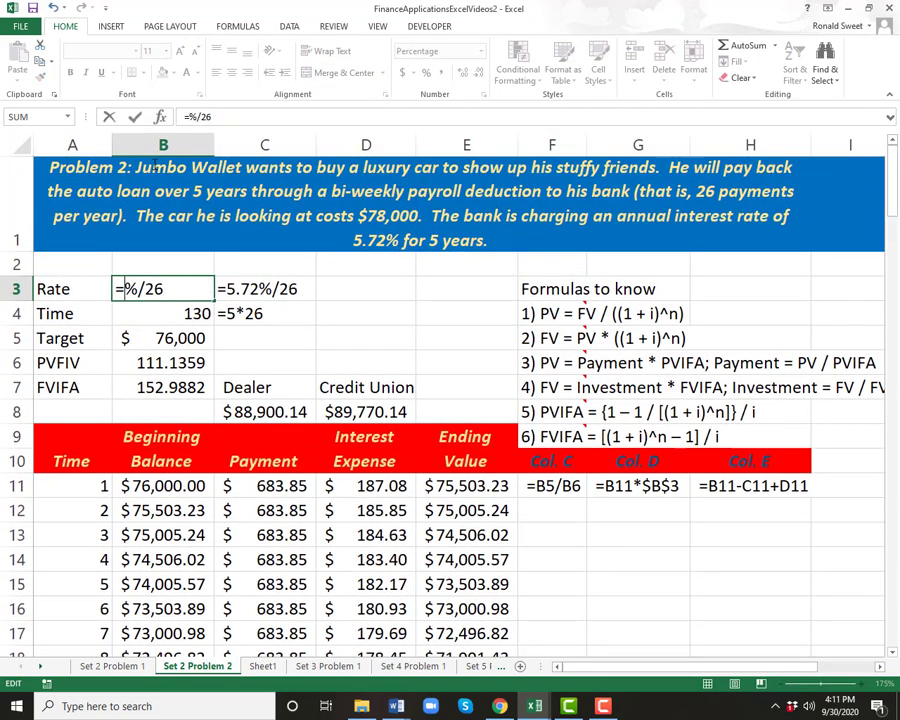
- Restore the rate to =5.72%/26 and price to $78,000, then review the schedule cells
{"action": "type", "text": "5"}
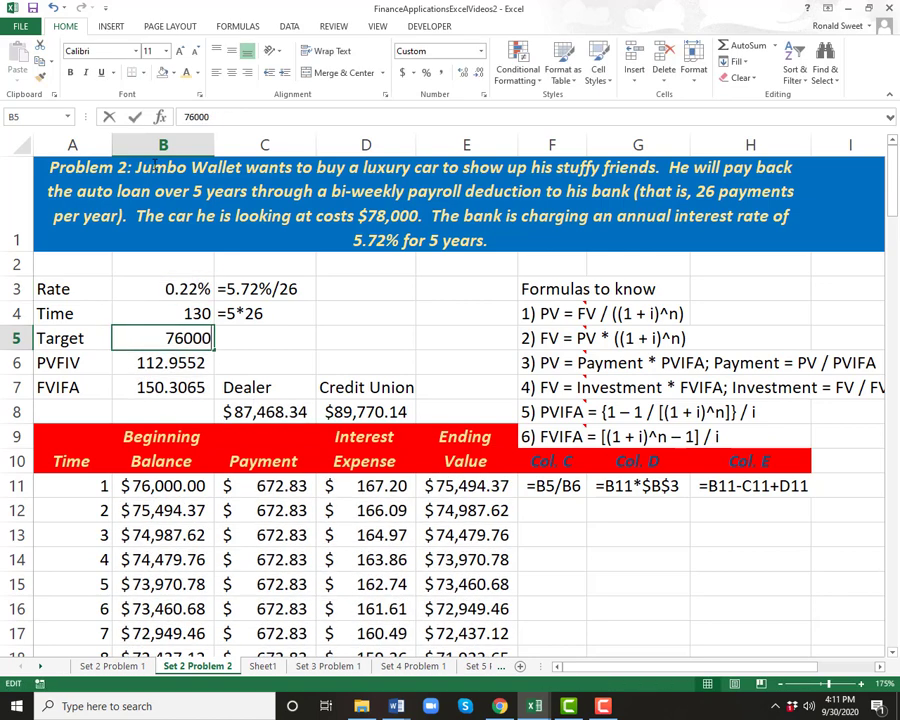
{"action": "type", "text": "78000"}
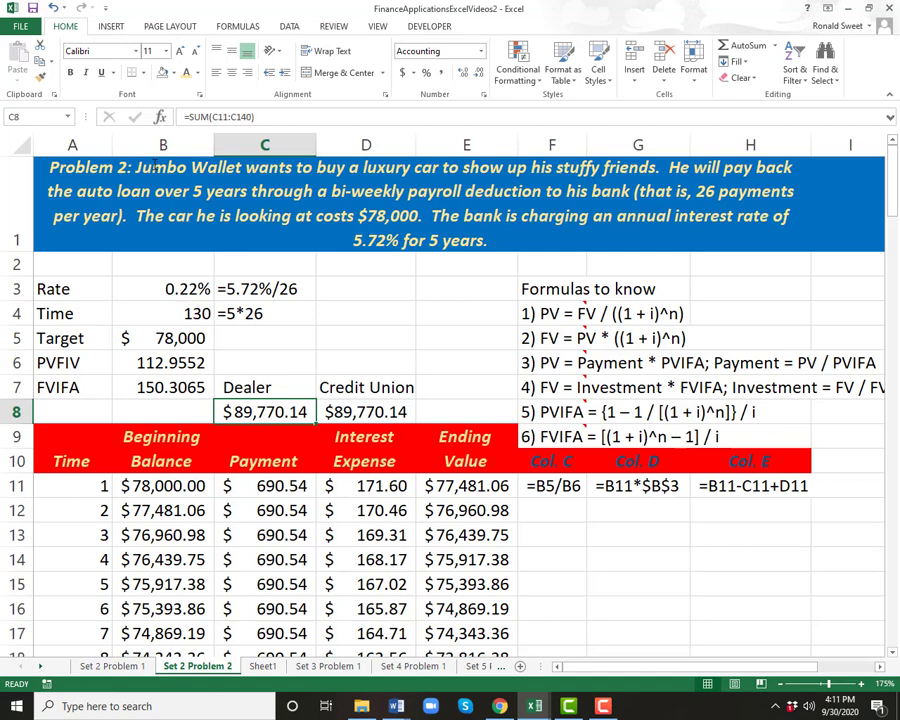
{"action": "left_click", "coordinate": [264, 388]}
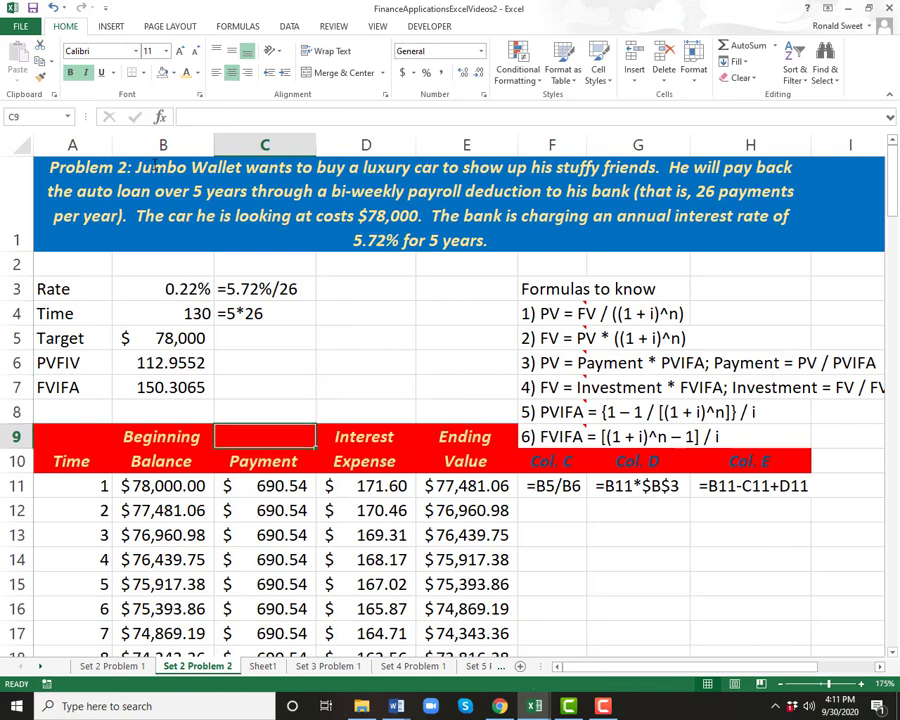
{"action": "left_click", "coordinate": [466, 460]}
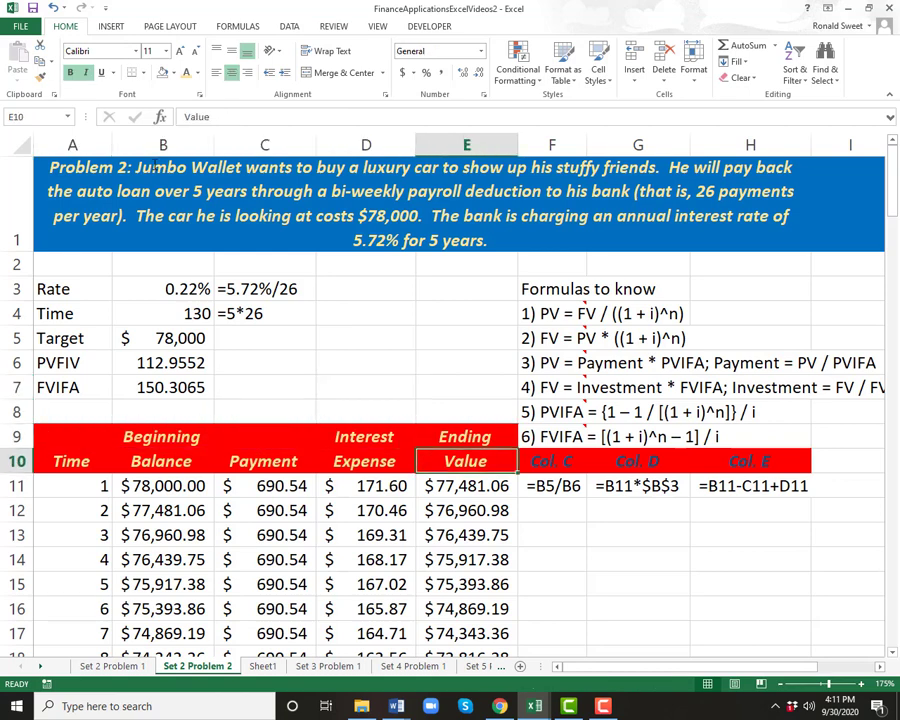
{"action": "left_click", "coordinate": [72, 460]}
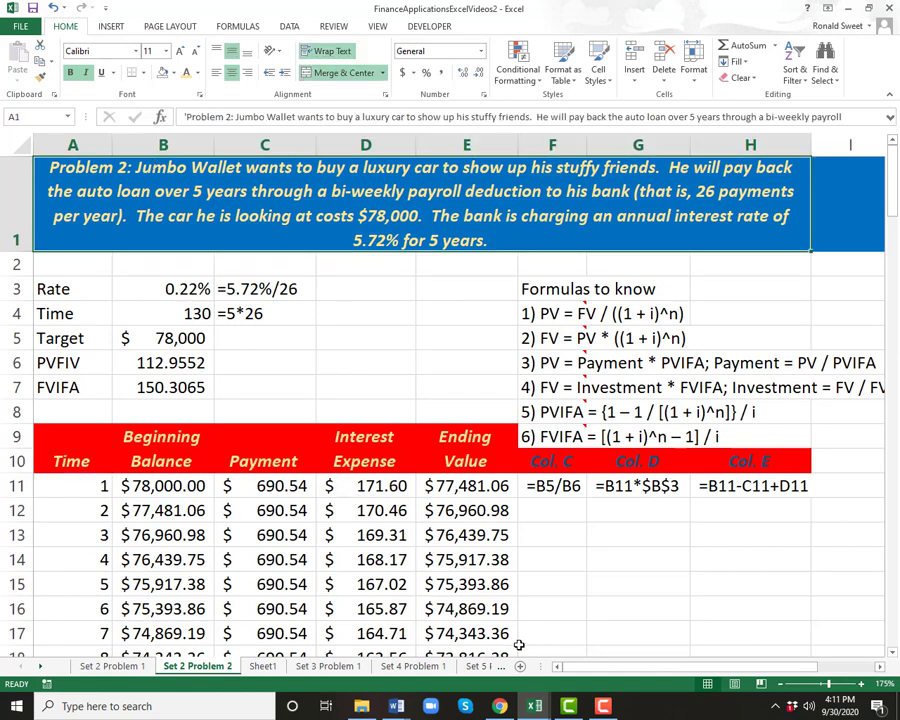
{"action": "left_click", "coordinate": [552, 584]}
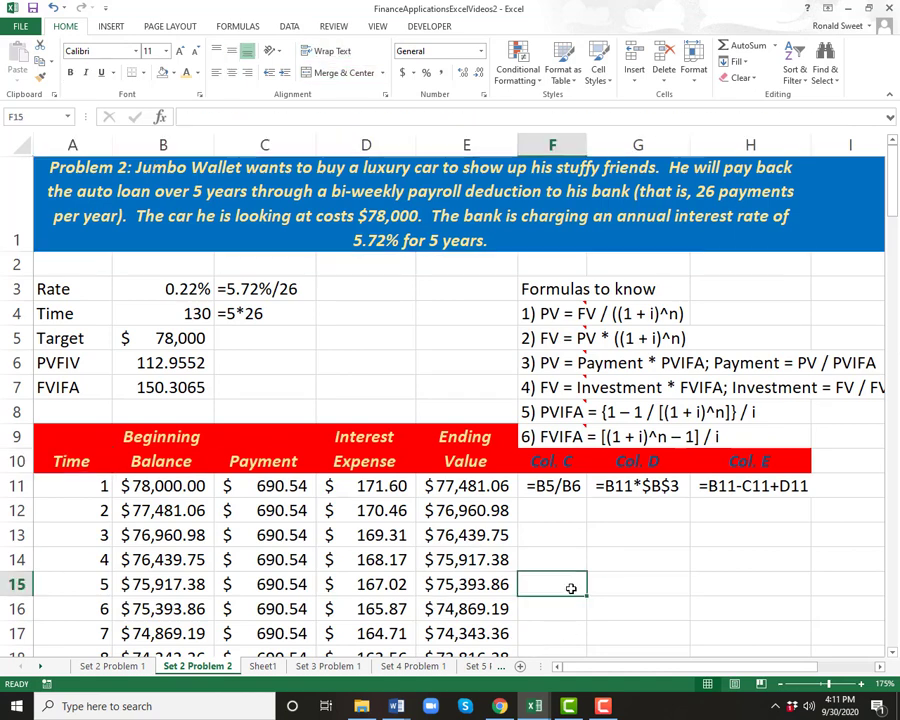